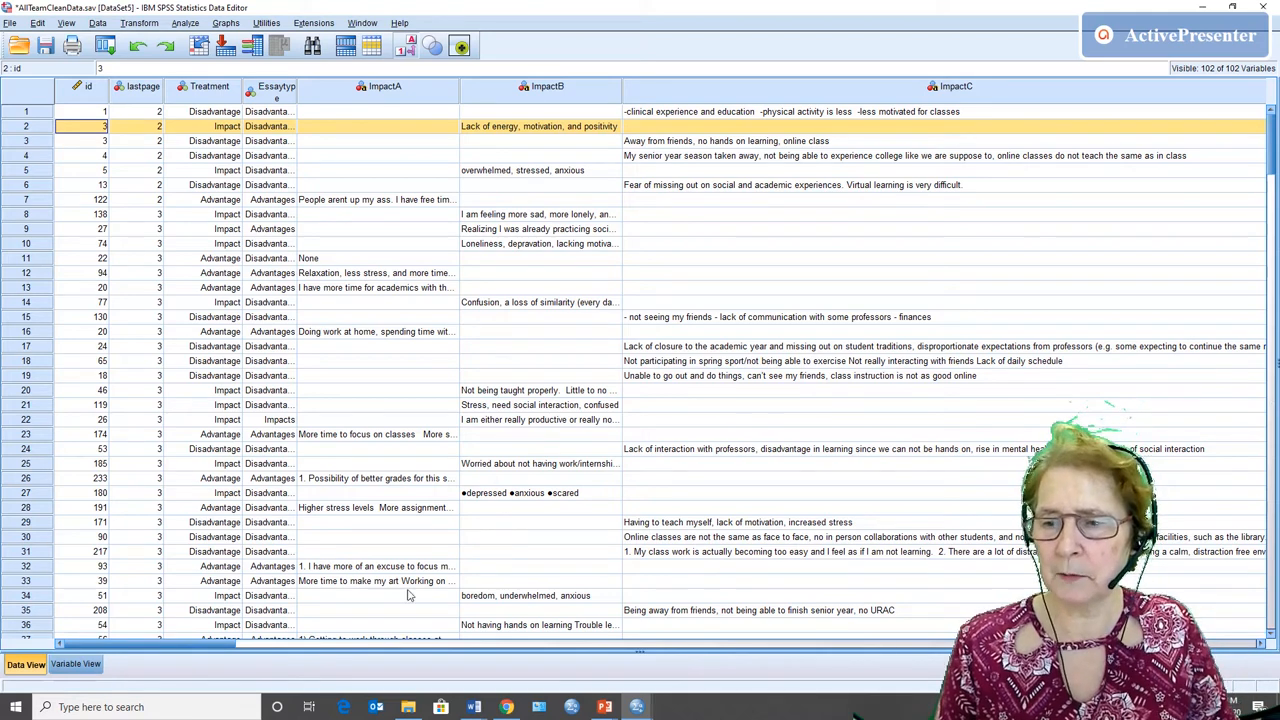
Check Variable View, then open Repeated Measures to define a within-subject factor.
click(75, 664)
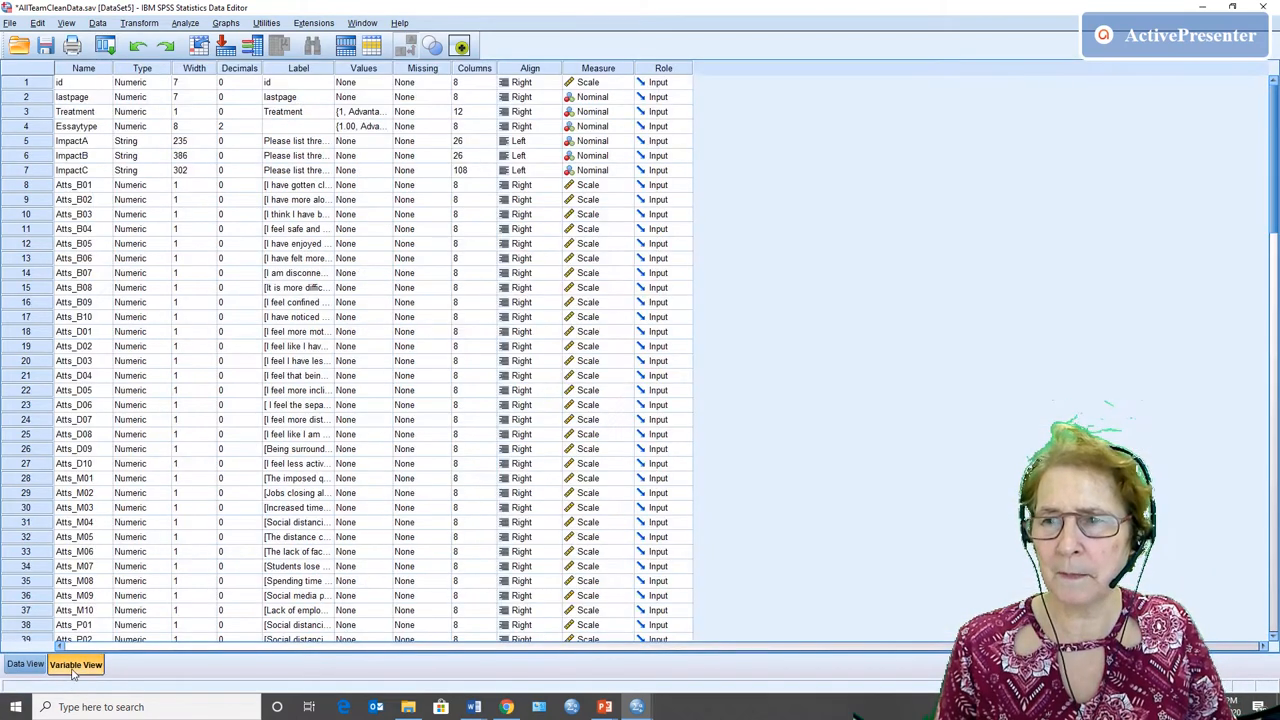
click(25, 664)
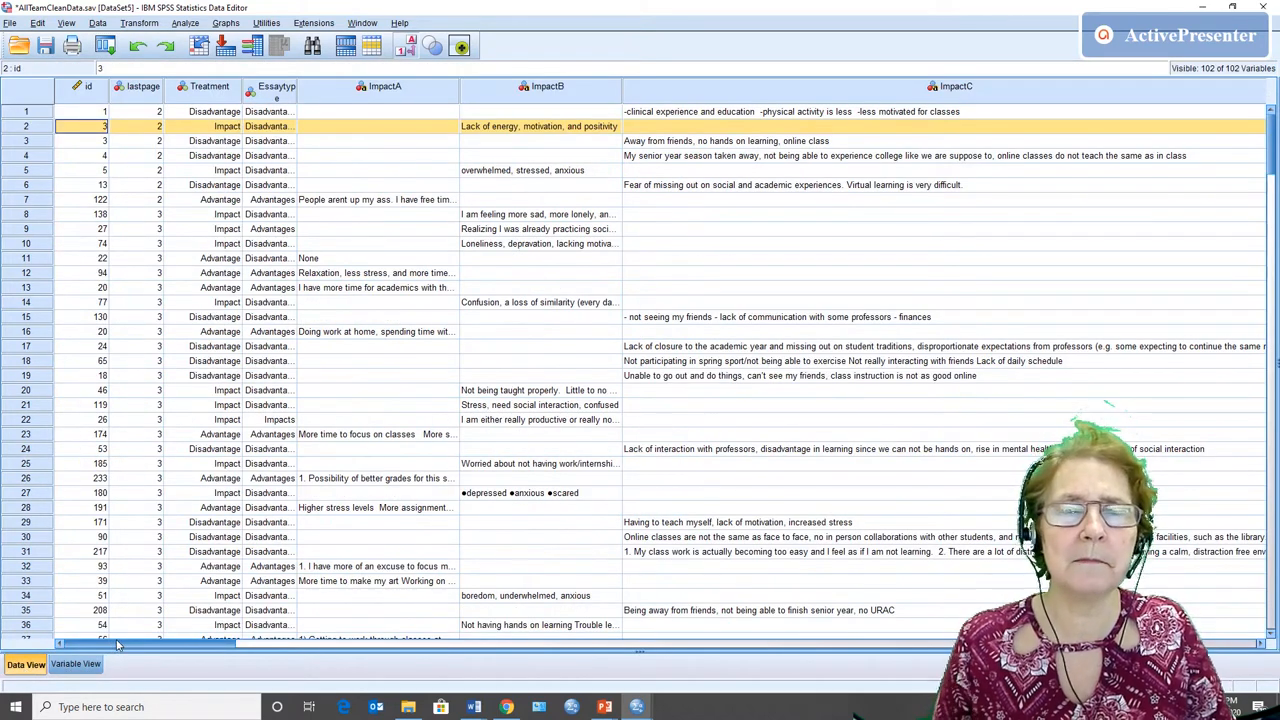
mouse_move(204, 577)
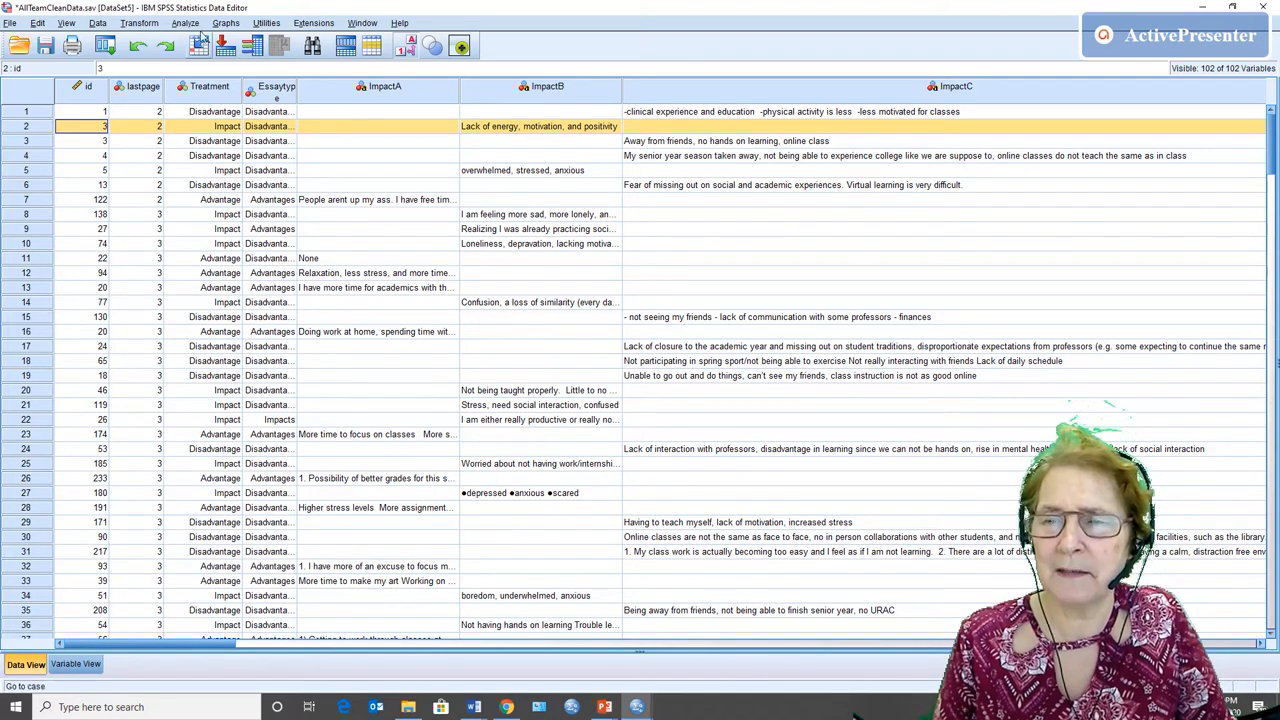
click(185, 23)
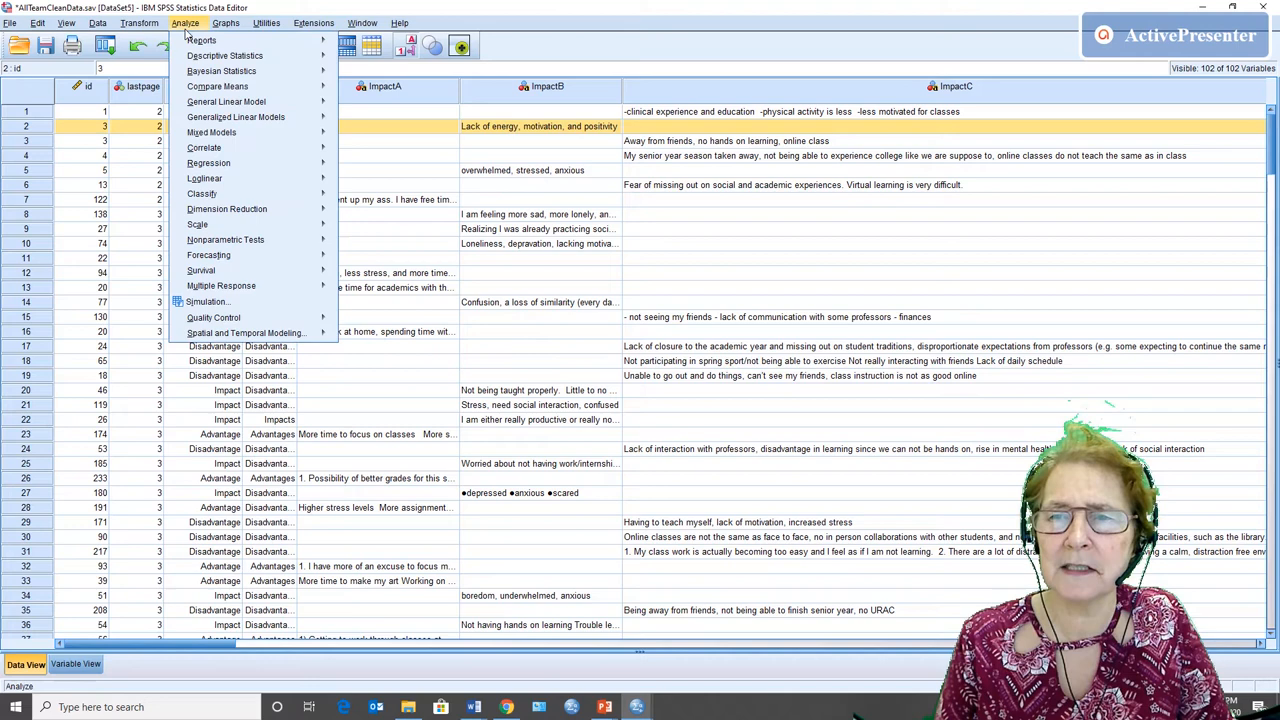
mouse_move(226, 101)
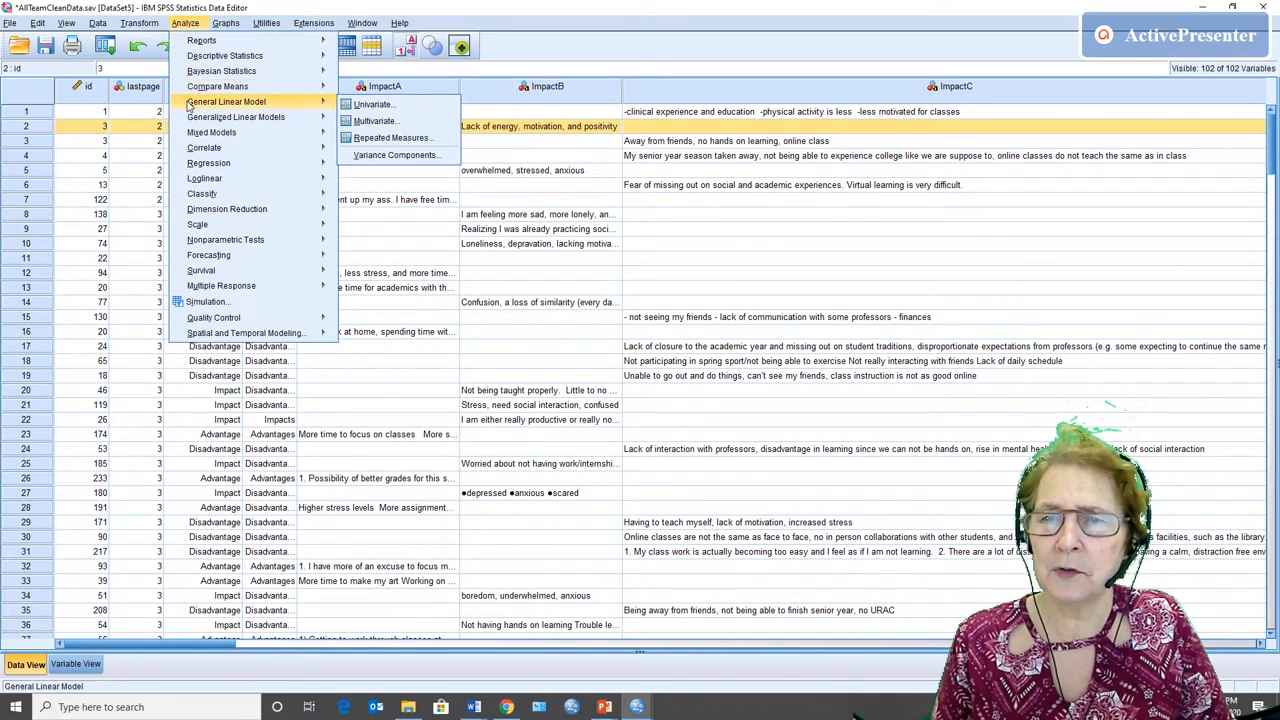
mouse_move(217, 86)
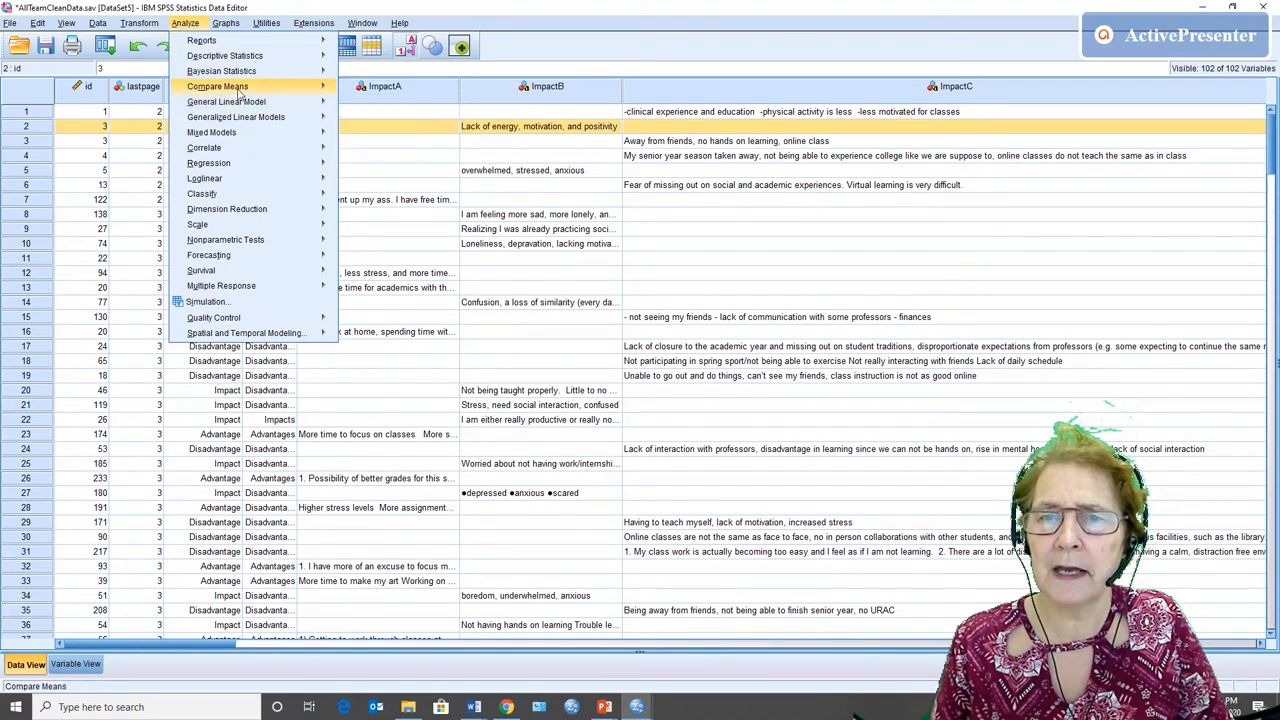
mouse_move(226, 101)
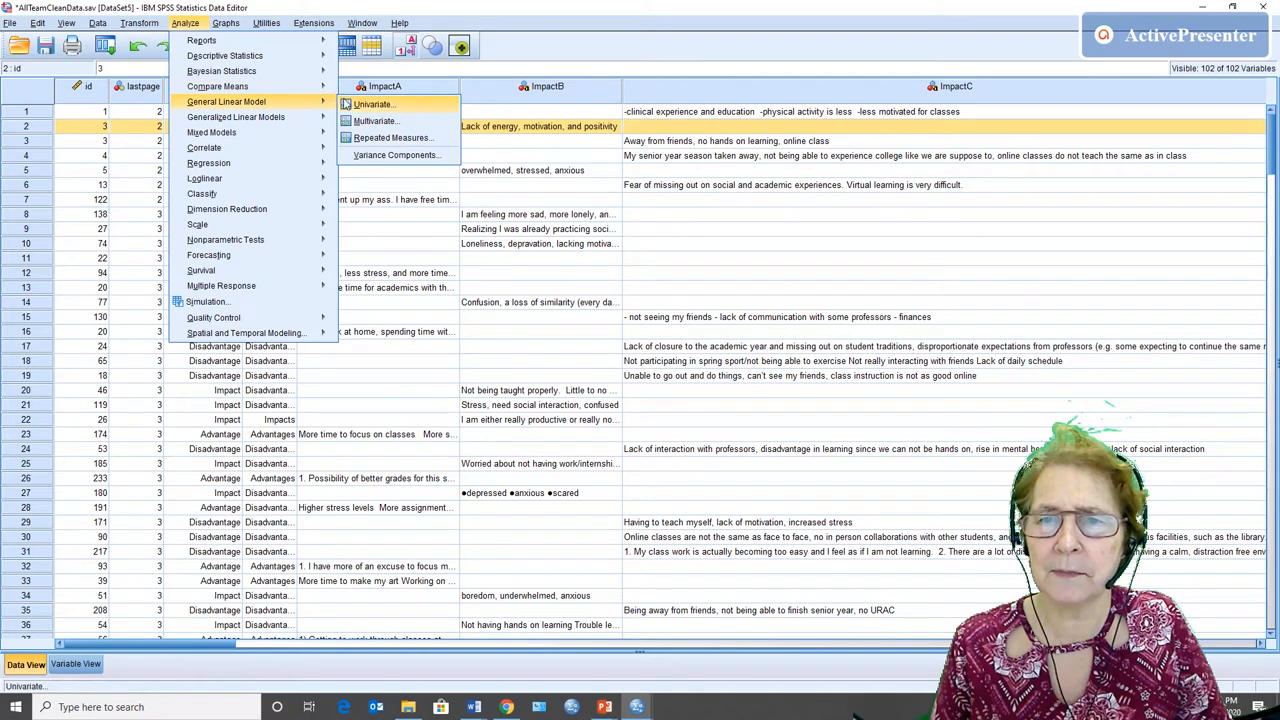
click(393, 137)
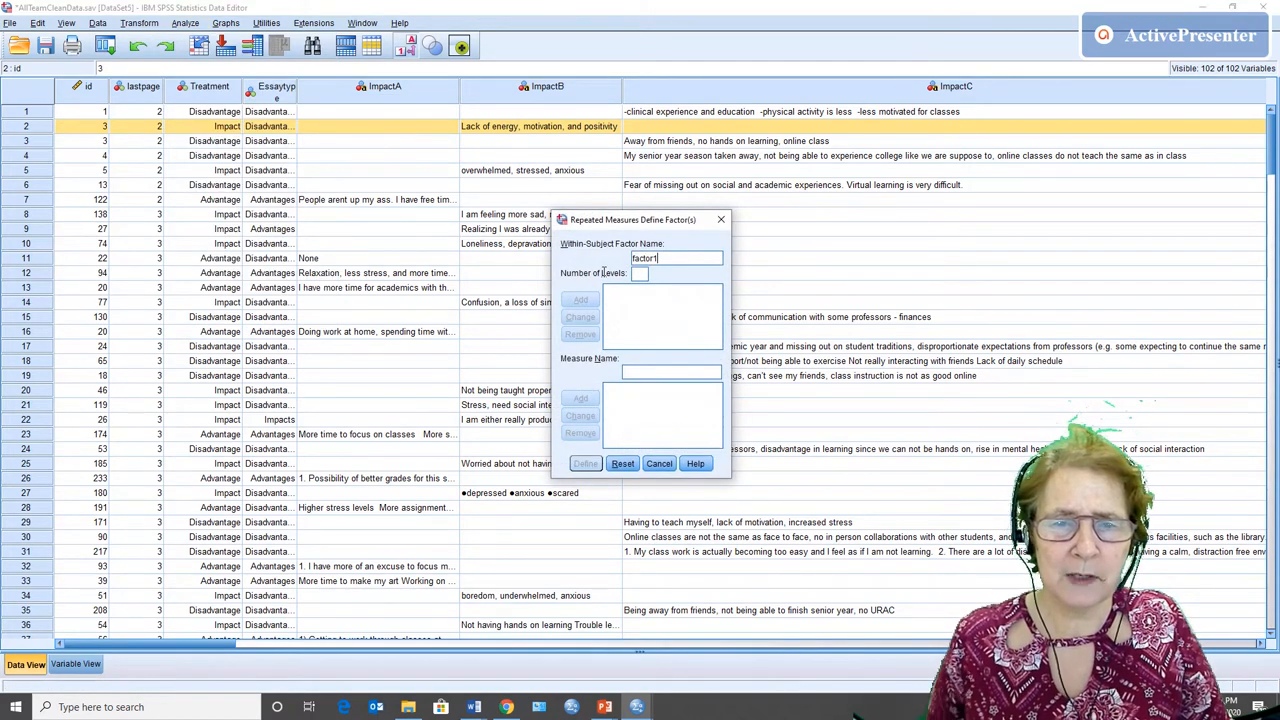
Replace factor1 with AttitudeScale, give it 6 levels, add it and proceed to Define.
double_click(645, 258)
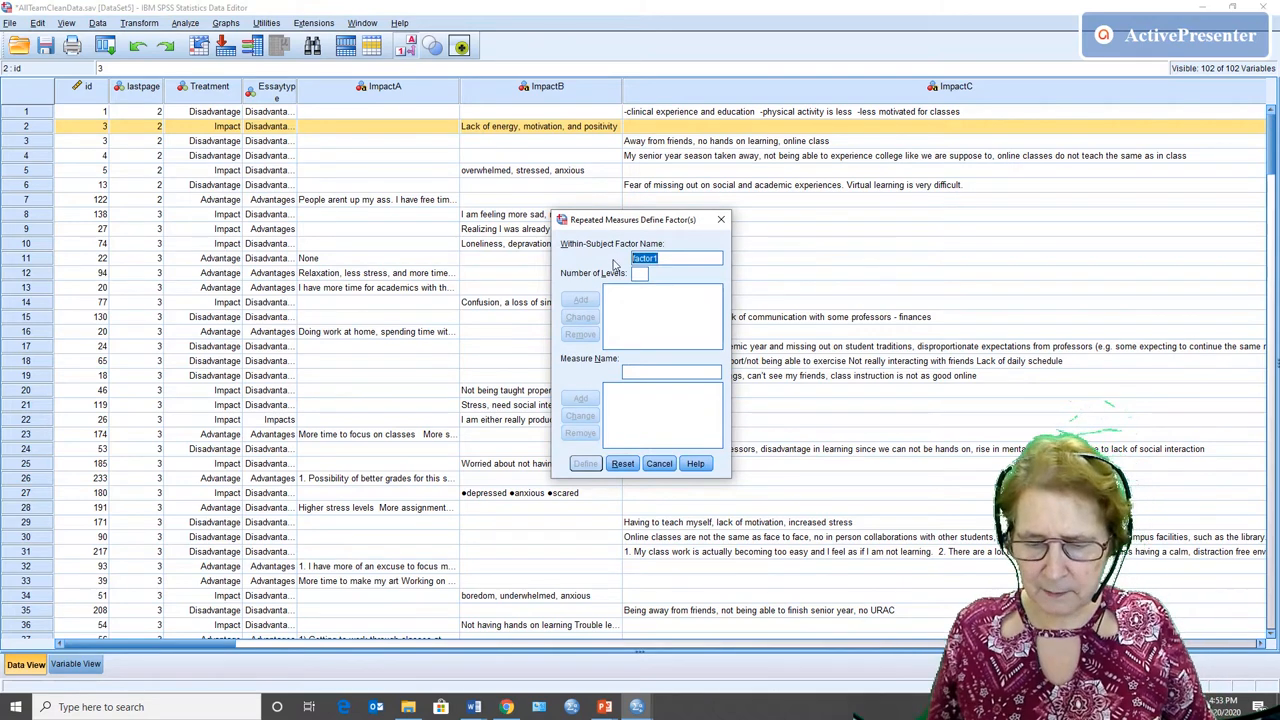
text(A)
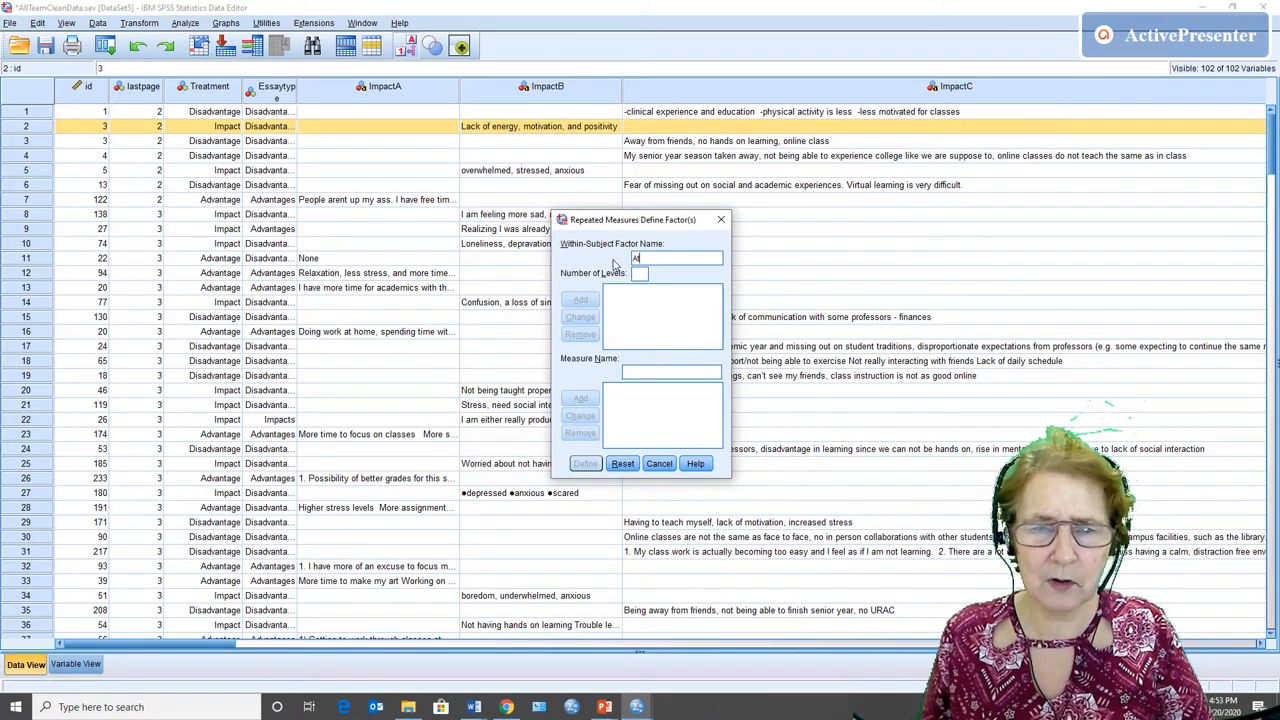
text(ttitude)
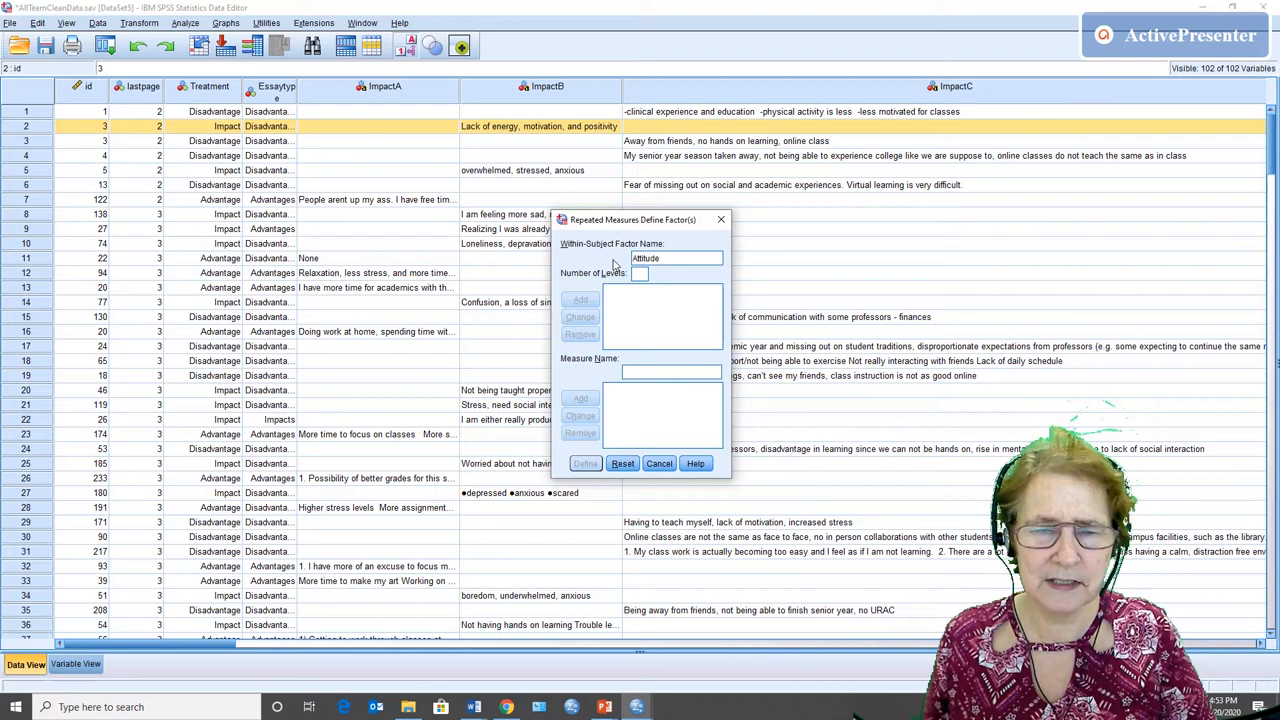
text(Scale)
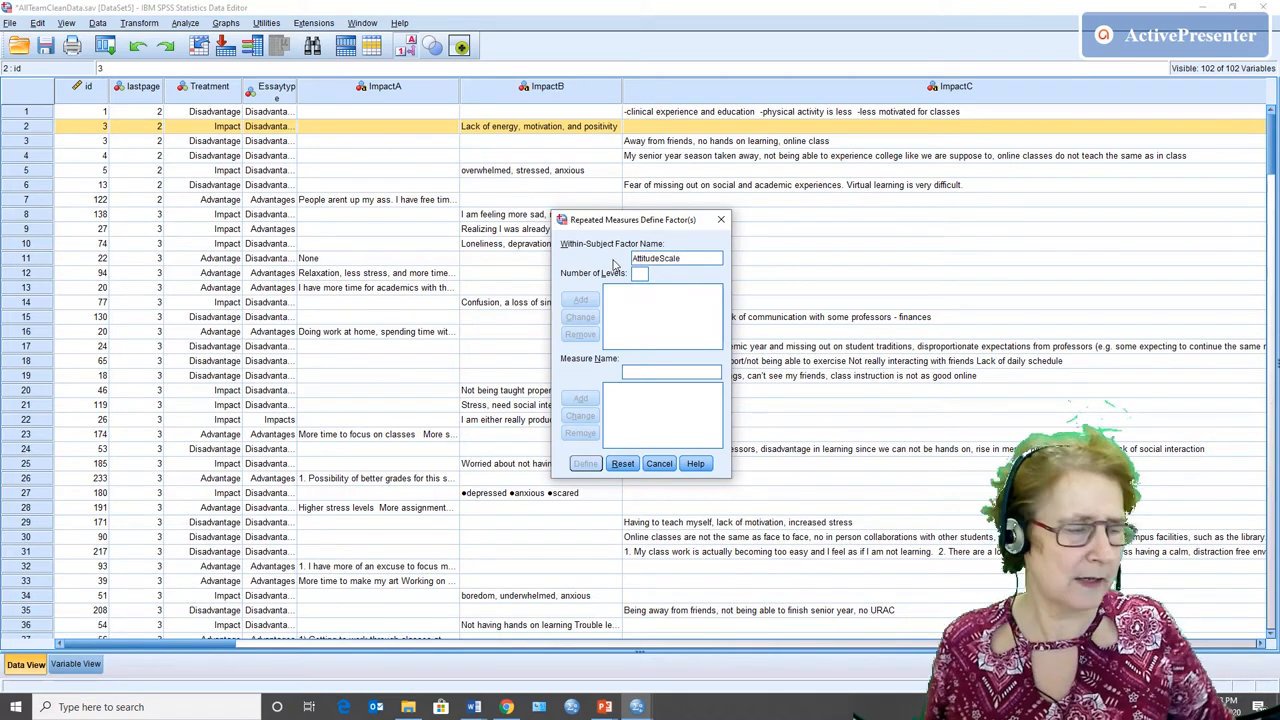
click(640, 273)
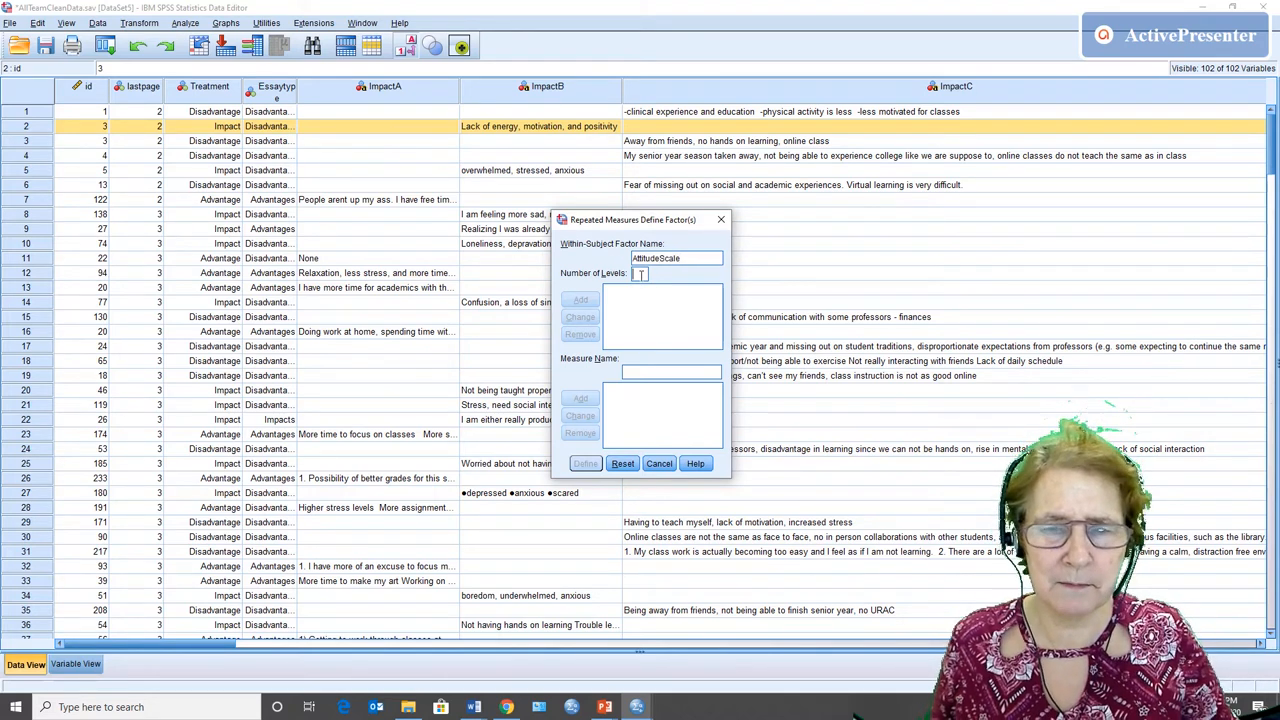
text(6)
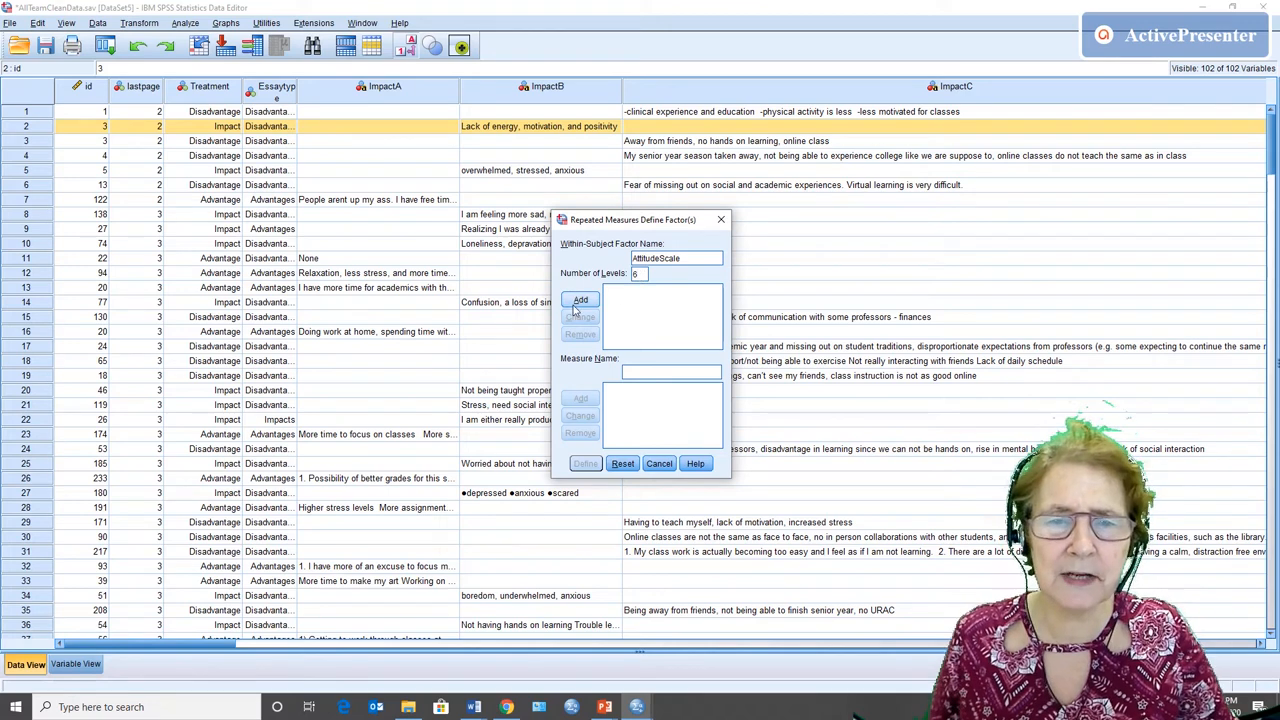
click(581, 300)
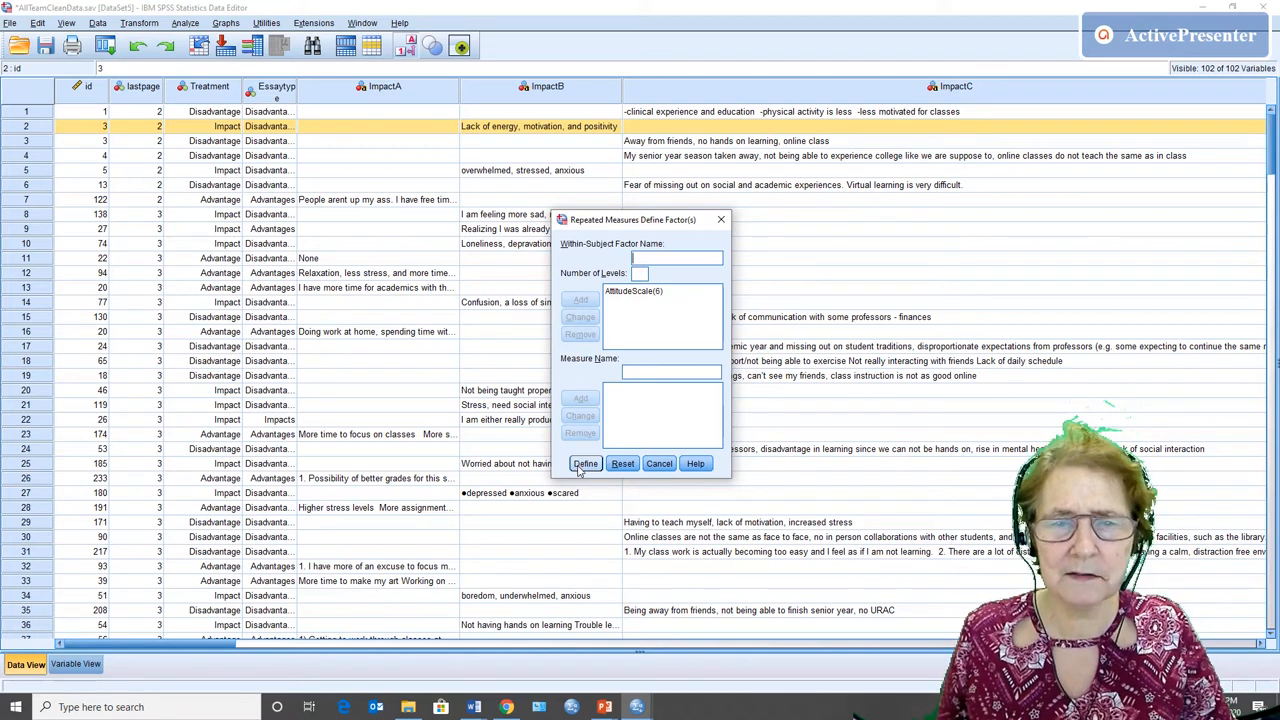
click(585, 463)
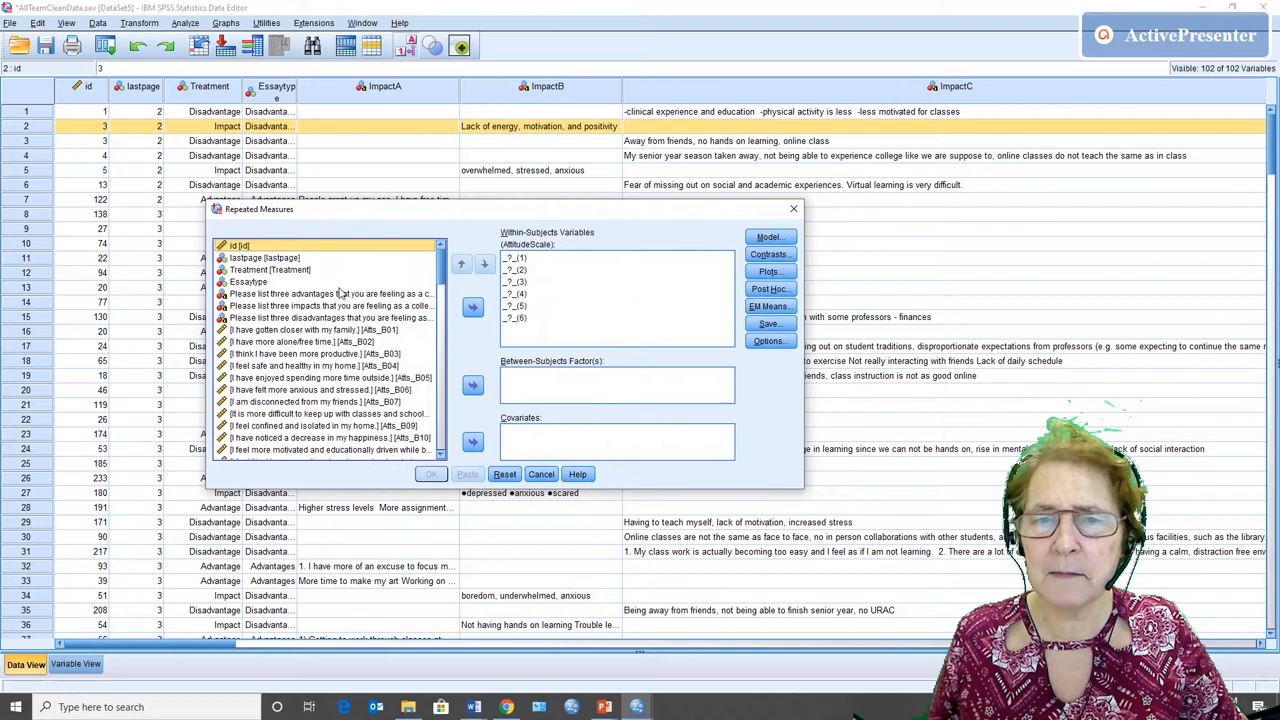
Show variable names in the list and make Treatment the between-subjects factor.
right_click(330, 293)
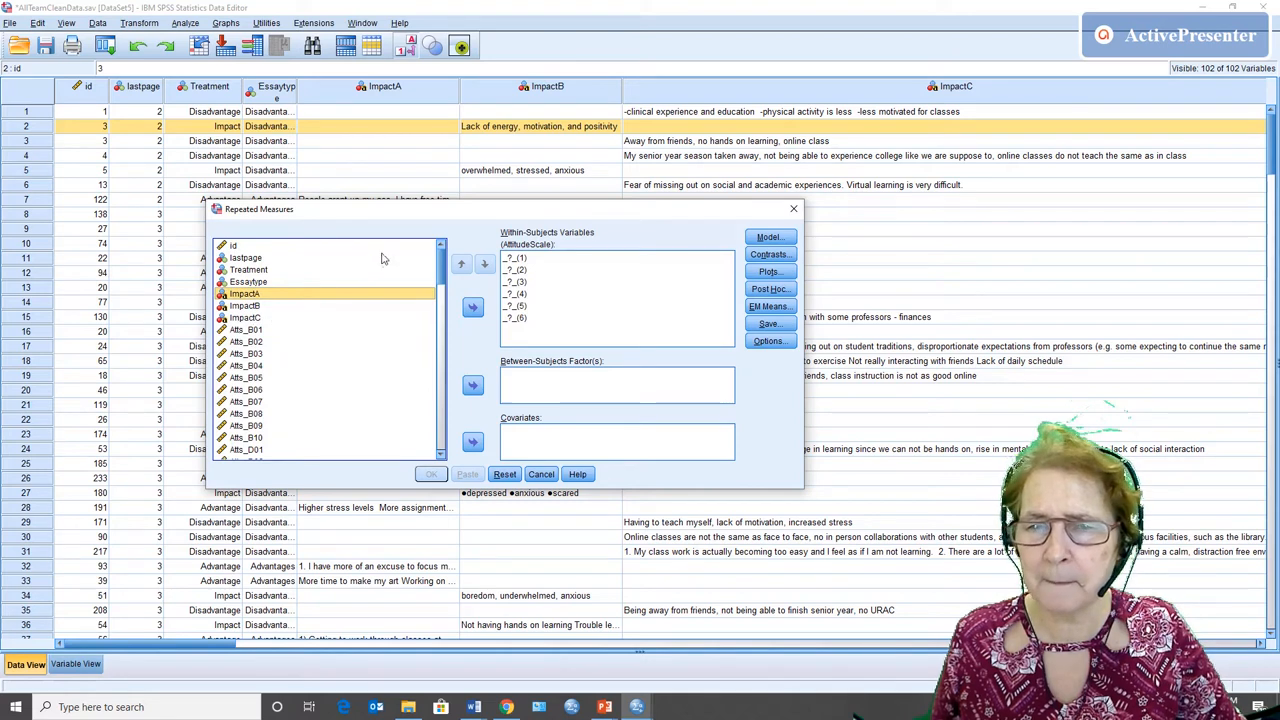
mouse_move(305, 296)
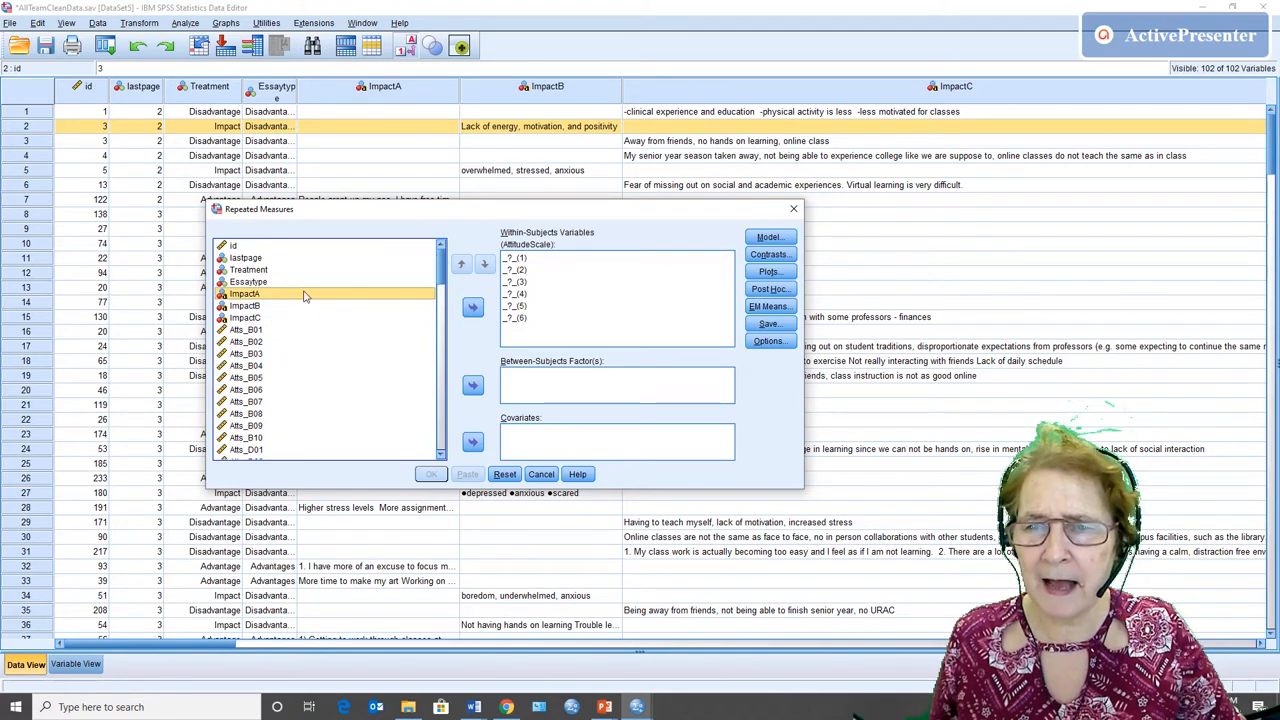
click(248, 269)
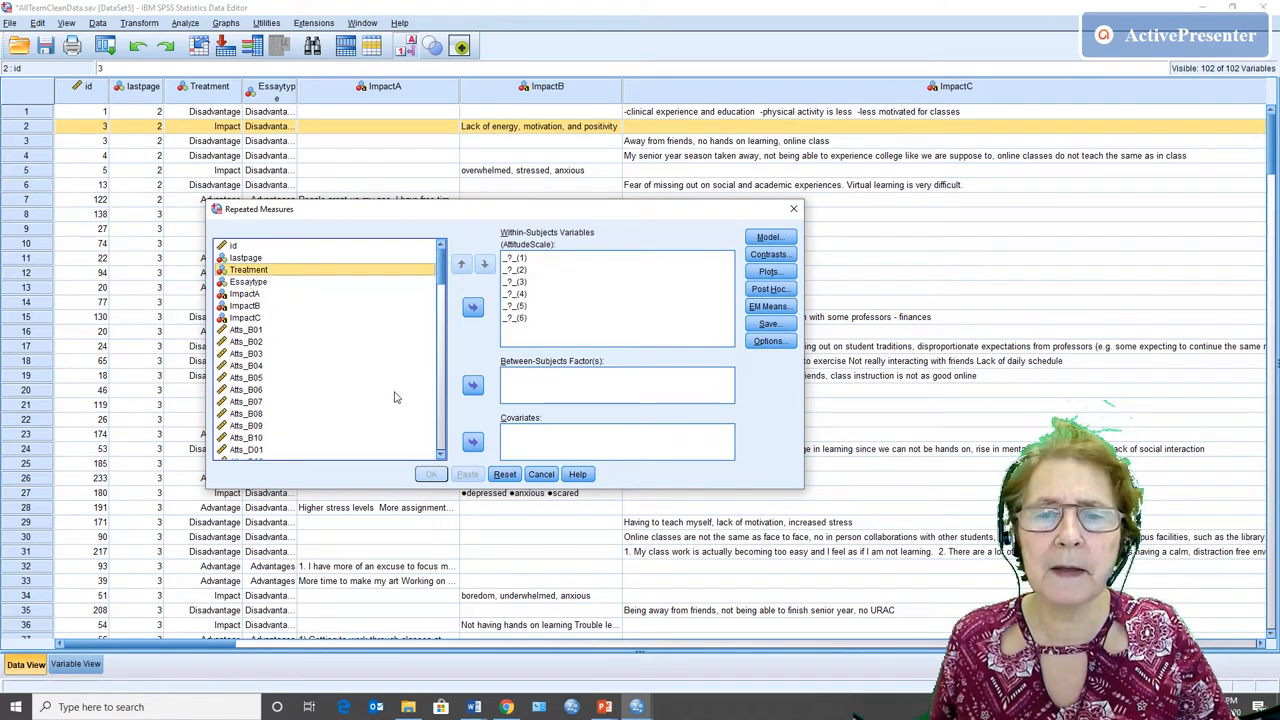
click(472, 386)
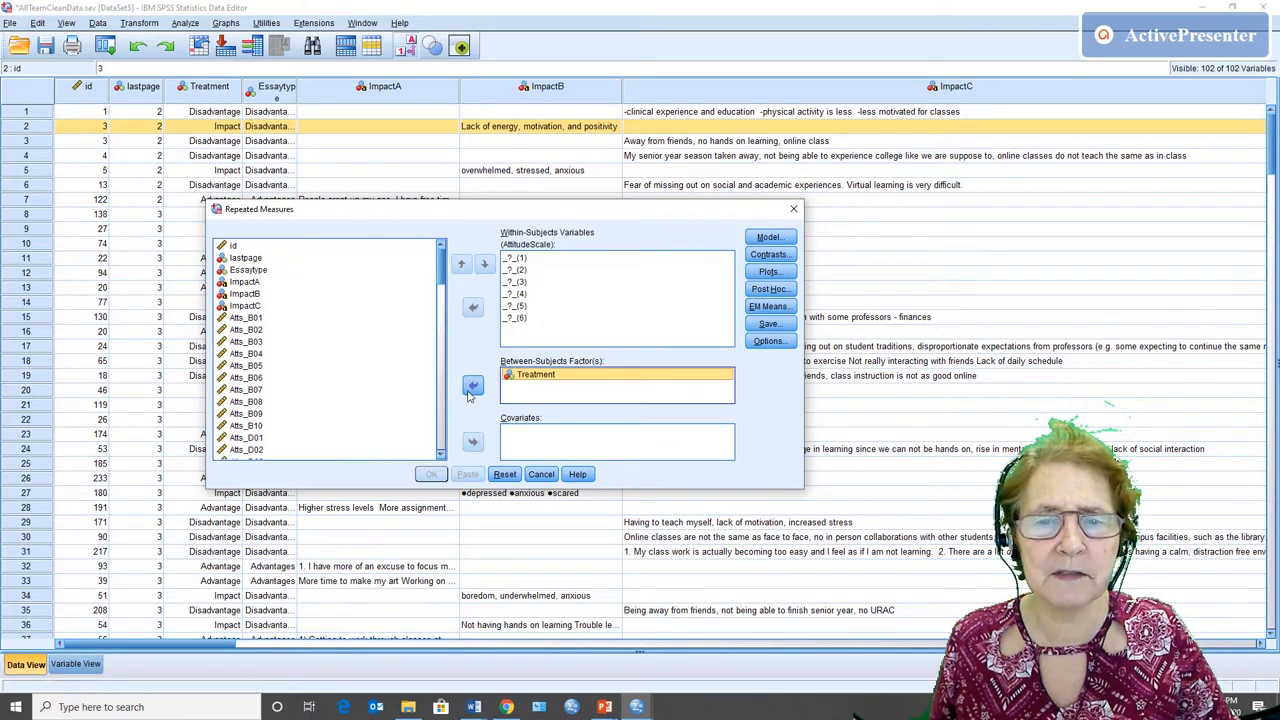
mouse_move(380, 355)
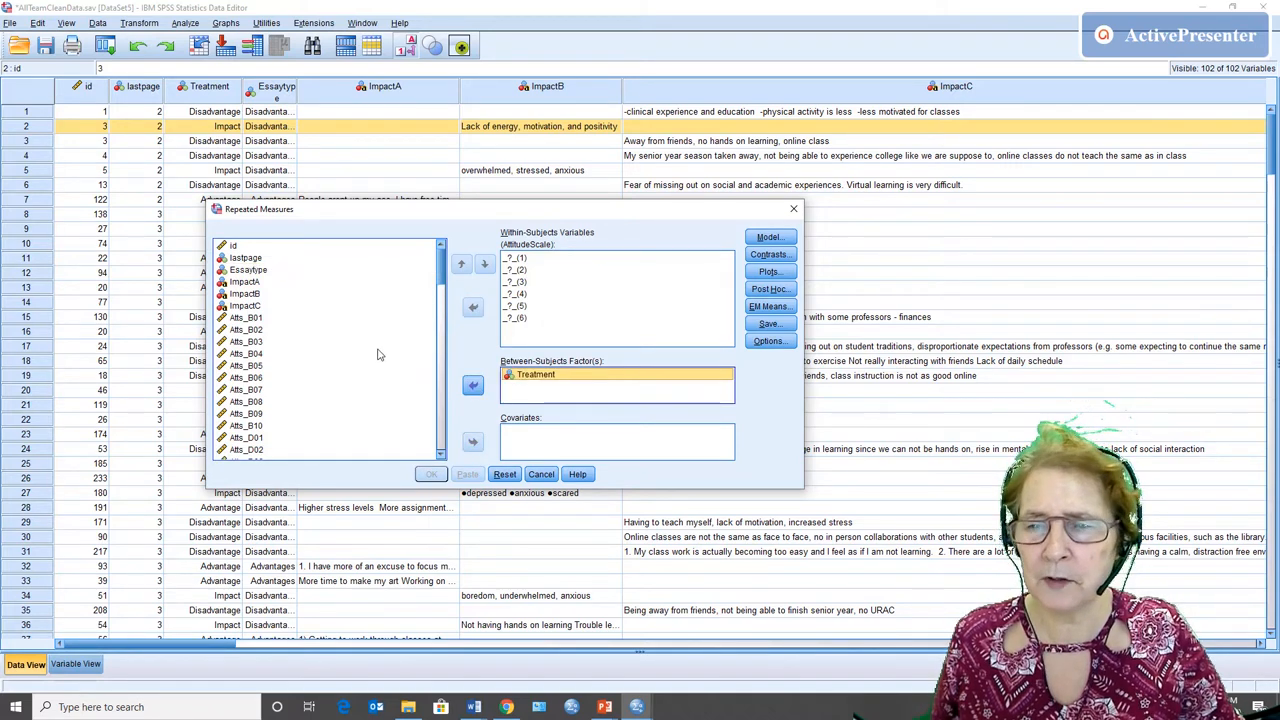
Scroll down the variable list and select AcademicAtts.
scroll(down, 3)
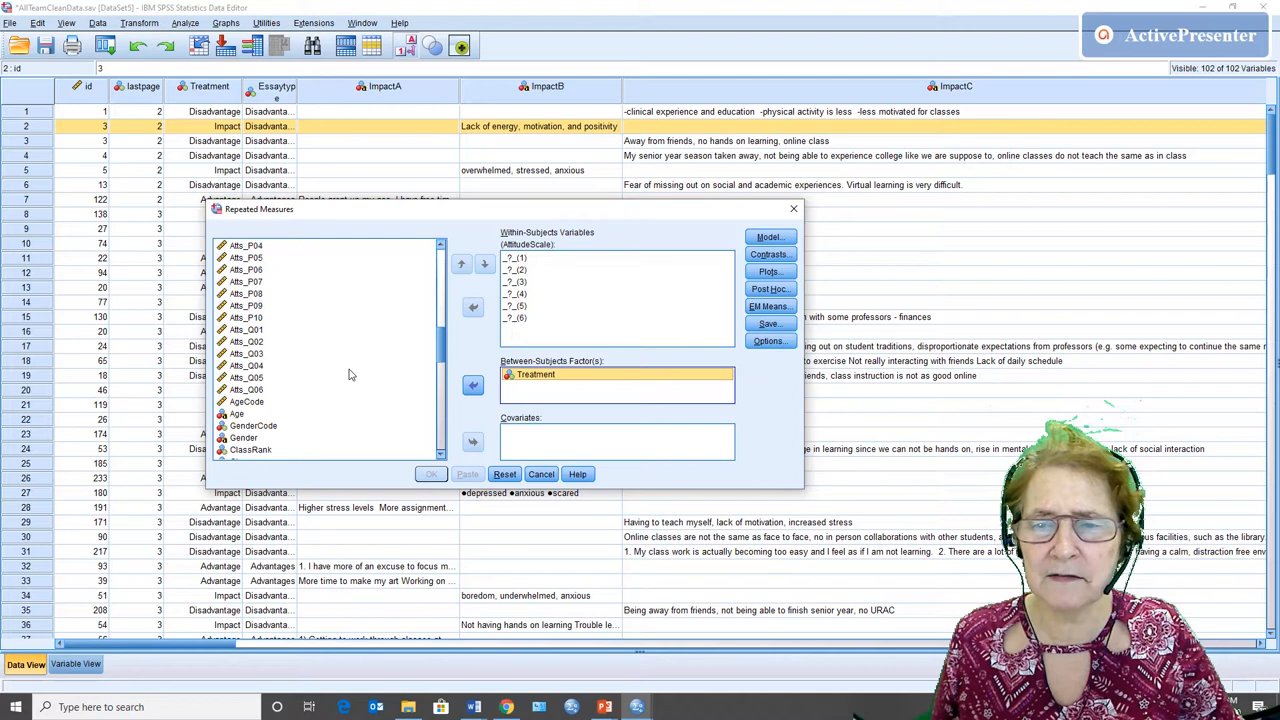
scroll(down, 3)
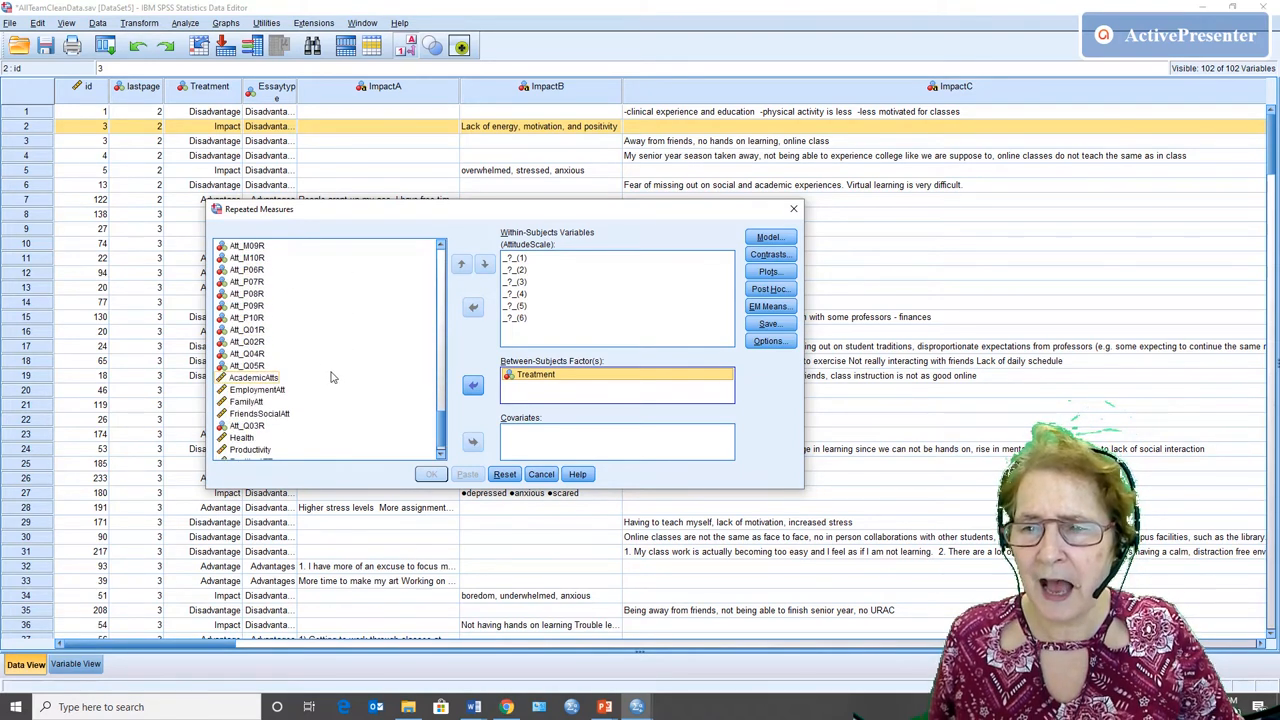
scroll(down, 3)
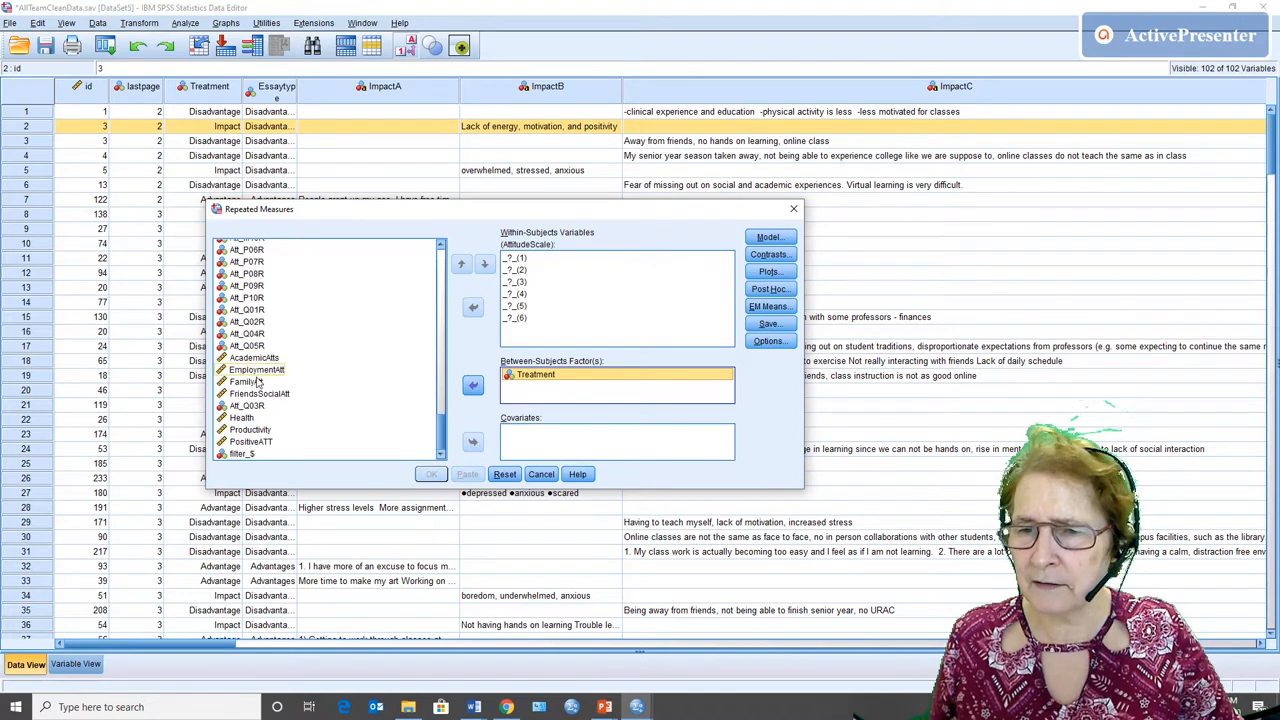
click(247, 345)
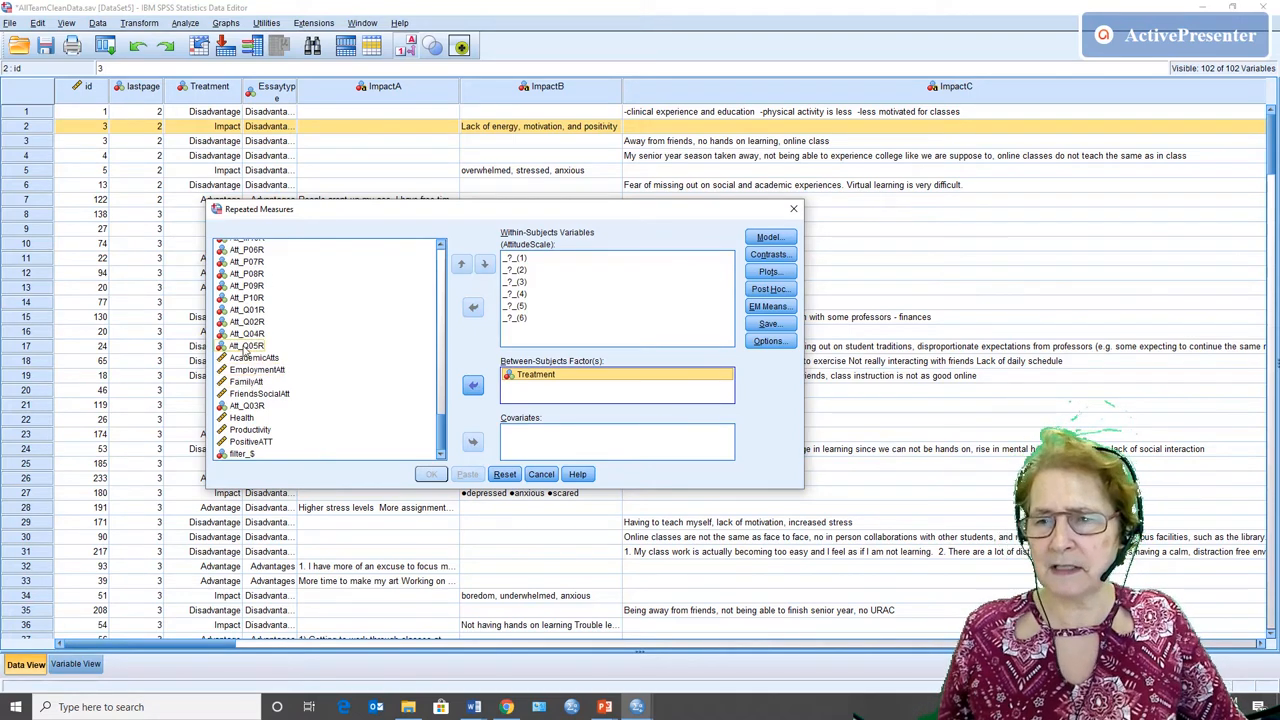
Fill the six AttitudeScale levels with AcademicAtts–FriendsSocialAtt and Health–Productivity.
click(253, 357)
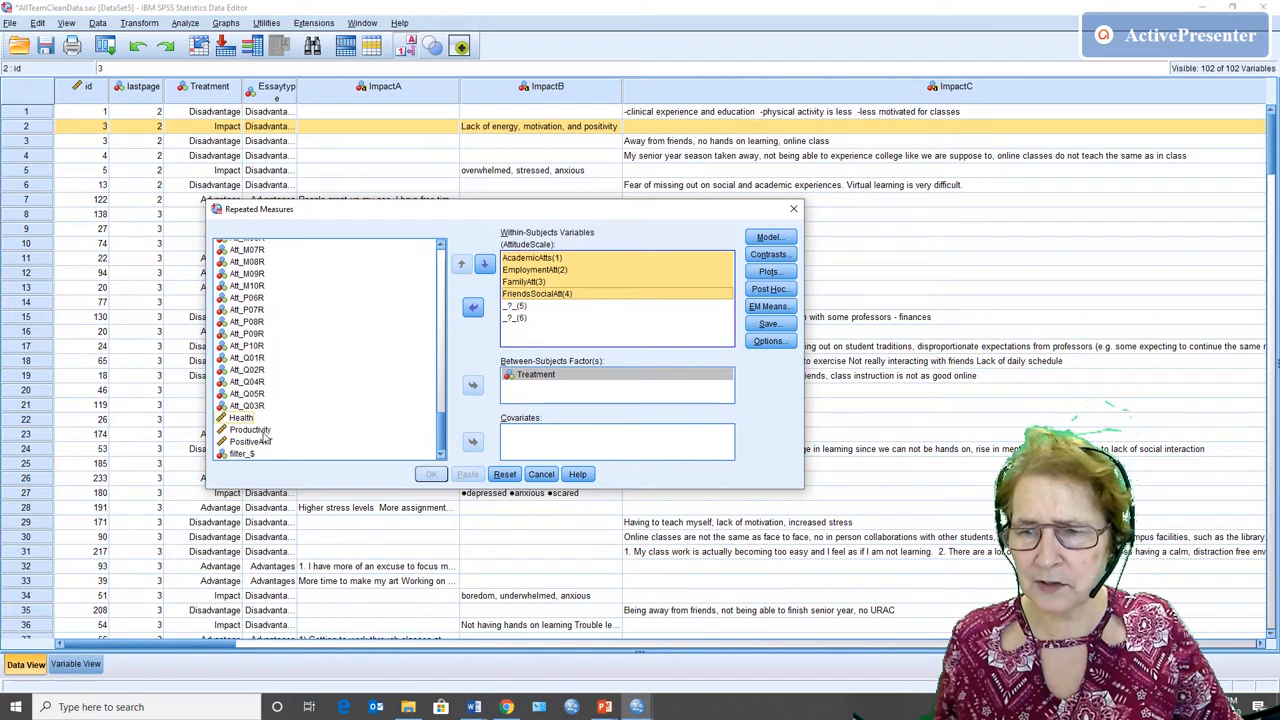
click(247, 405)
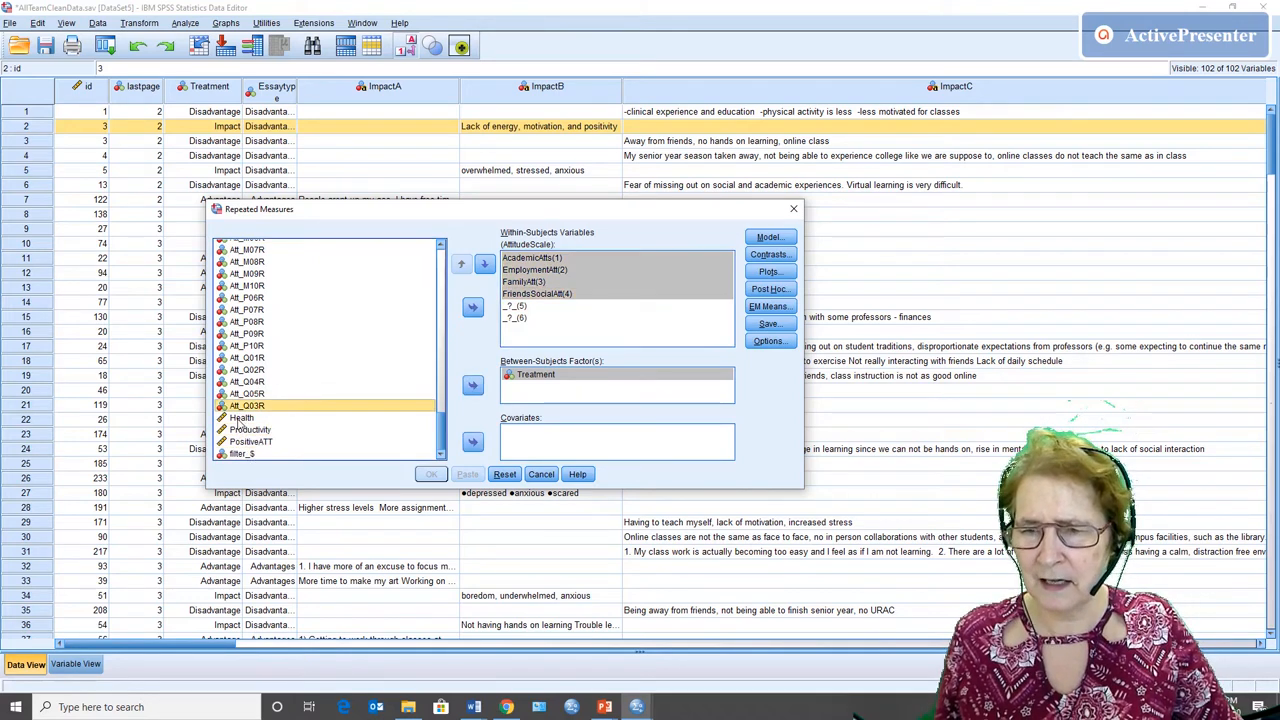
click(242, 417)
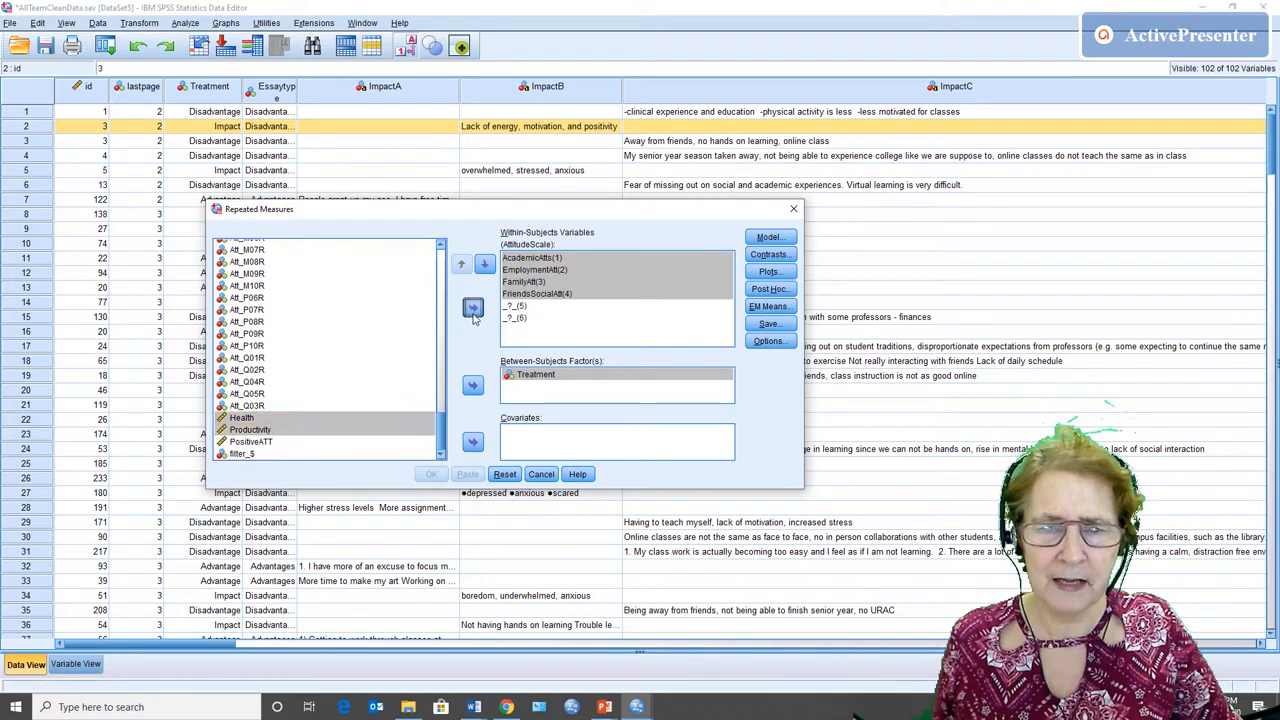
click(473, 307)
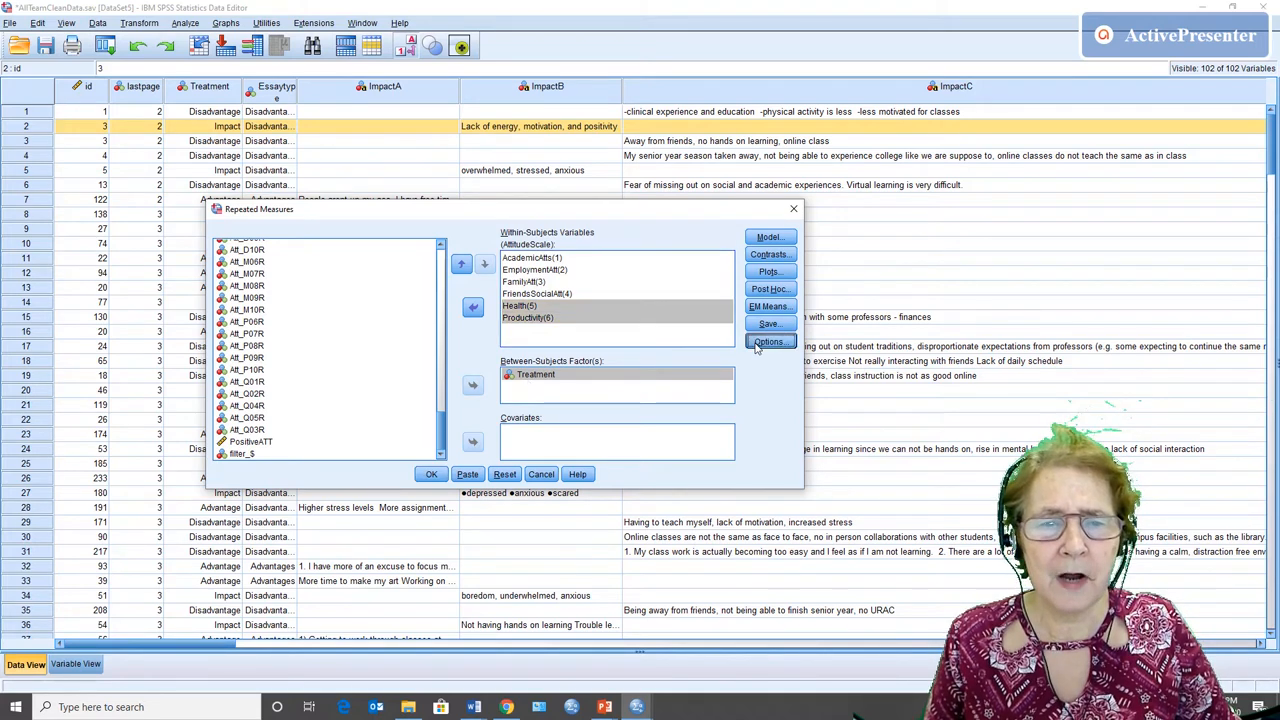
Turn on Descriptive statistics and Estimates of effect size in Options, then continue.
click(769, 342)
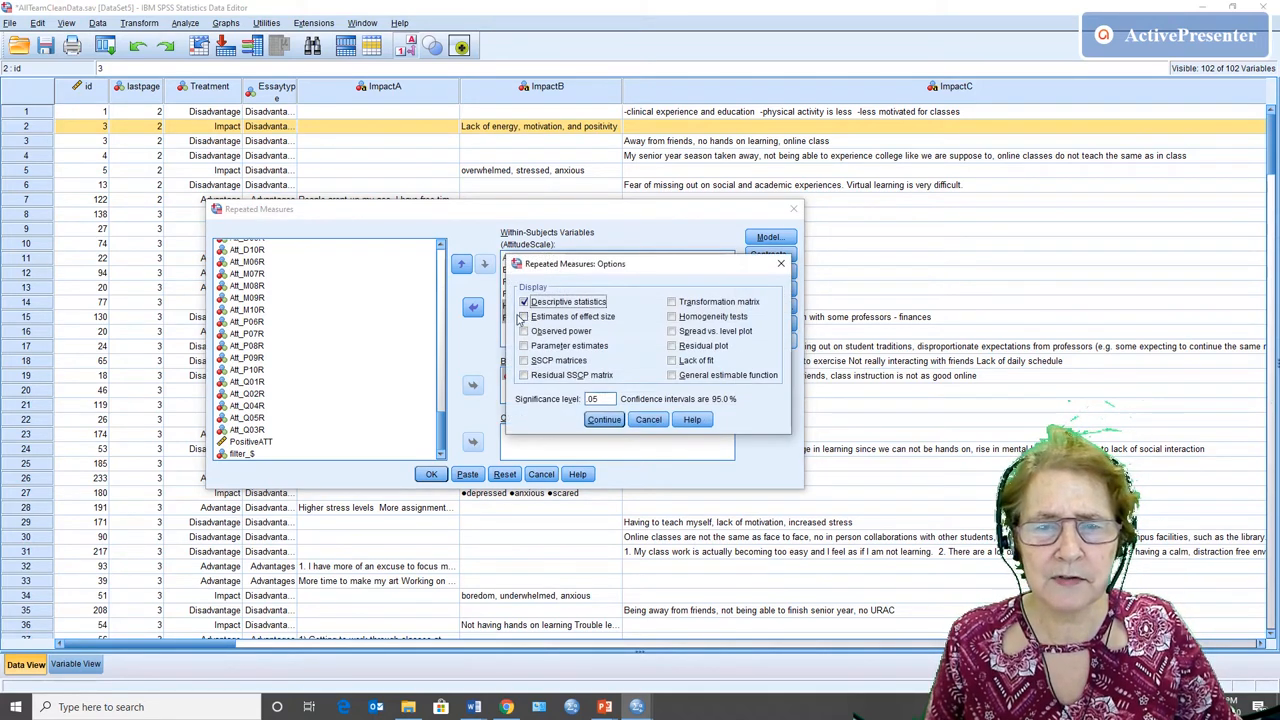
click(524, 316)
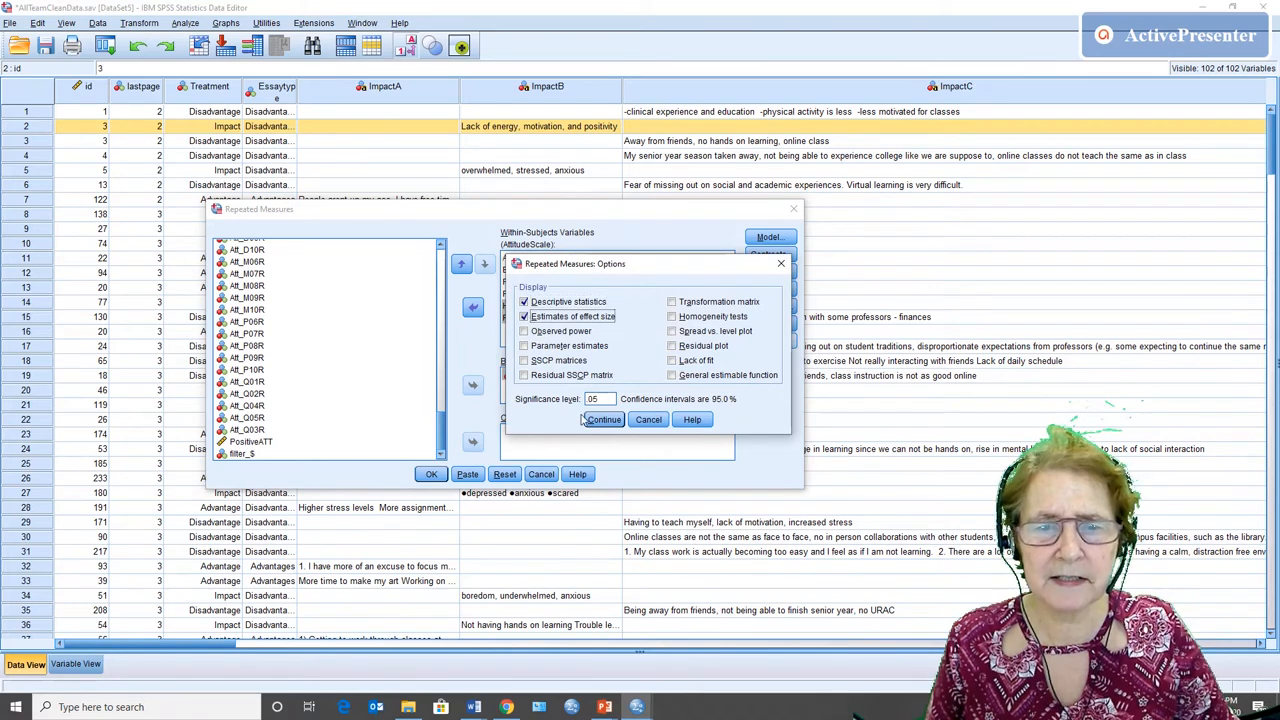
click(602, 419)
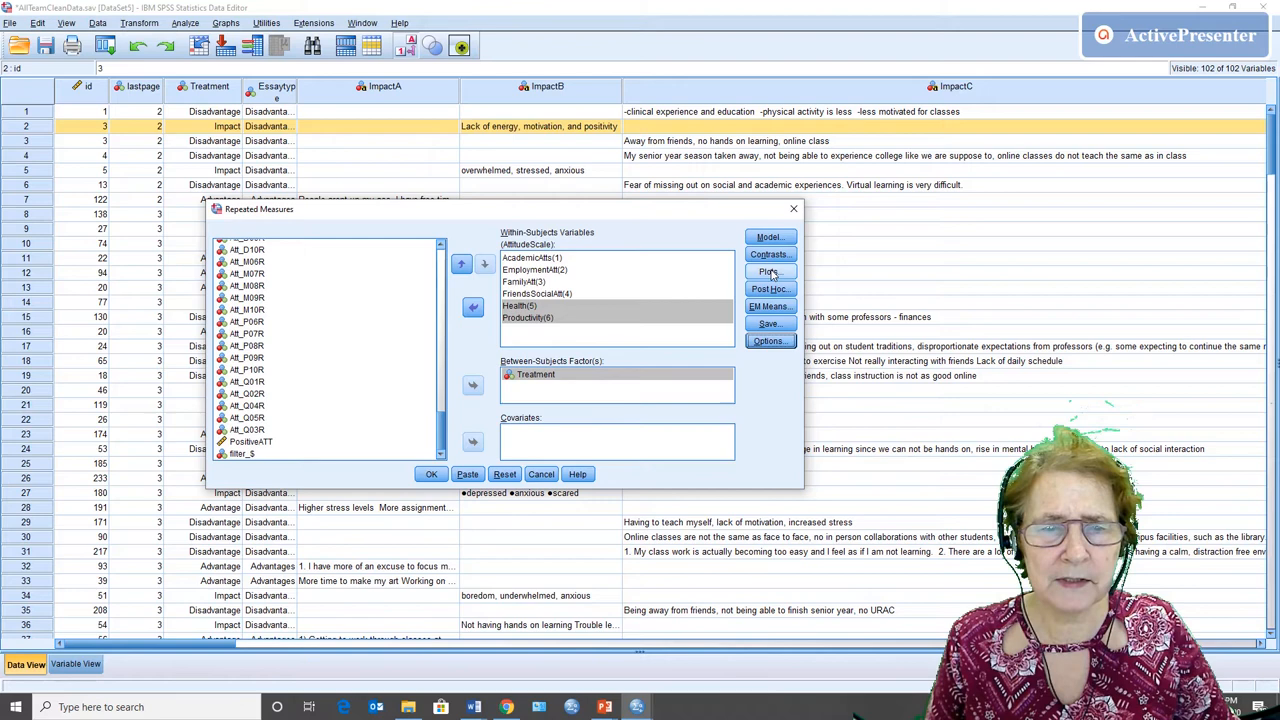
Add an AttitudeScale by Treatment profile plot, Treatment as separate lines.
click(769, 271)
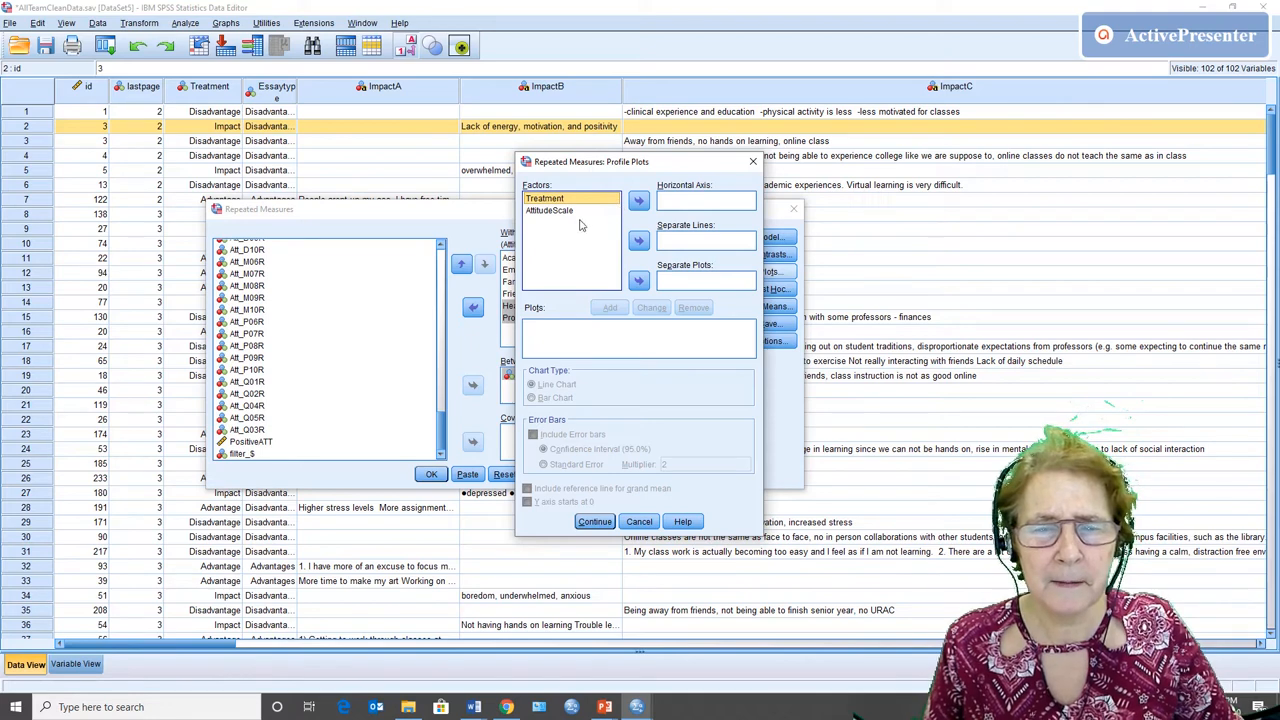
click(638, 200)
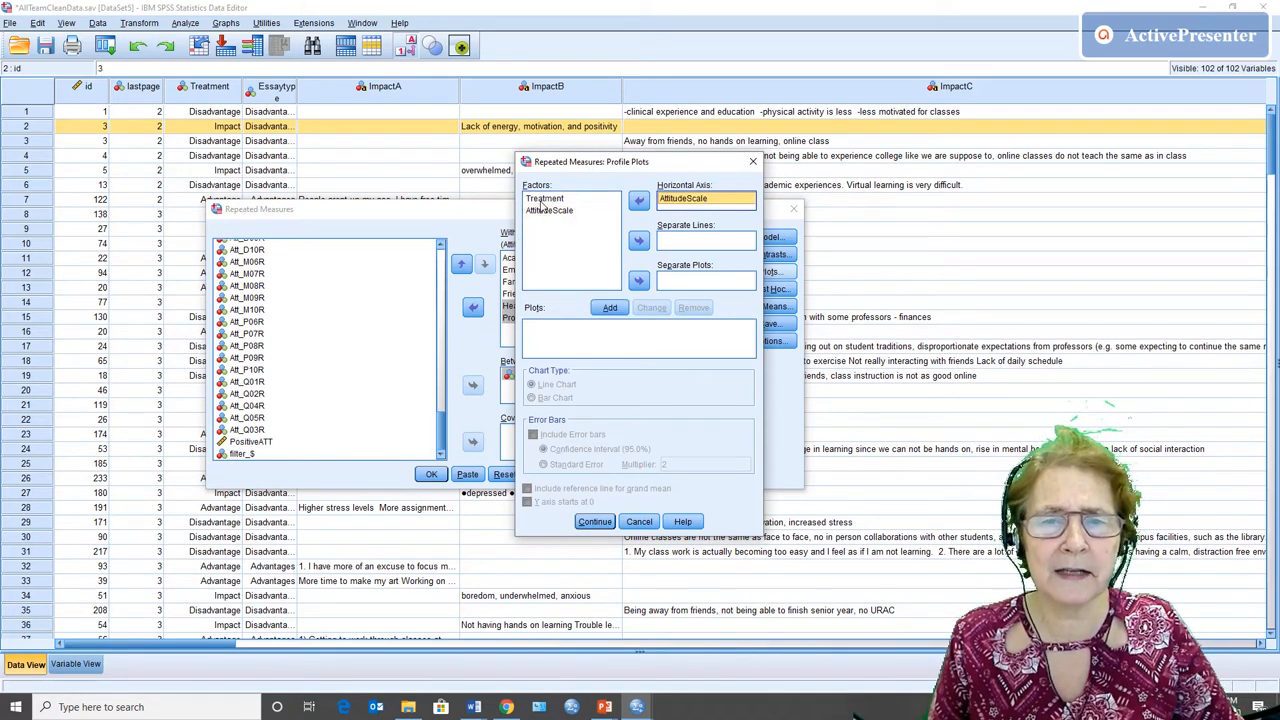
click(638, 240)
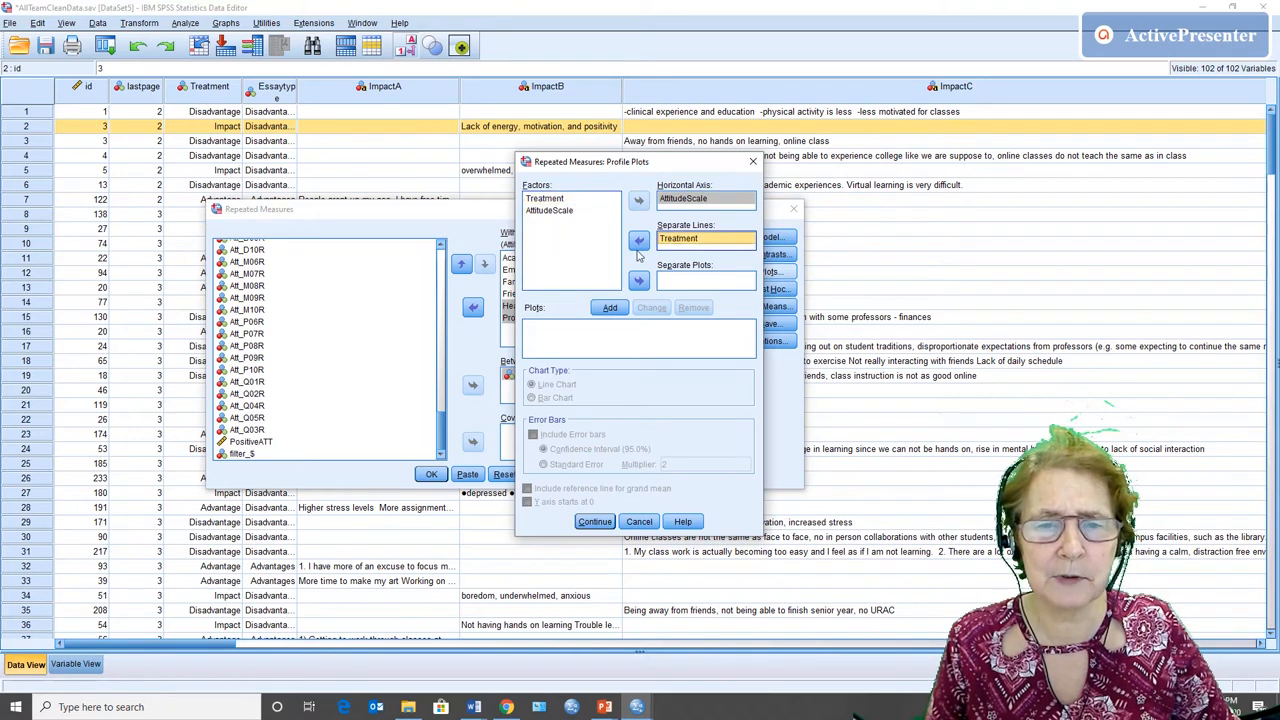
click(610, 307)
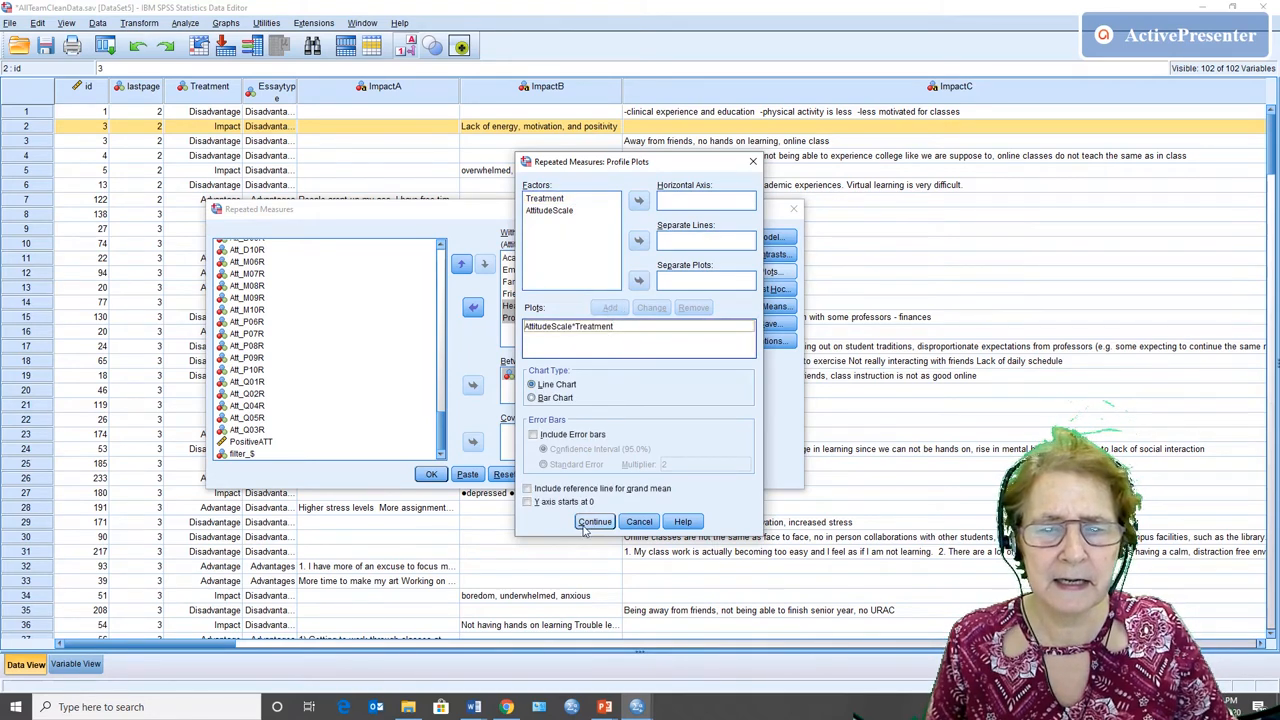
Close Profile Plots and run the repeated measures analysis with OK.
click(594, 521)
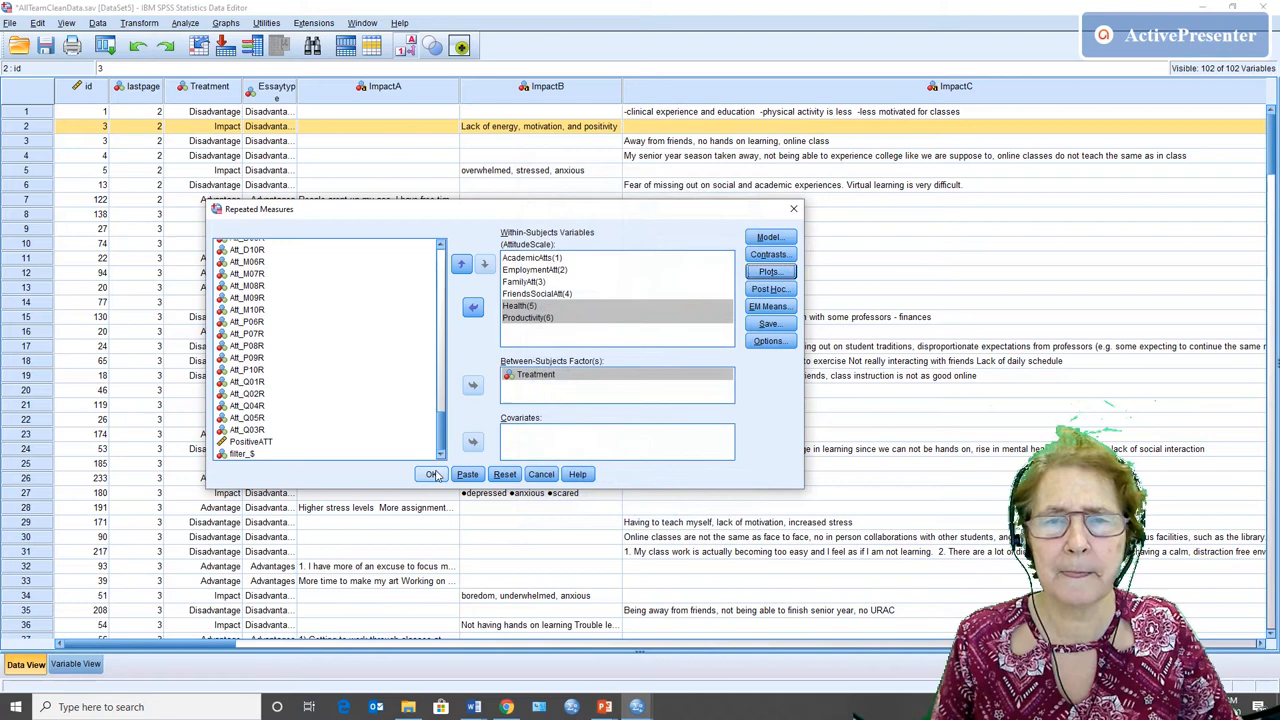
click(430, 474)
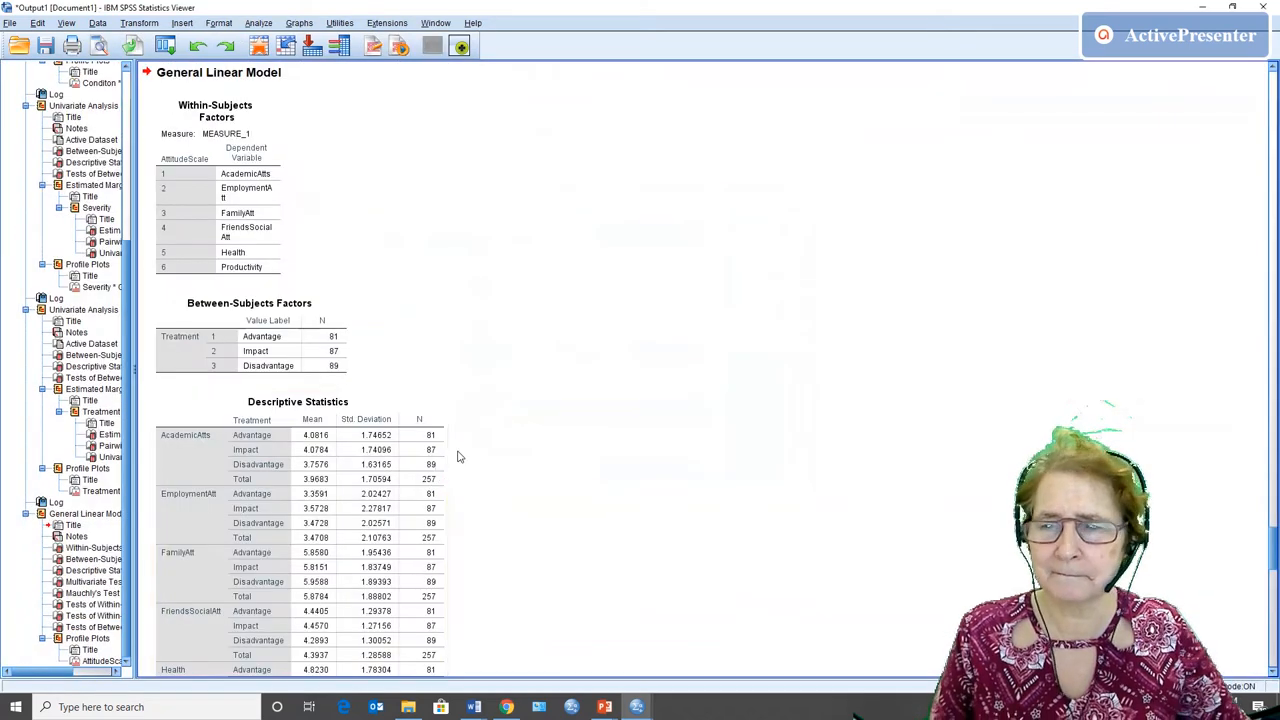
mouse_move(268, 131)
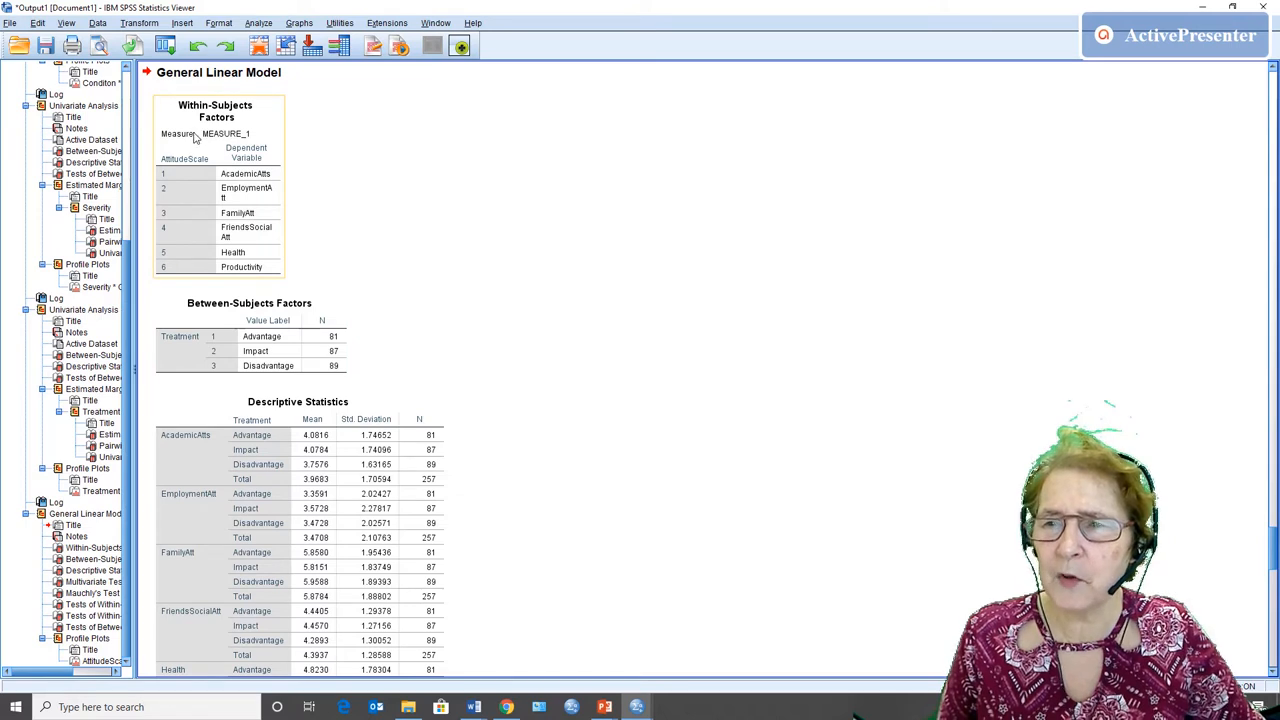
mouse_move(200, 175)
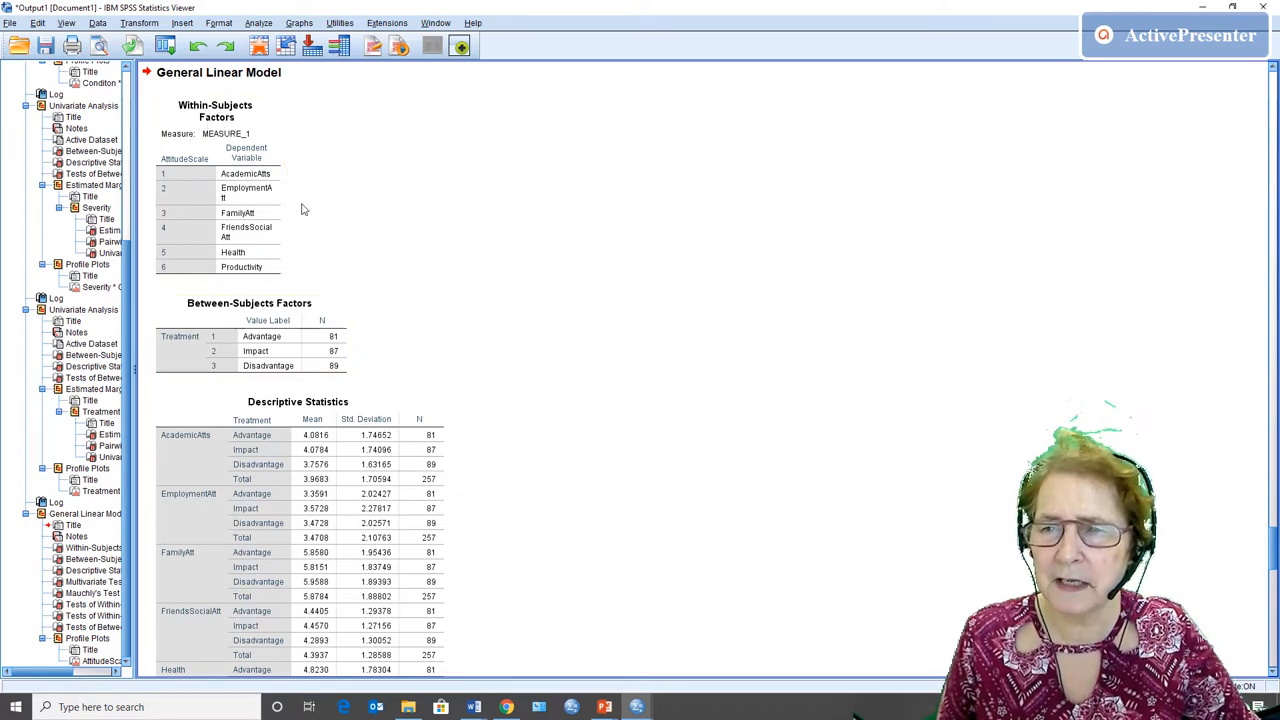
scroll(down, 3)
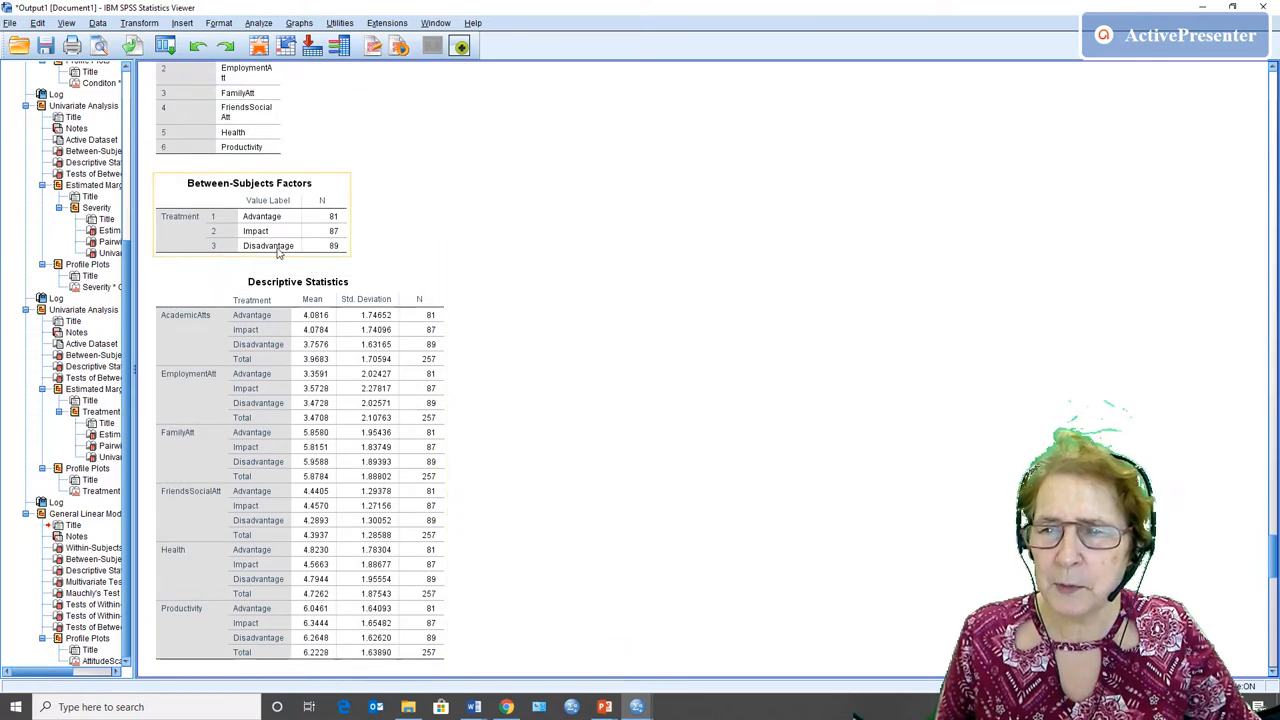
mouse_move(240, 226)
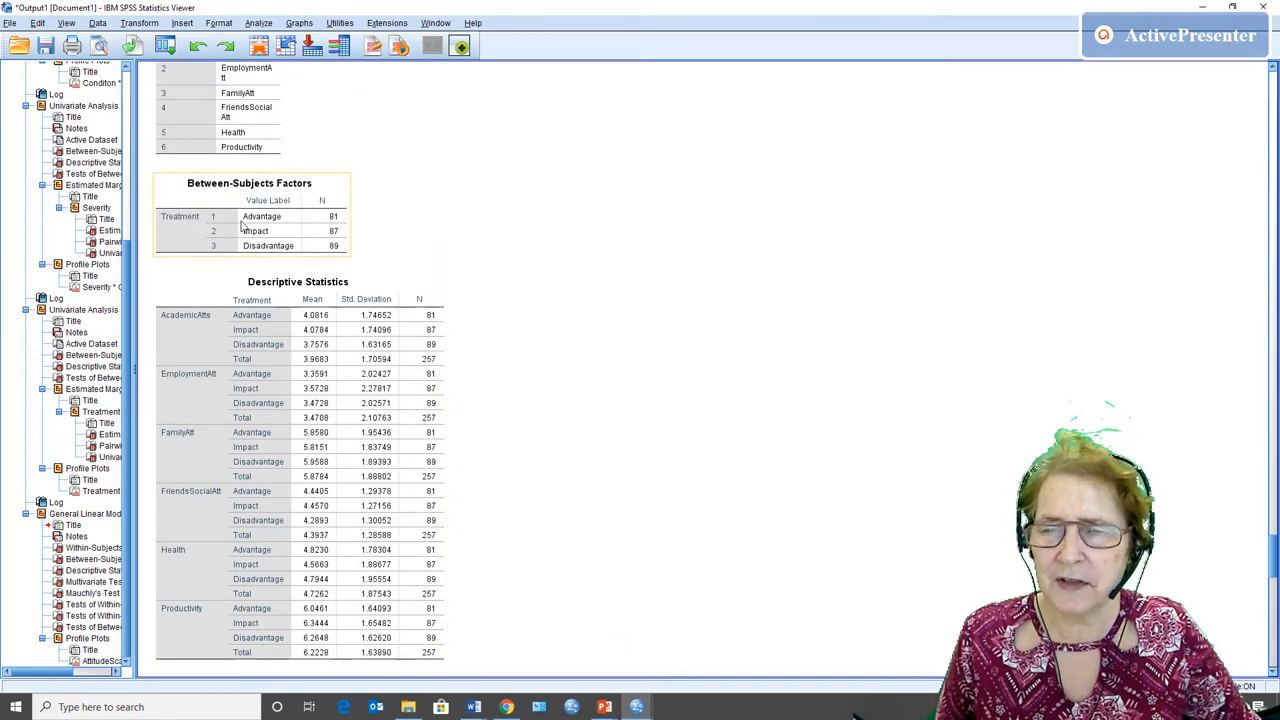
mouse_move(172, 231)
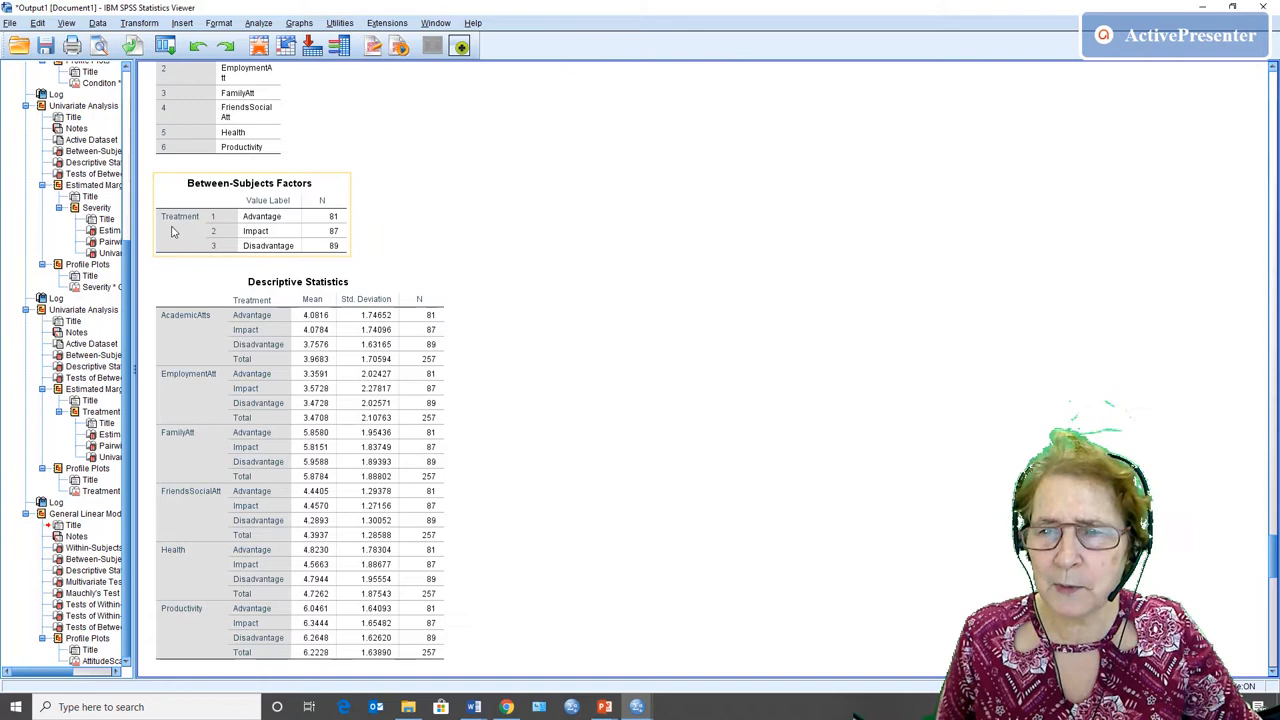
mouse_move(230, 233)
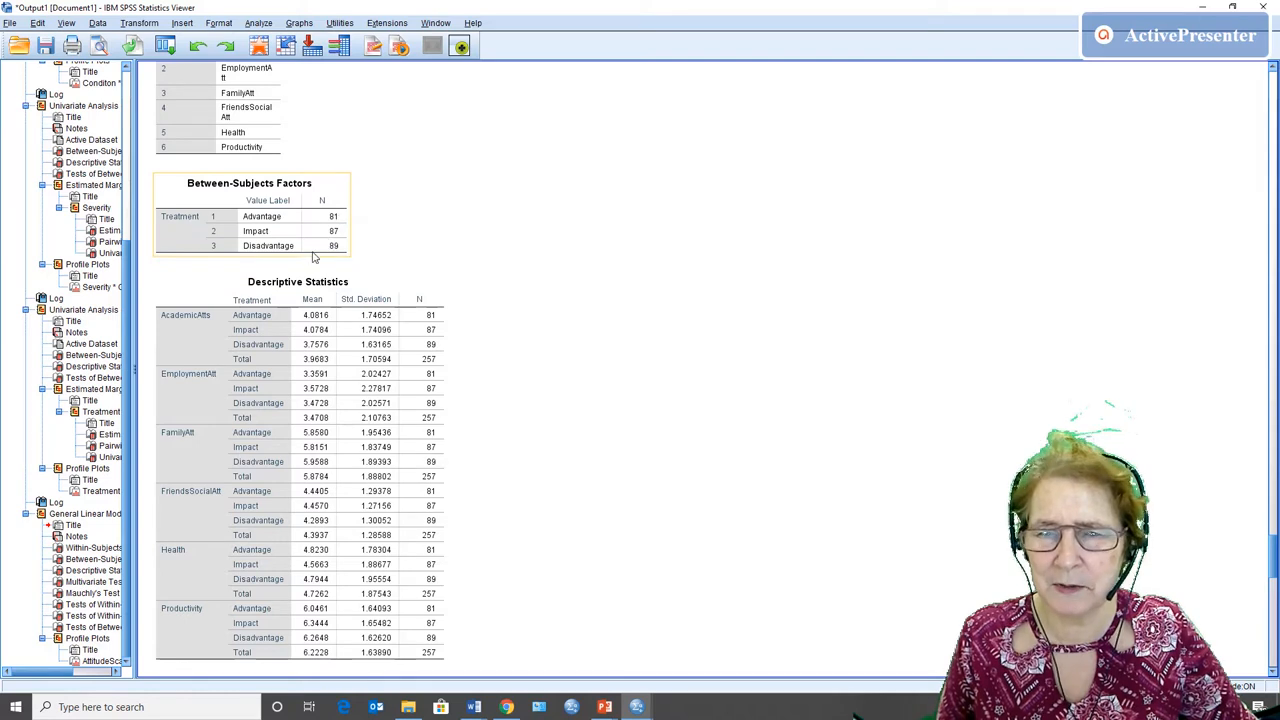
scroll(down, 3)
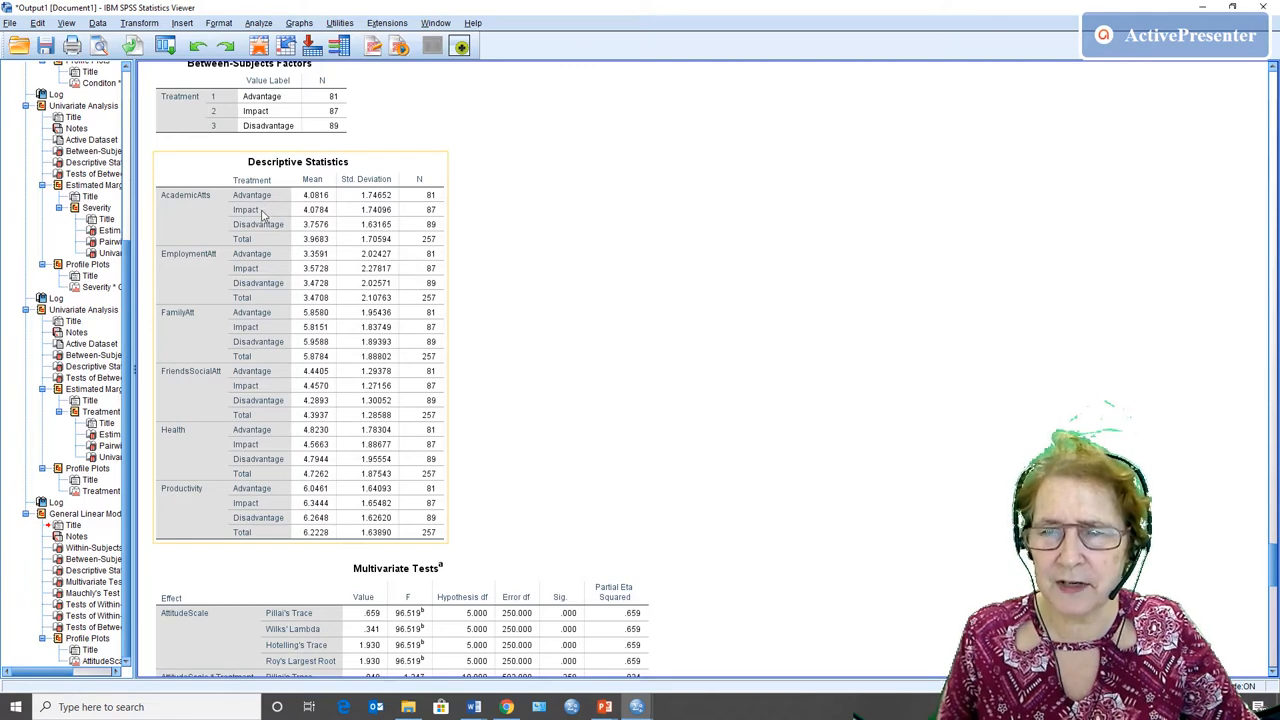
mouse_move(330, 248)
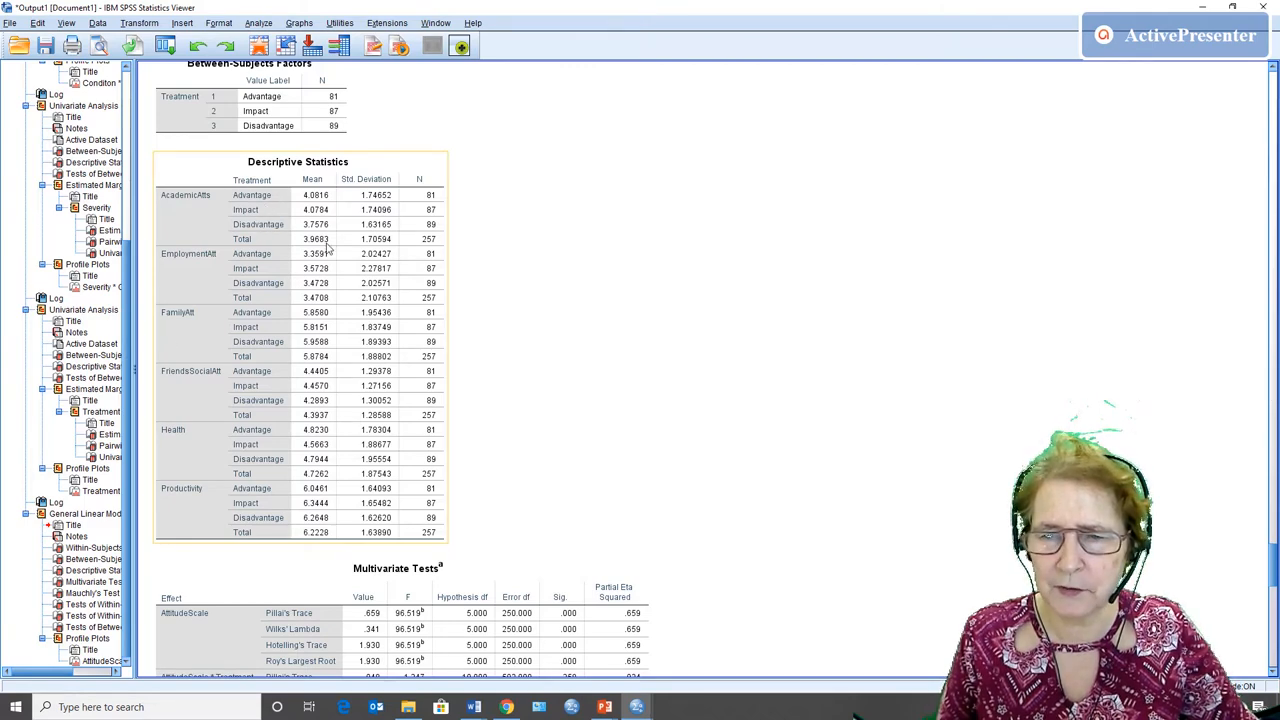
scroll(down, 3)
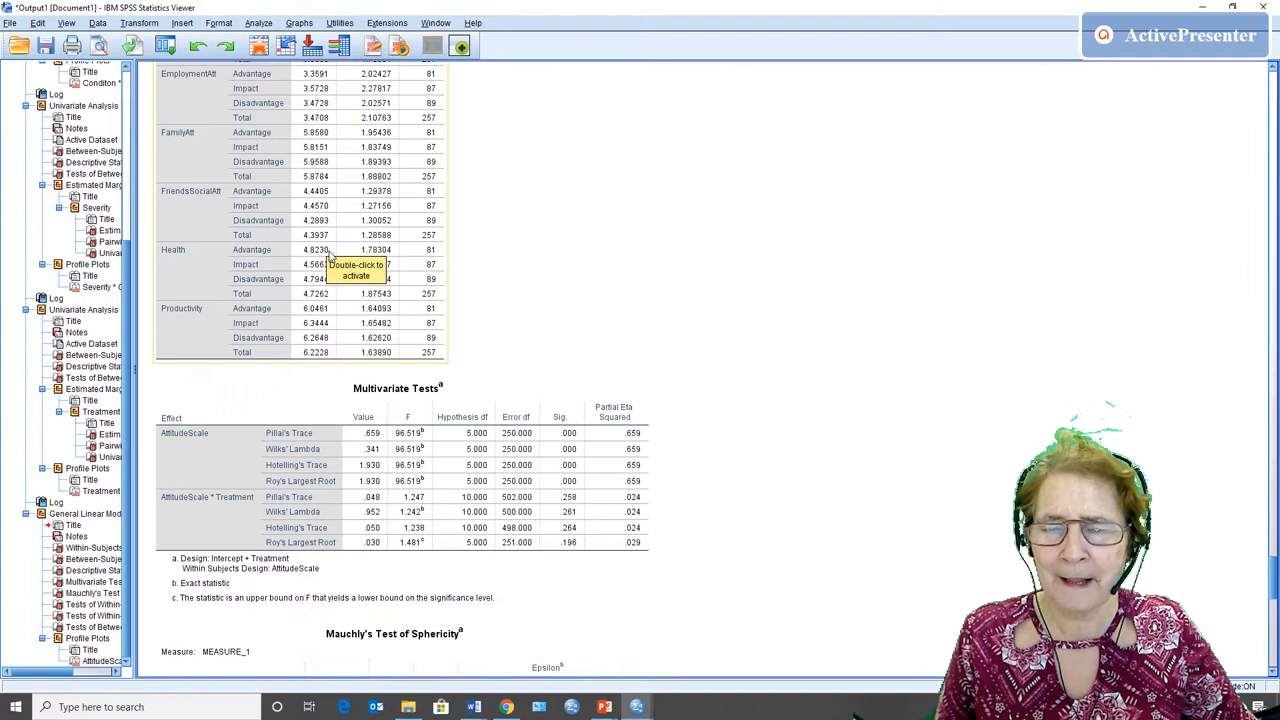
scroll(down, 3)
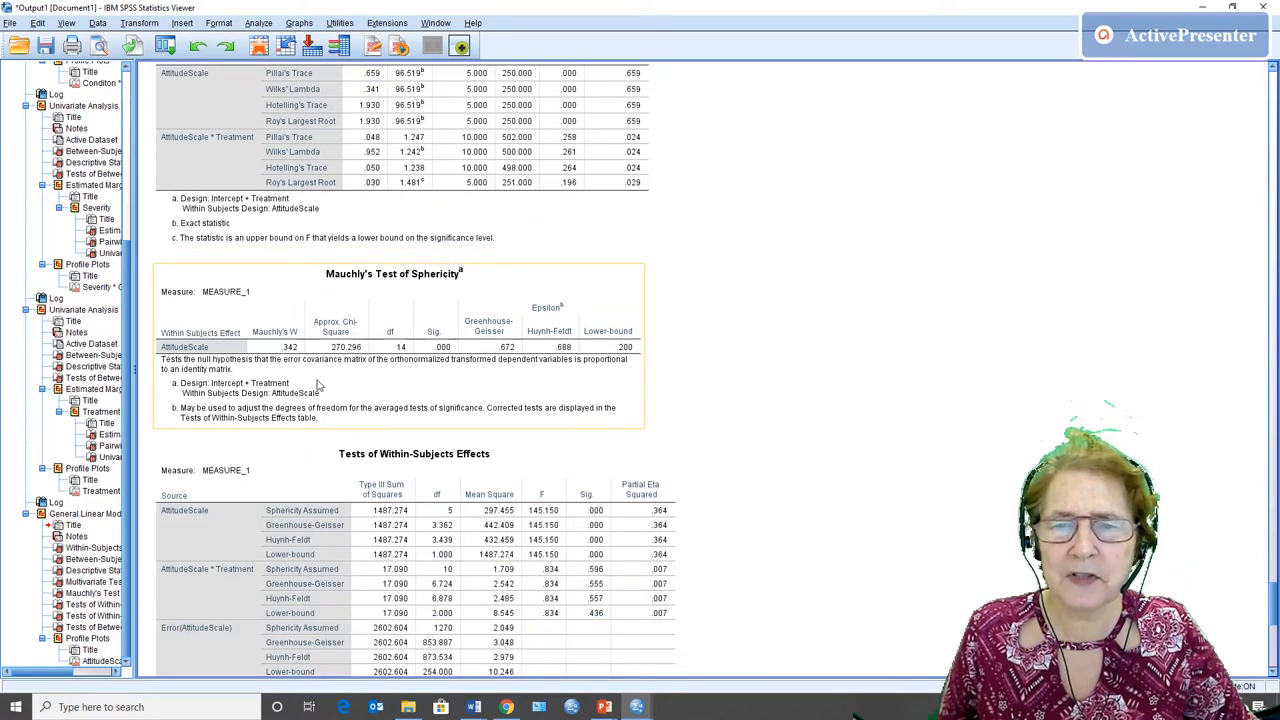
scroll(down, 3)
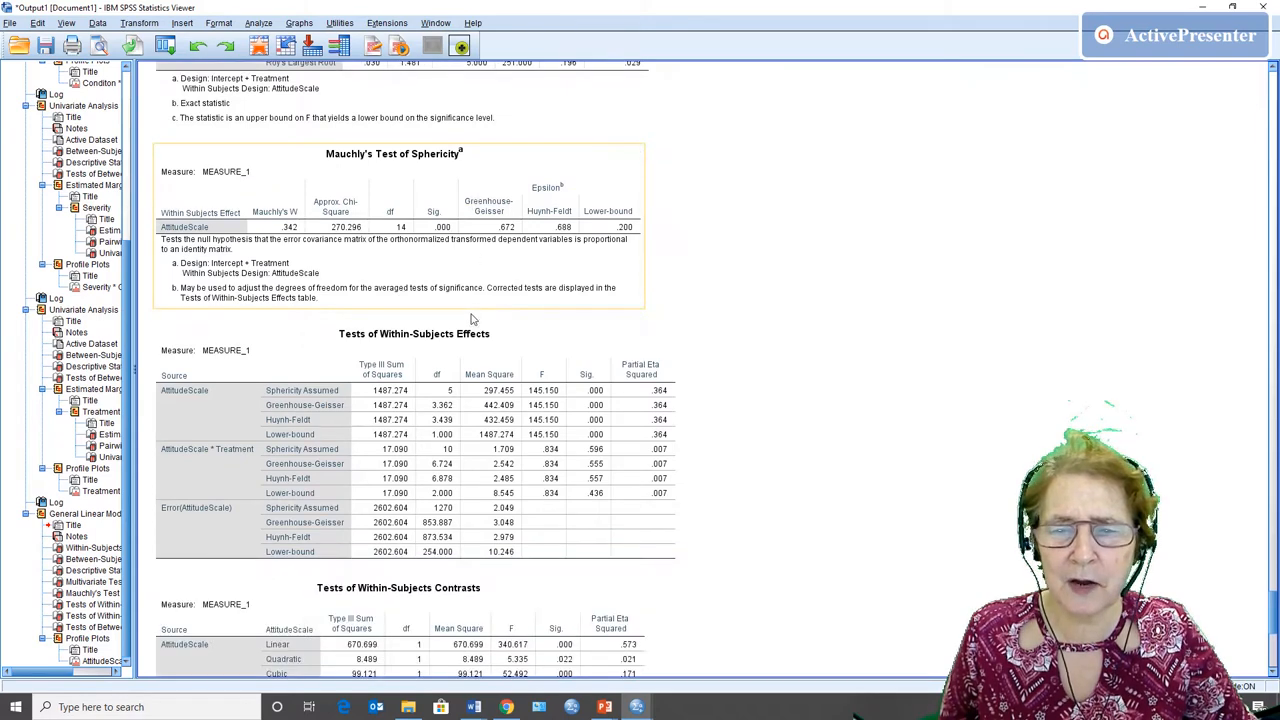
scroll(down, 3)
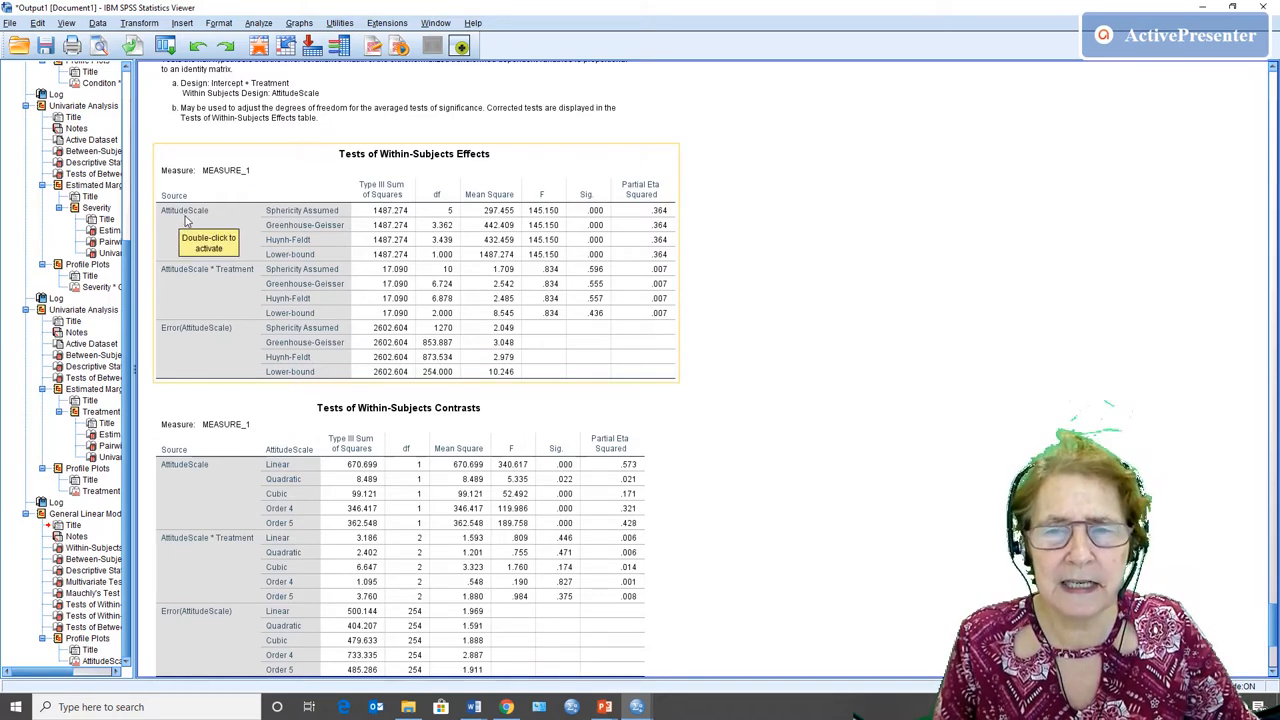
mouse_move(458, 197)
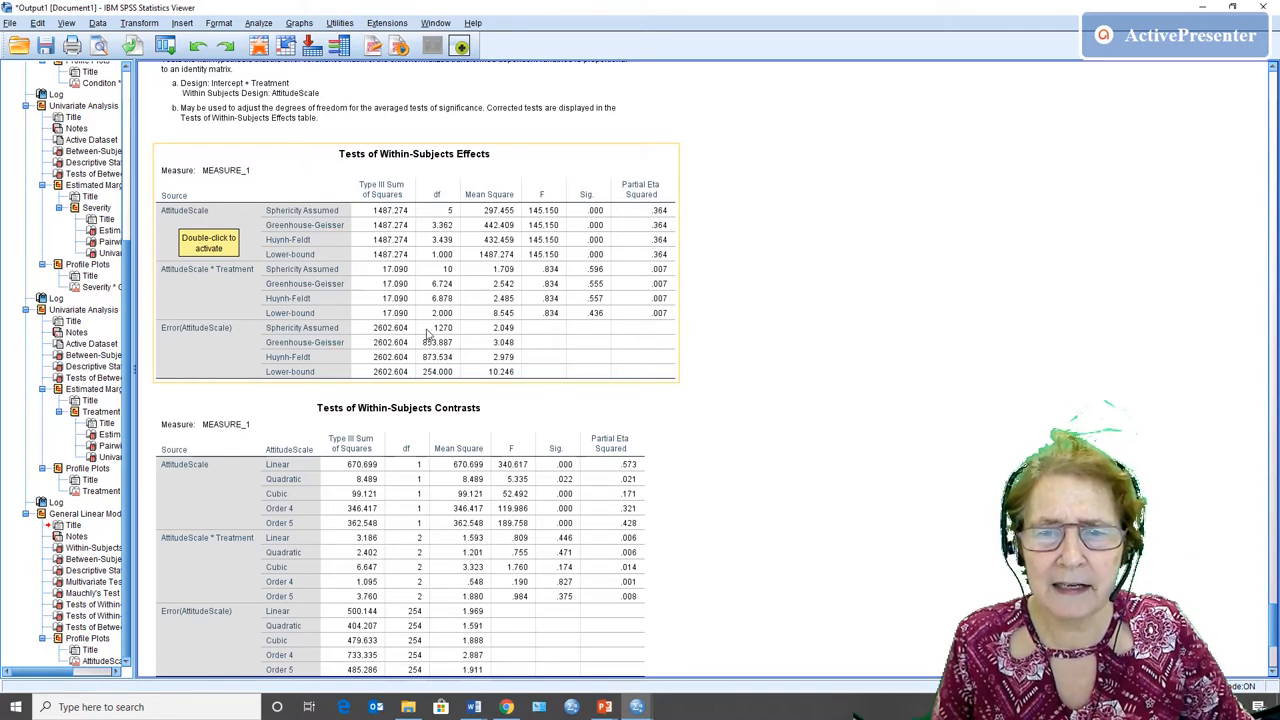
mouse_move(430, 337)
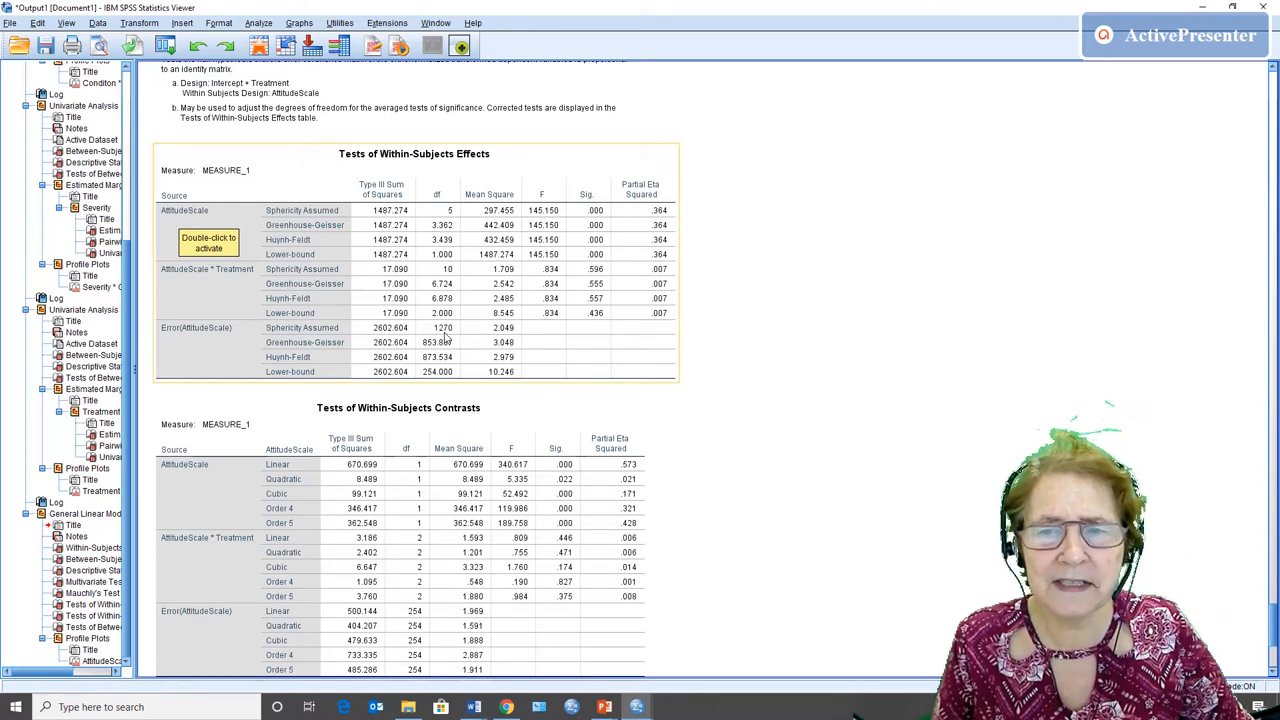
mouse_move(541, 239)
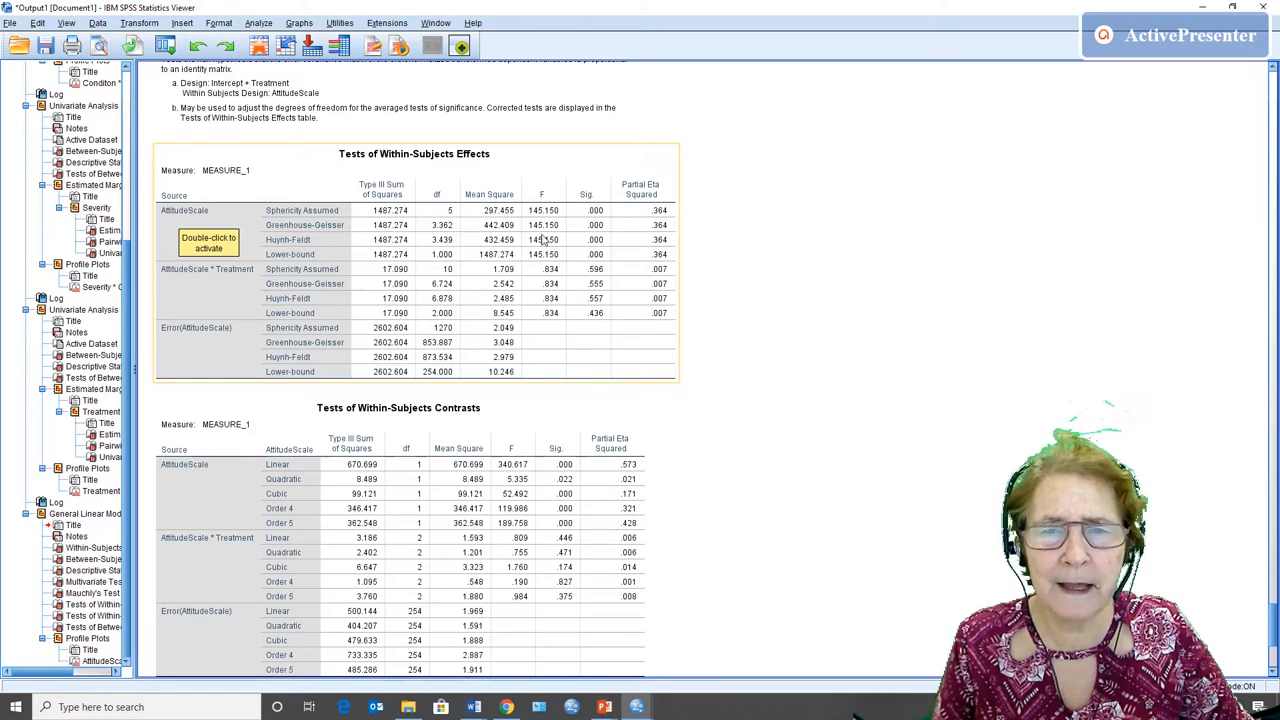
mouse_move(548, 230)
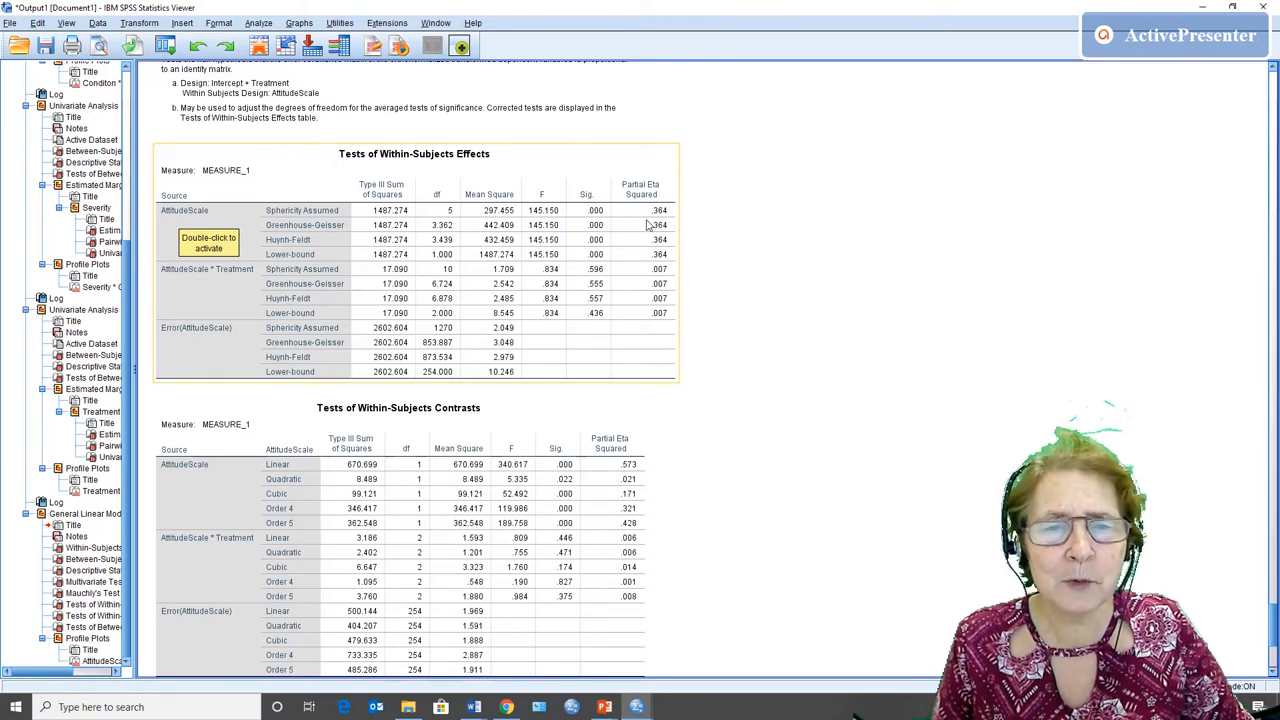
mouse_move(636, 185)
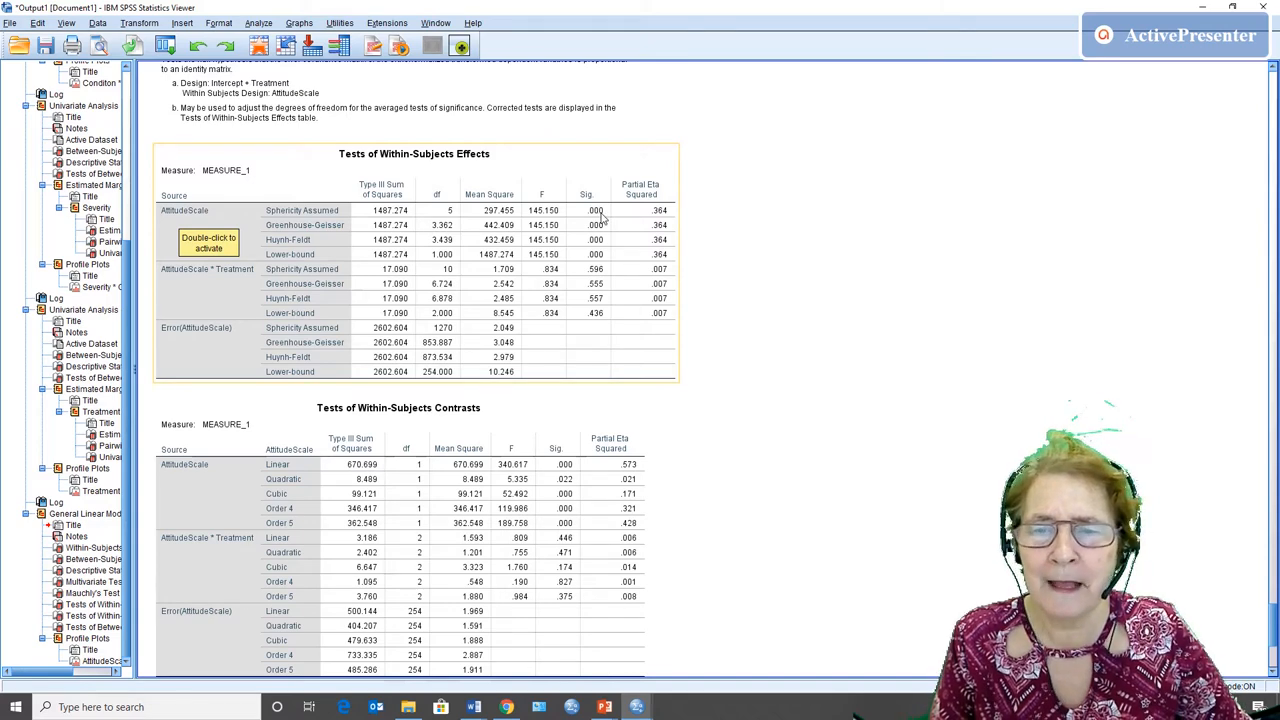
scroll(down, 3)
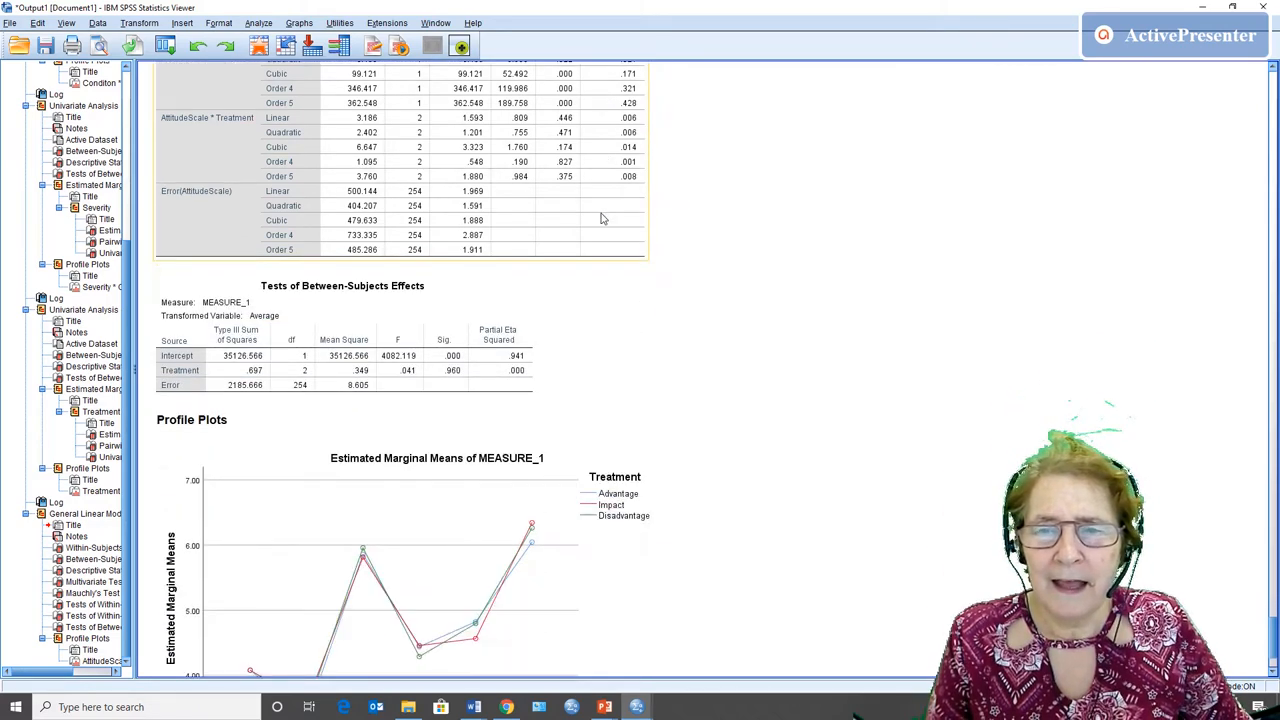
scroll(down, 3)
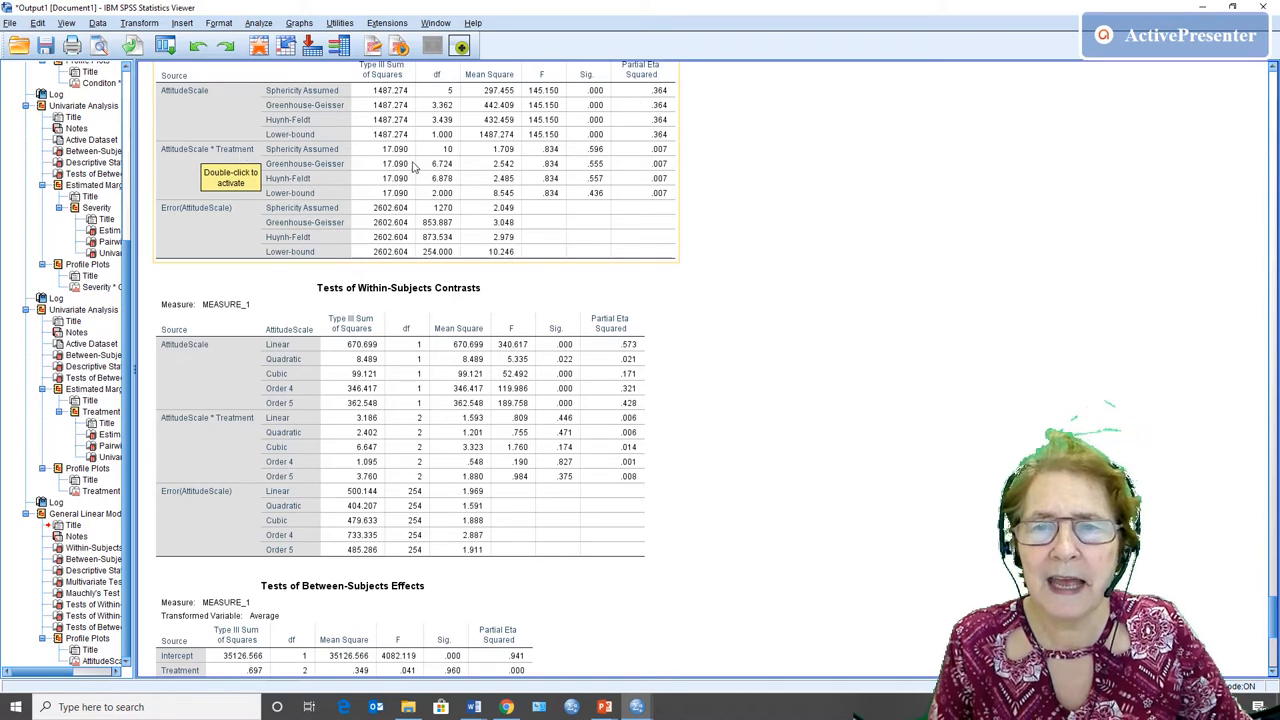
mouse_move(443, 215)
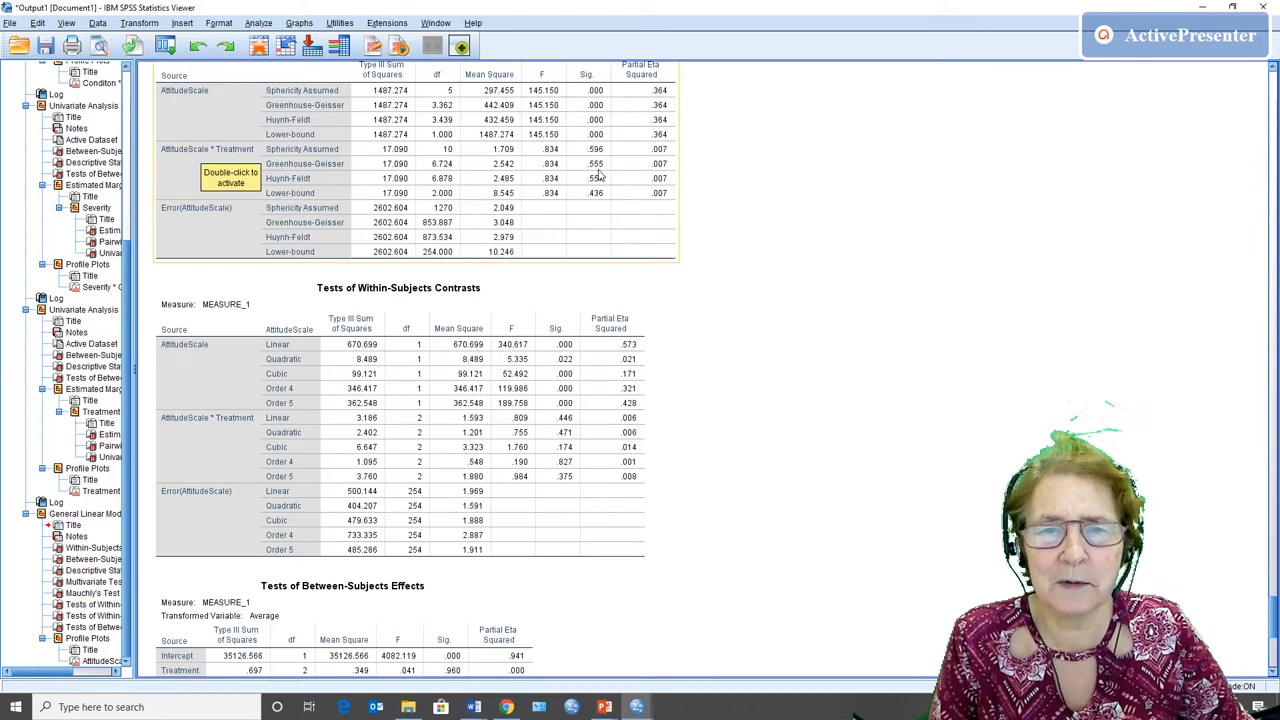
scroll(down, 3)
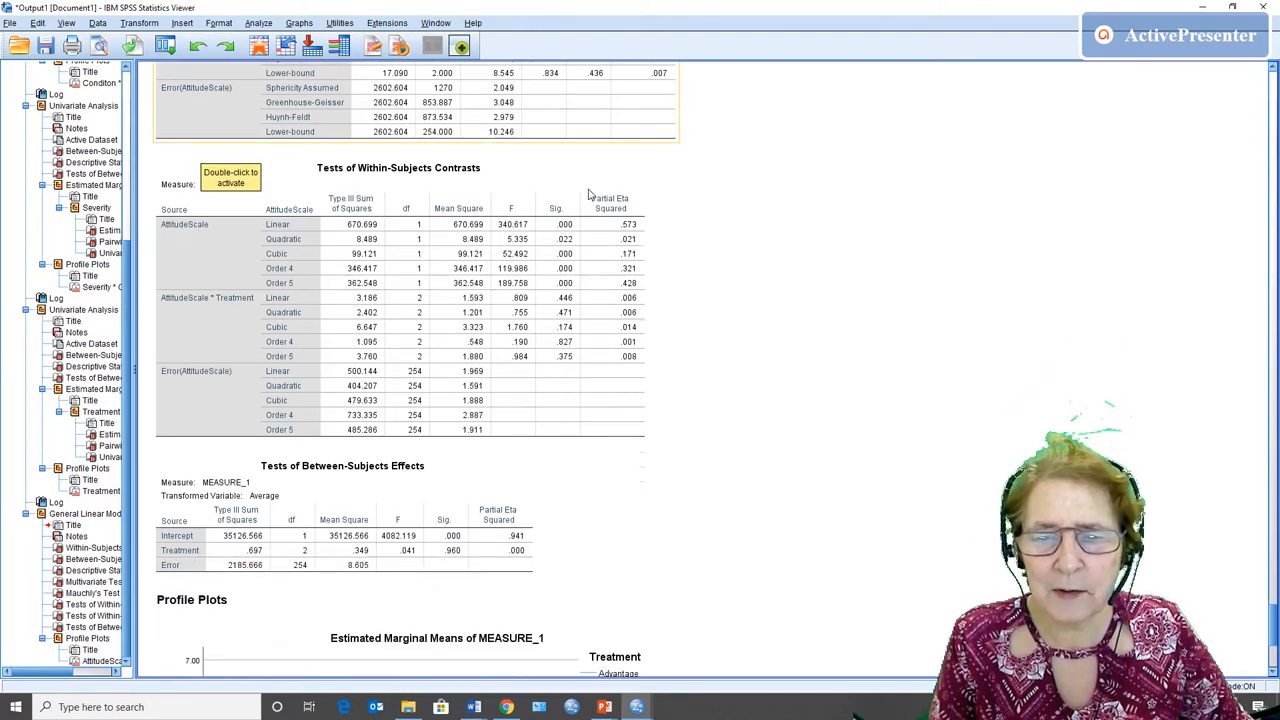
scroll(down, 3)
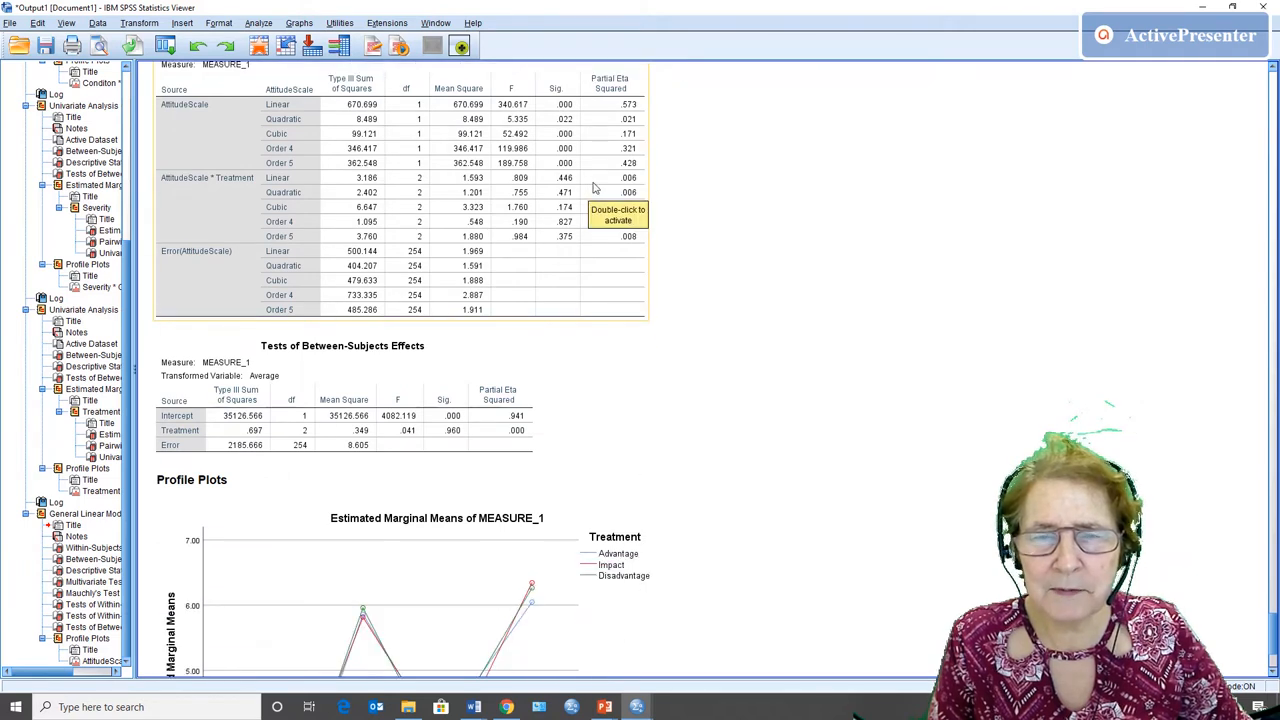
click(180, 430)
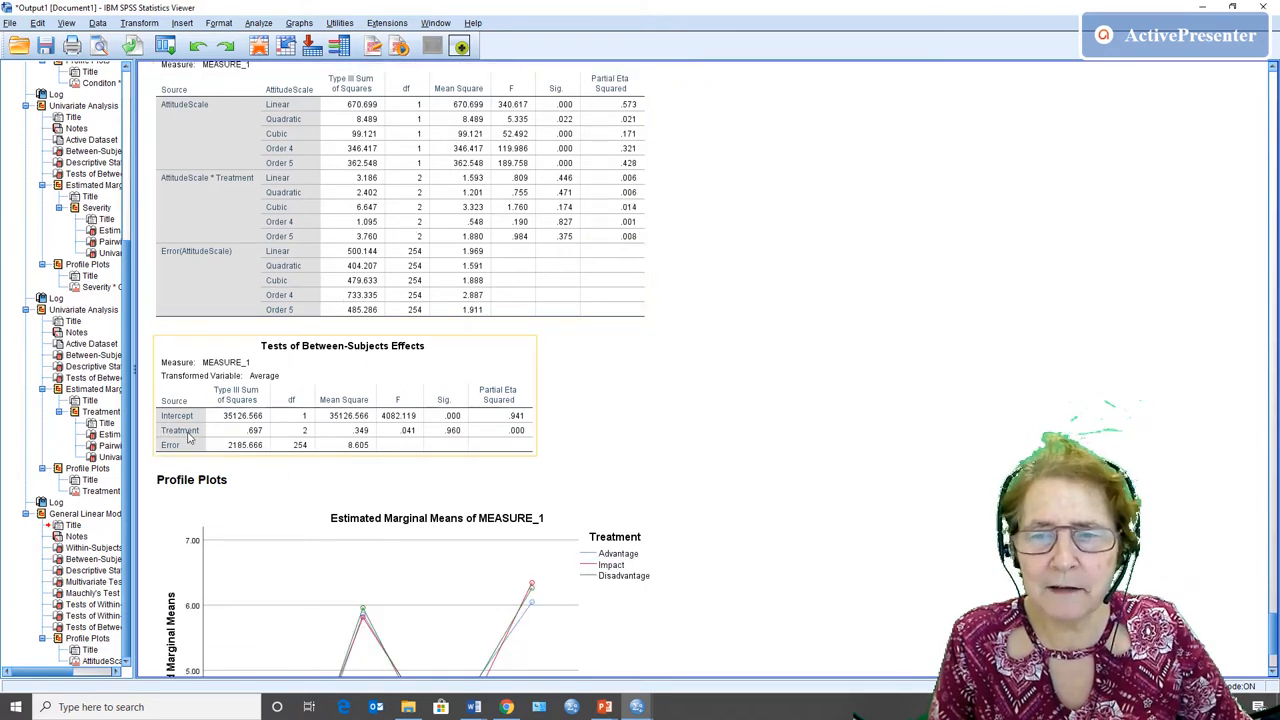
mouse_move(398, 424)
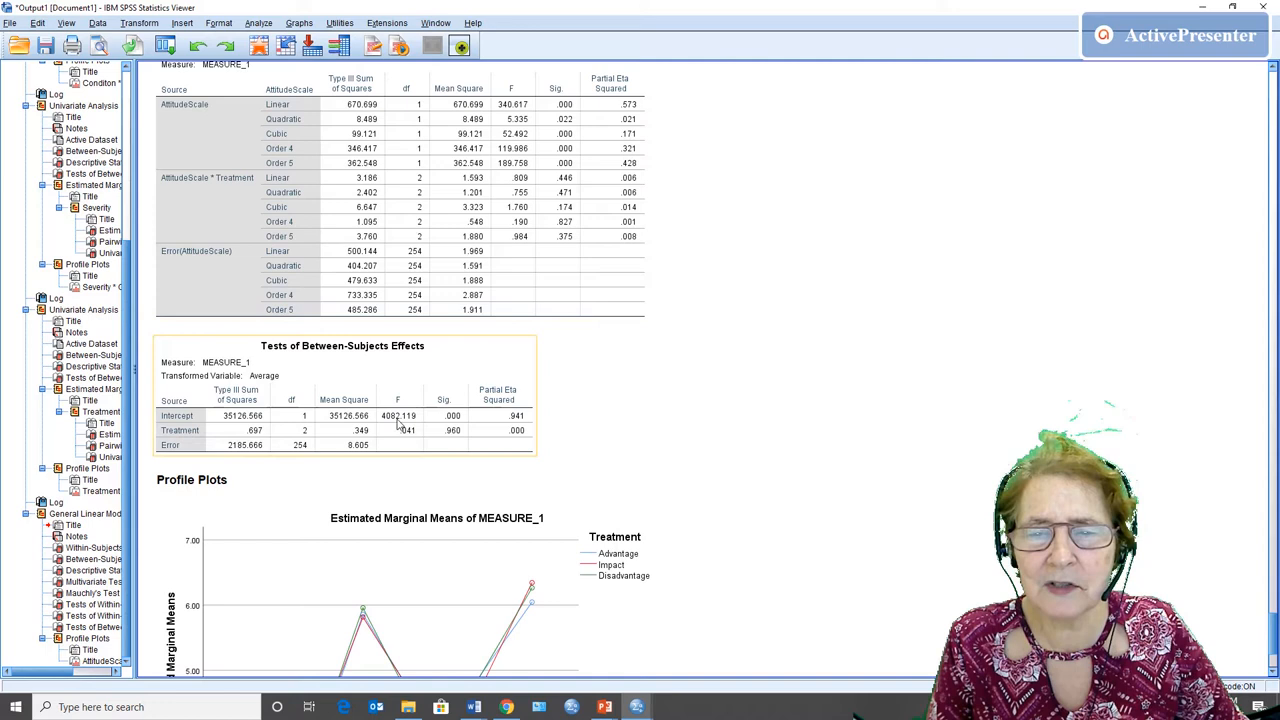
mouse_move(462, 432)
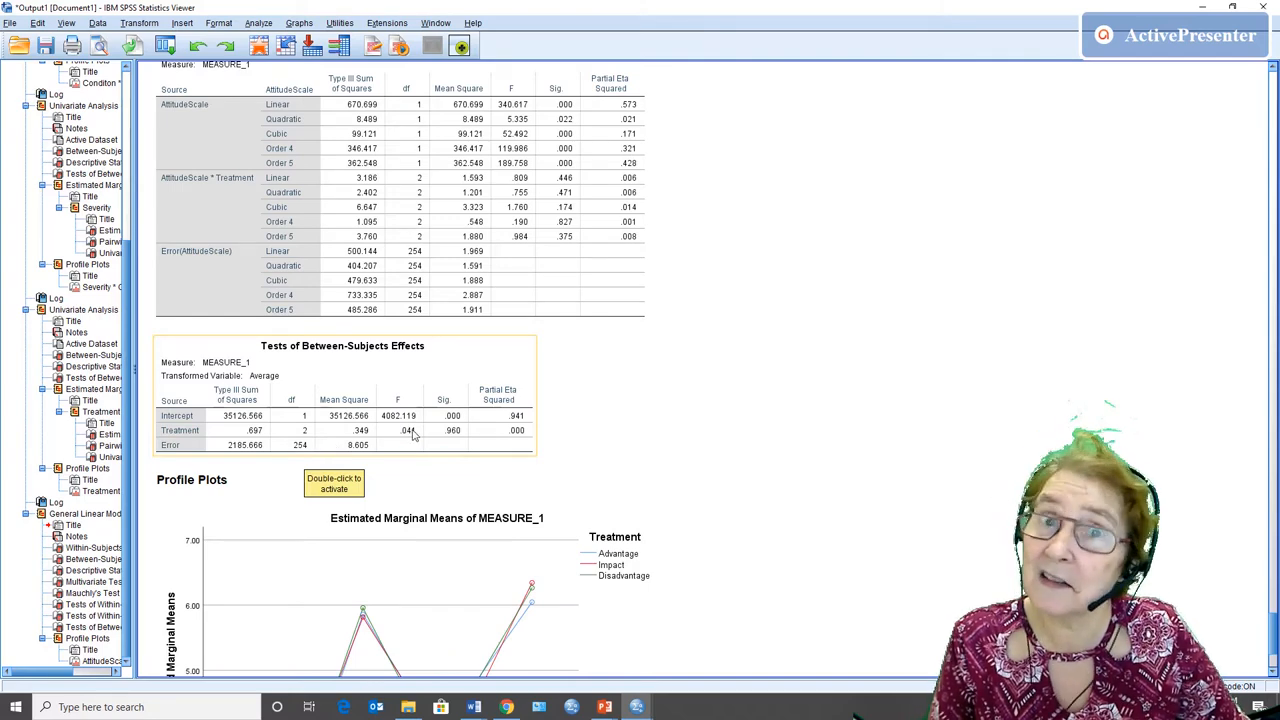
Scroll the output Viewer down to the AttitudeScale by Treatment profile plot.
scroll(down, 3)
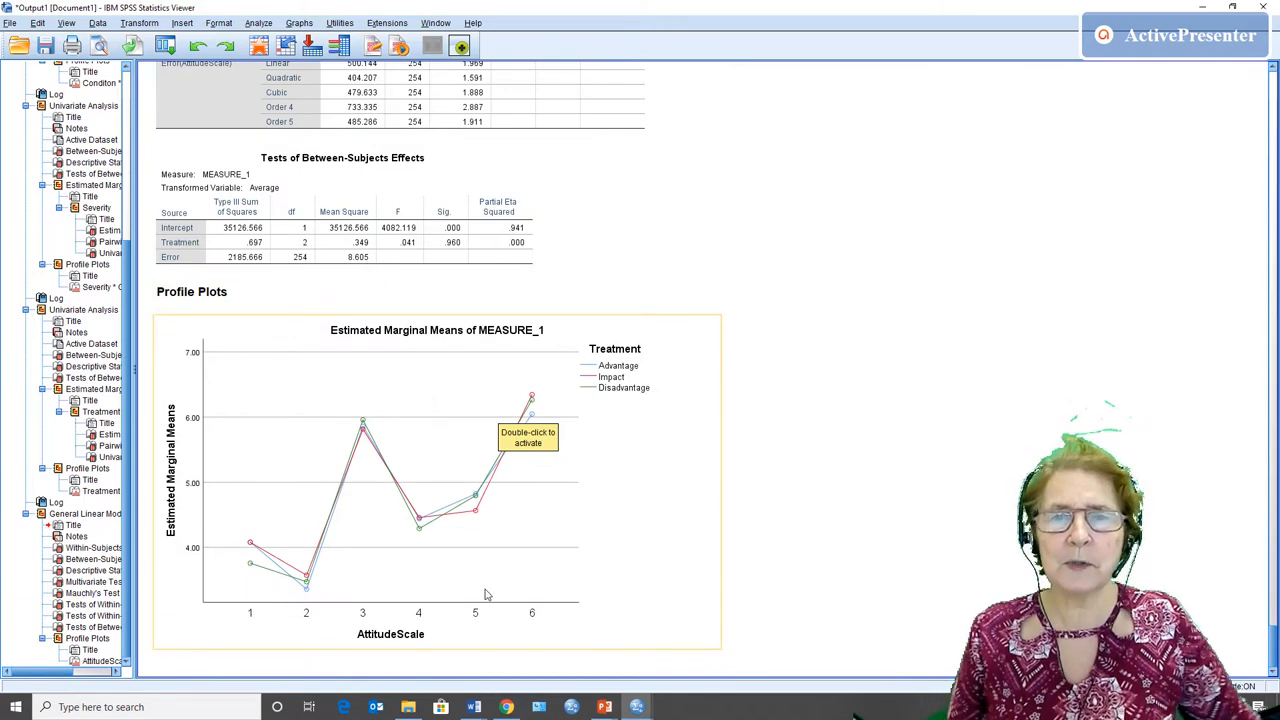
mouse_move(638, 400)
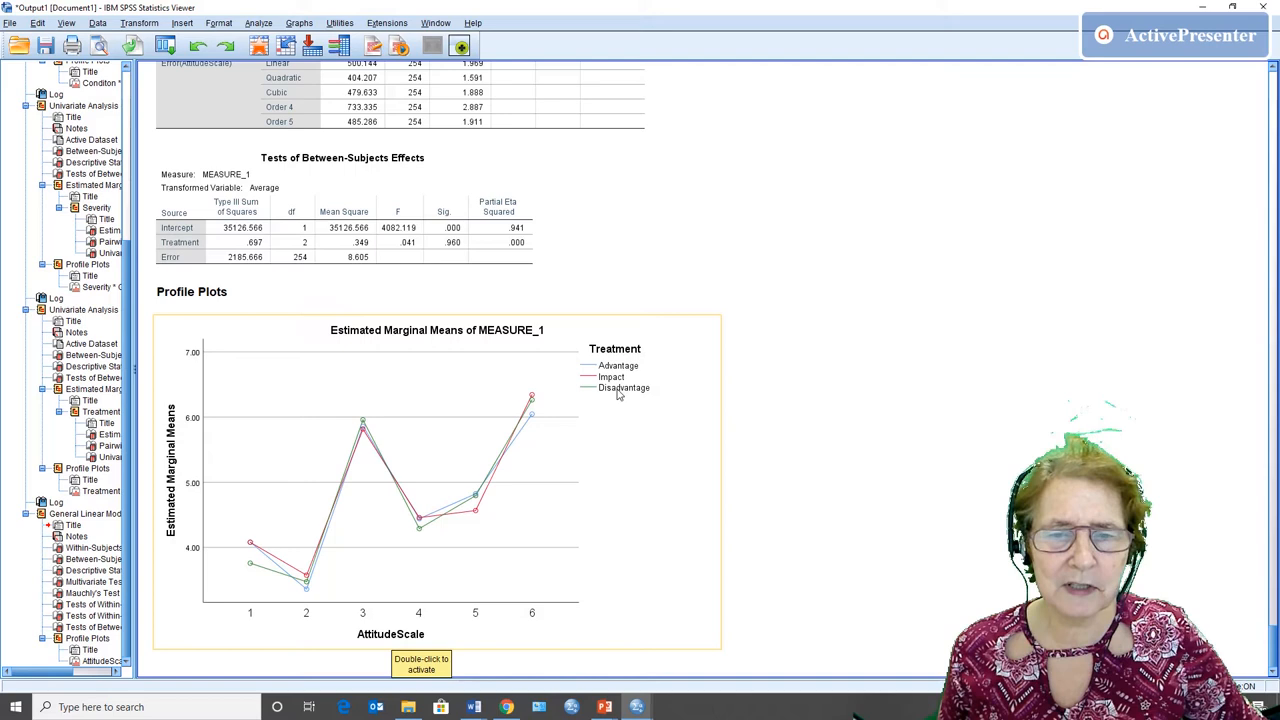
mouse_move(306, 598)
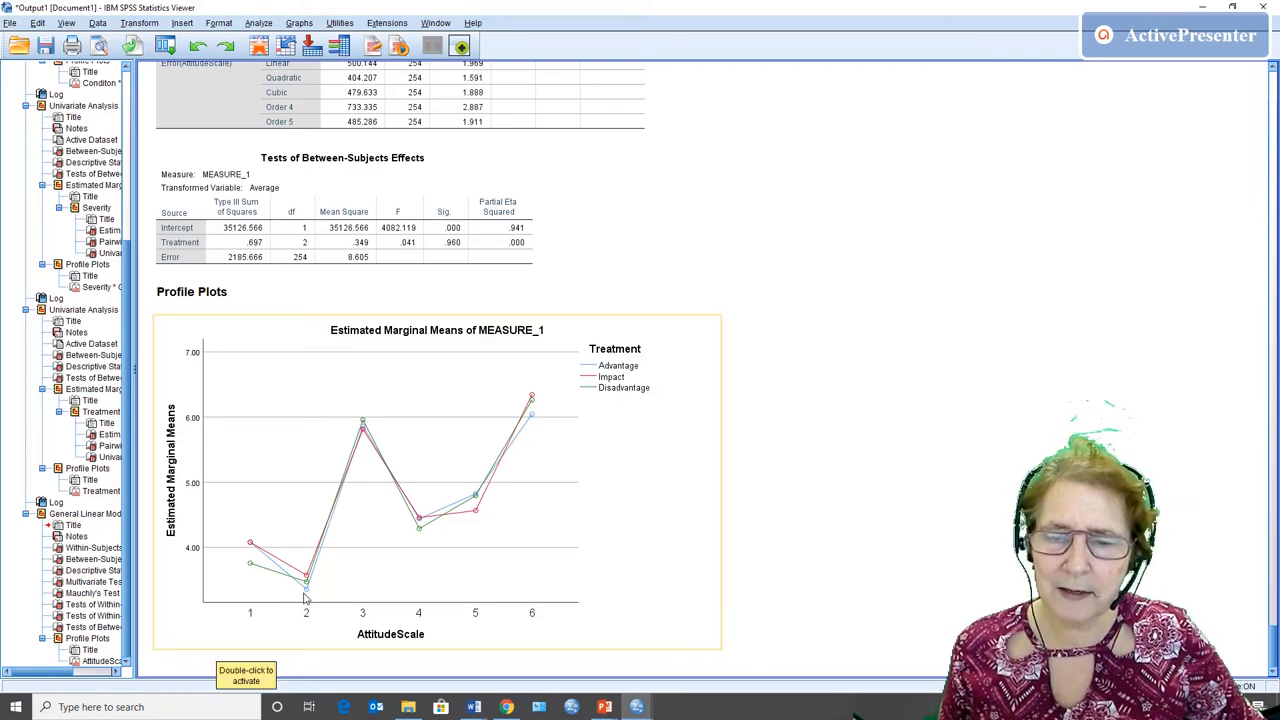
mouse_move(417, 521)
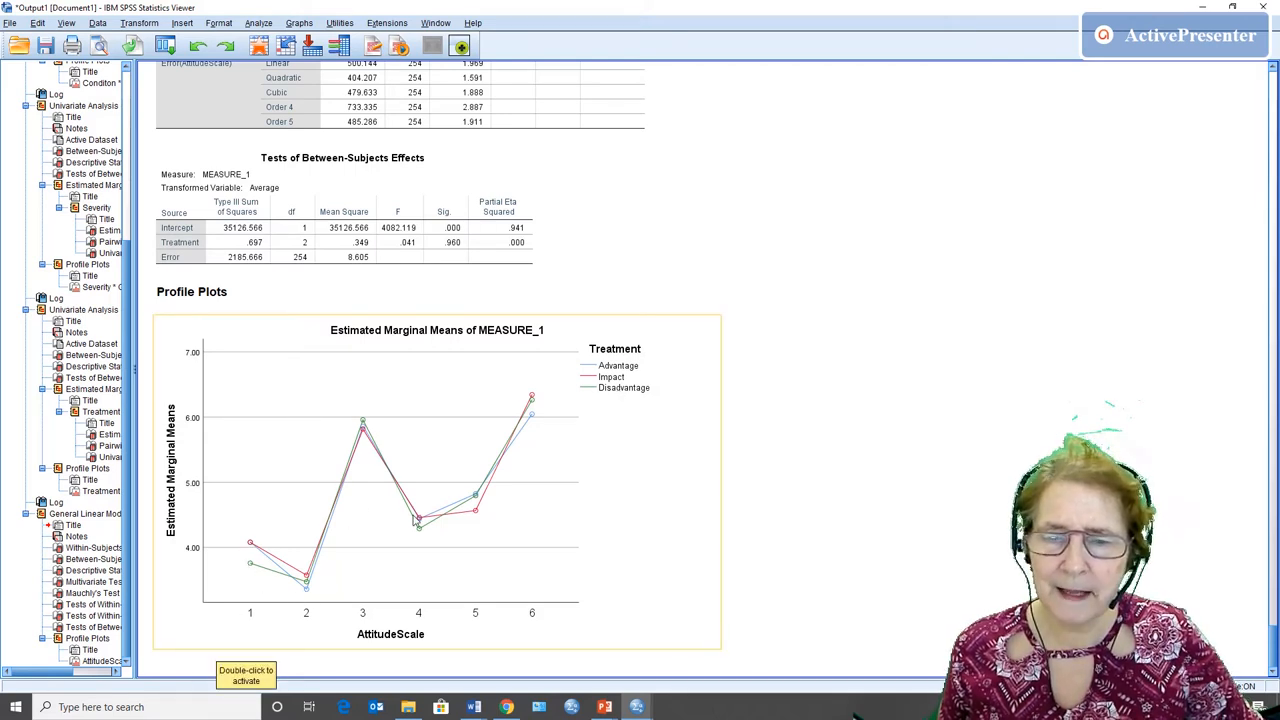
mouse_move(563, 350)
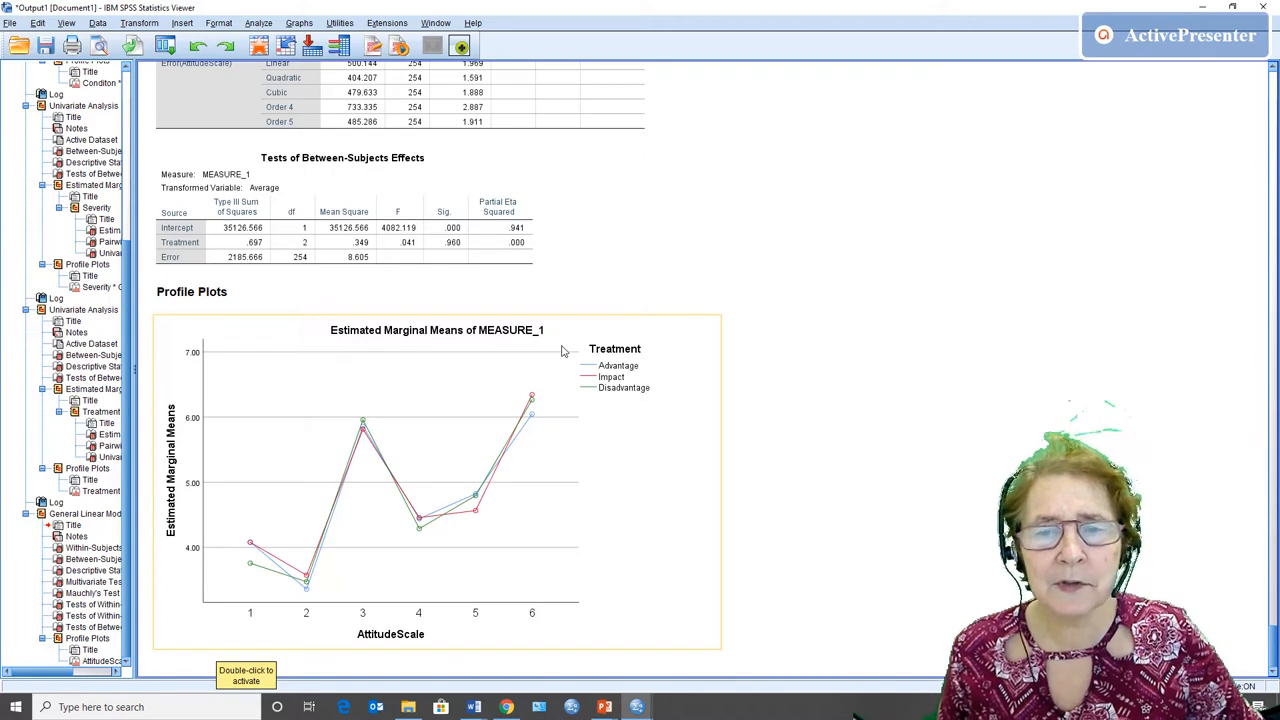
mouse_move(398, 446)
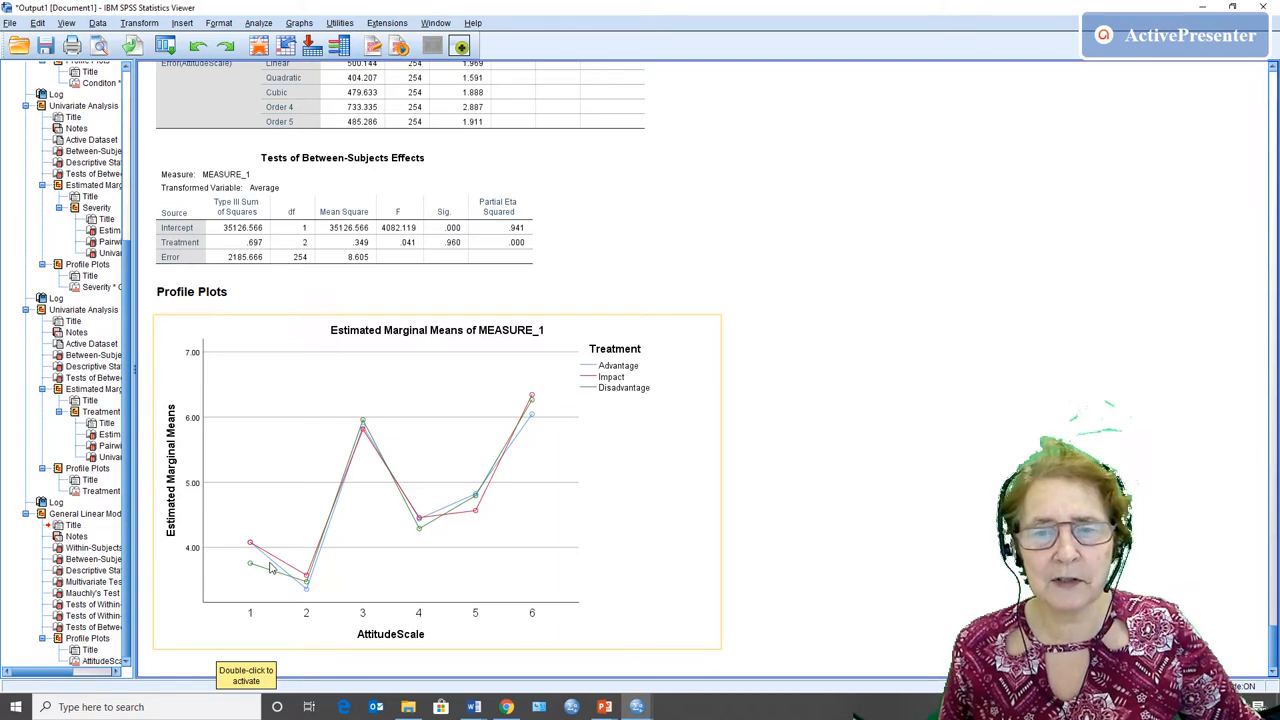
Reopen Repeated Measures and accept the existing AttitudeScale factor definition.
click(259, 22)
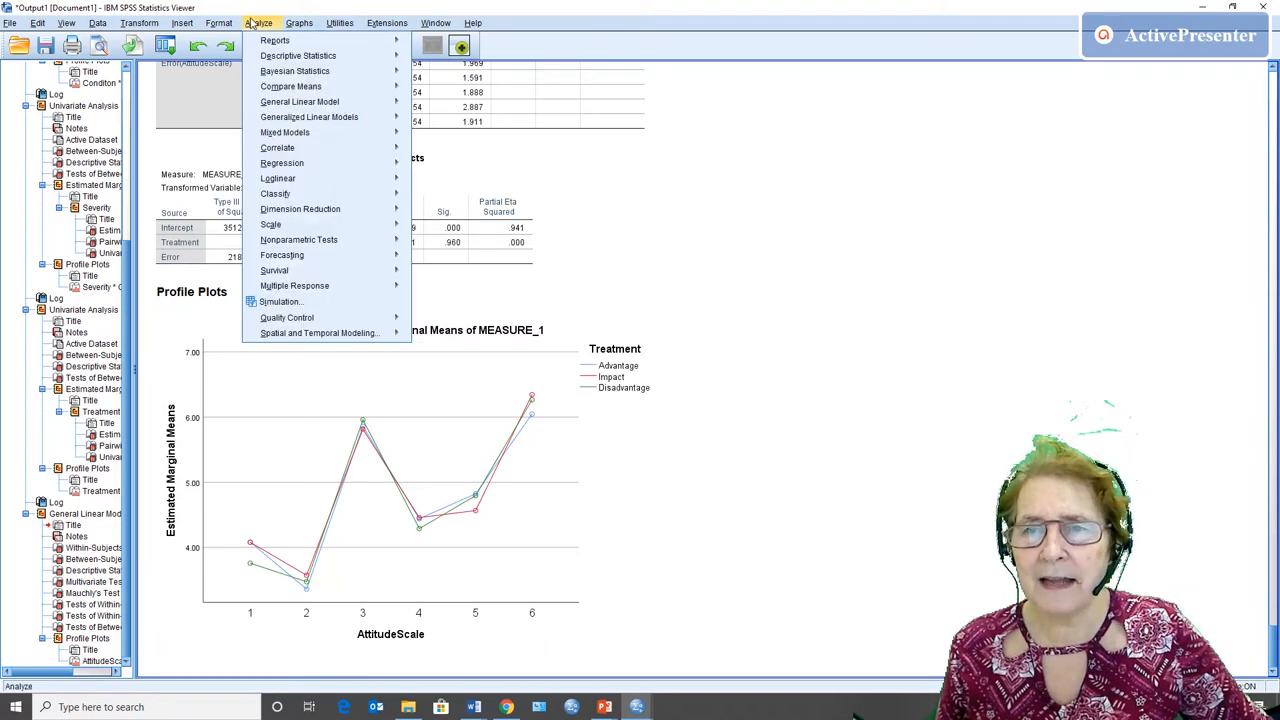
mouse_move(295, 71)
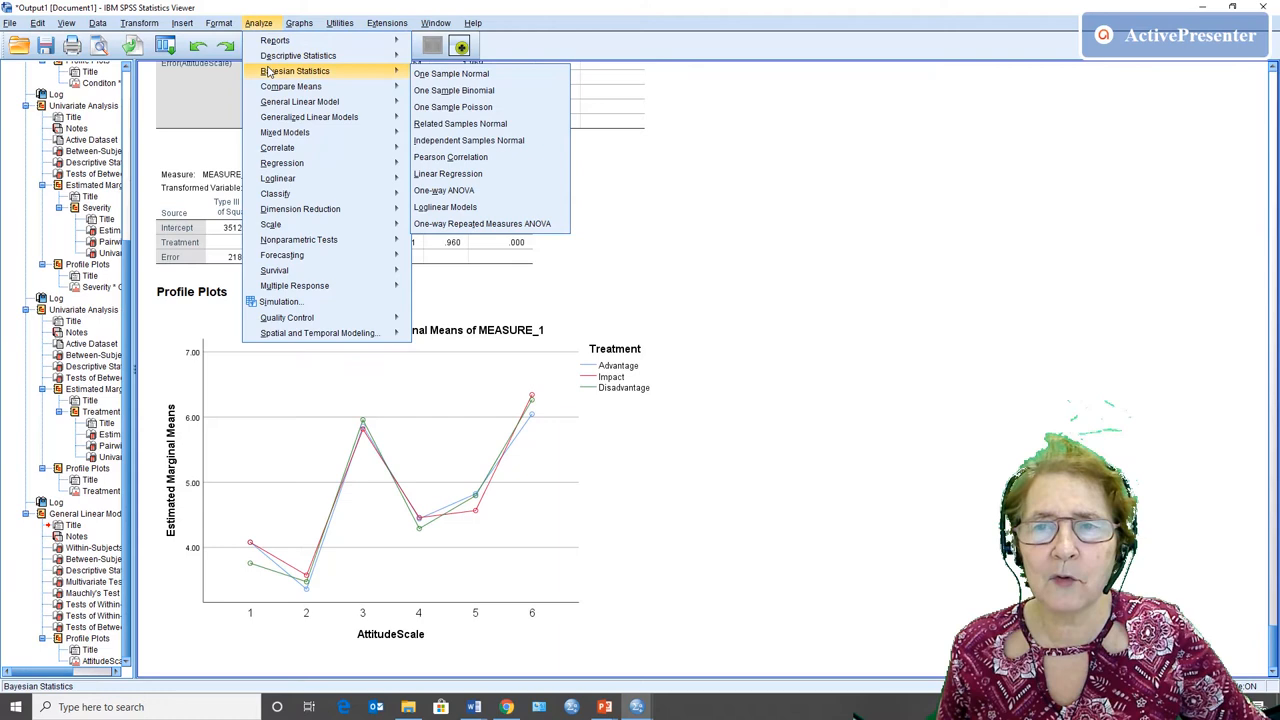
mouse_move(300, 101)
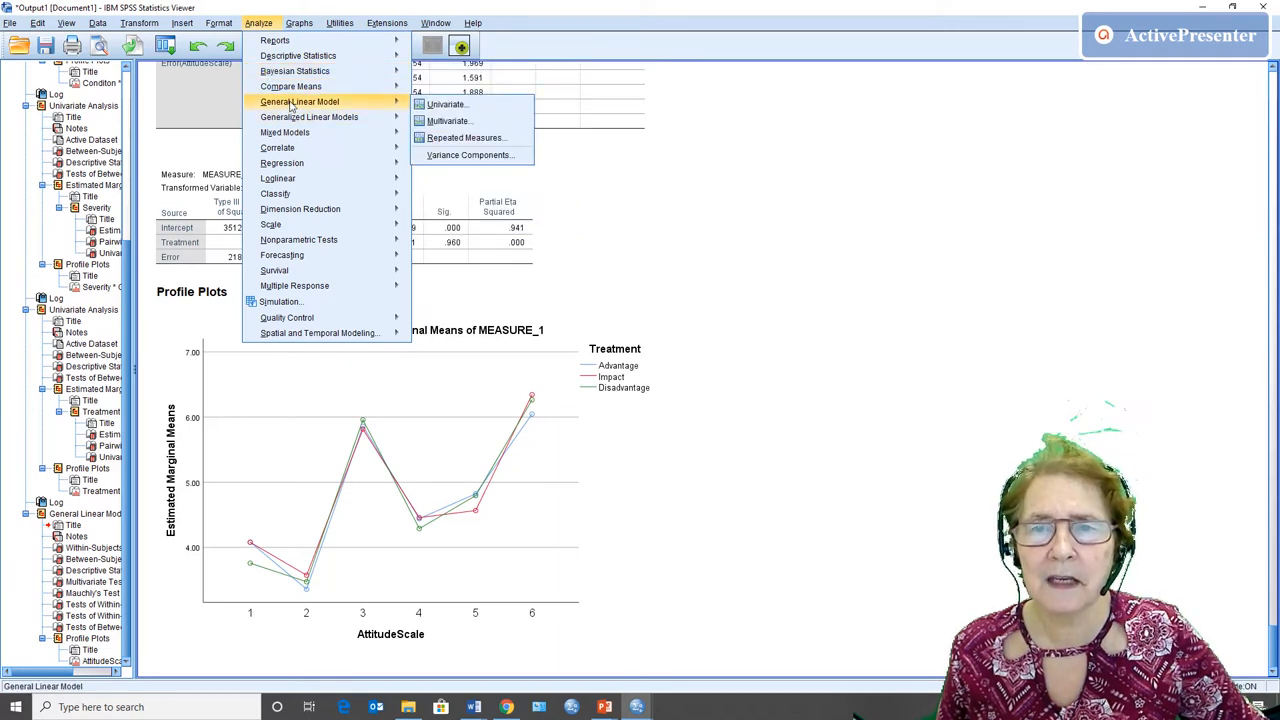
mouse_move(390, 110)
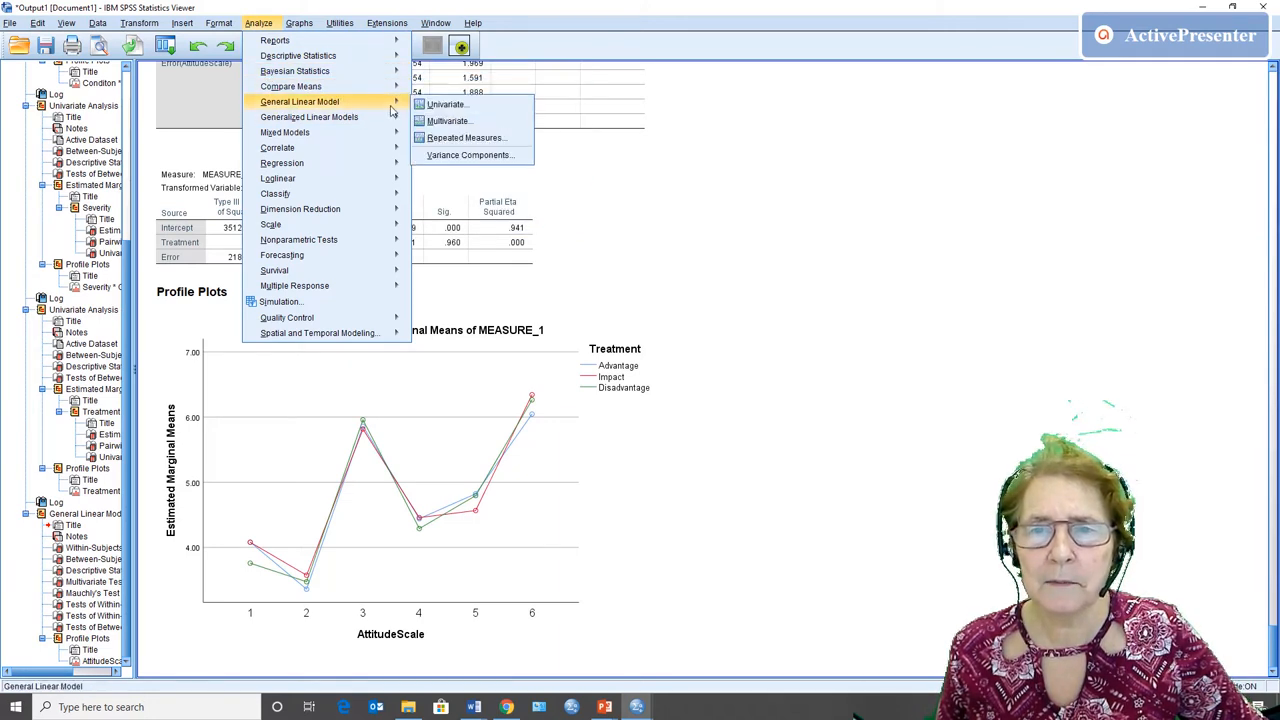
click(465, 137)
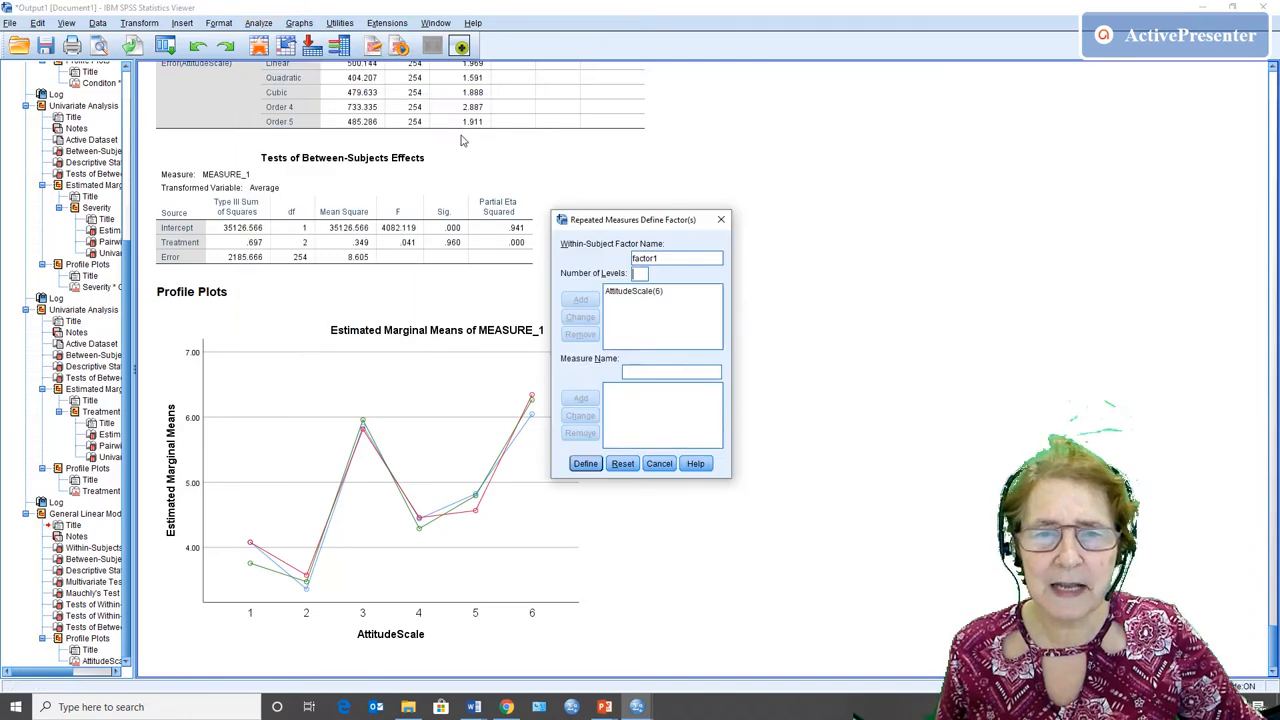
mouse_move(571, 372)
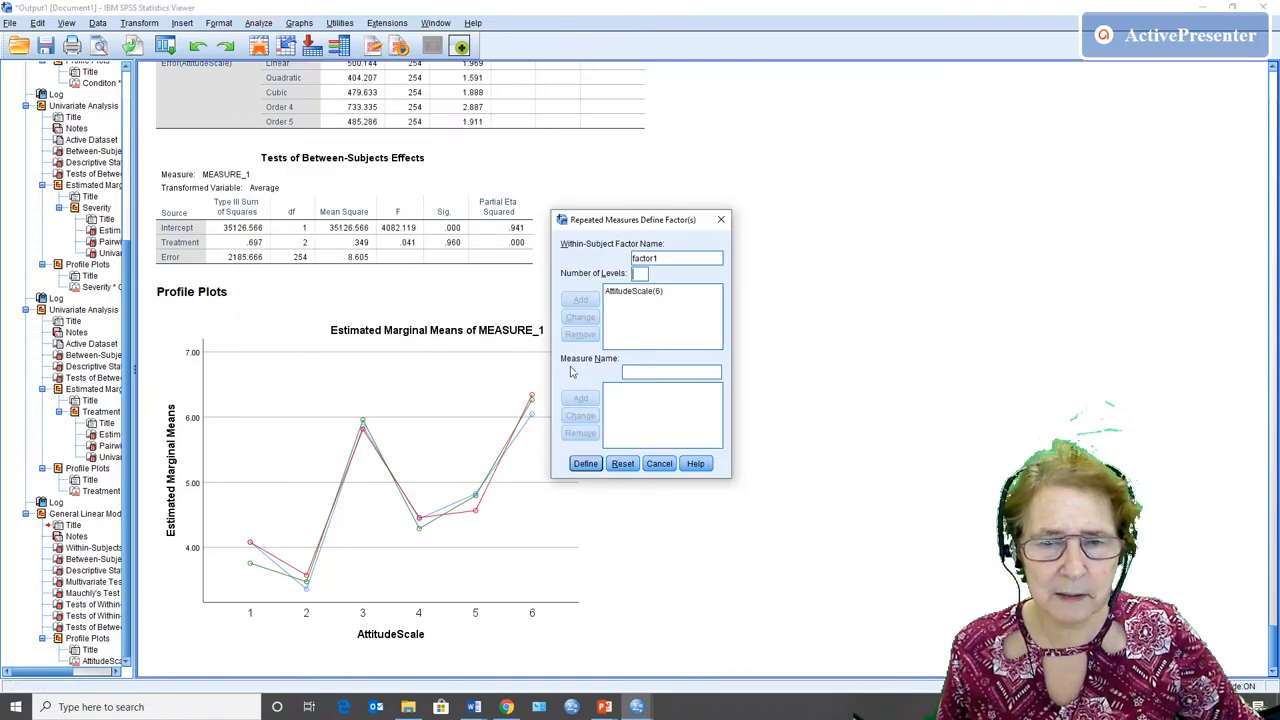
click(585, 463)
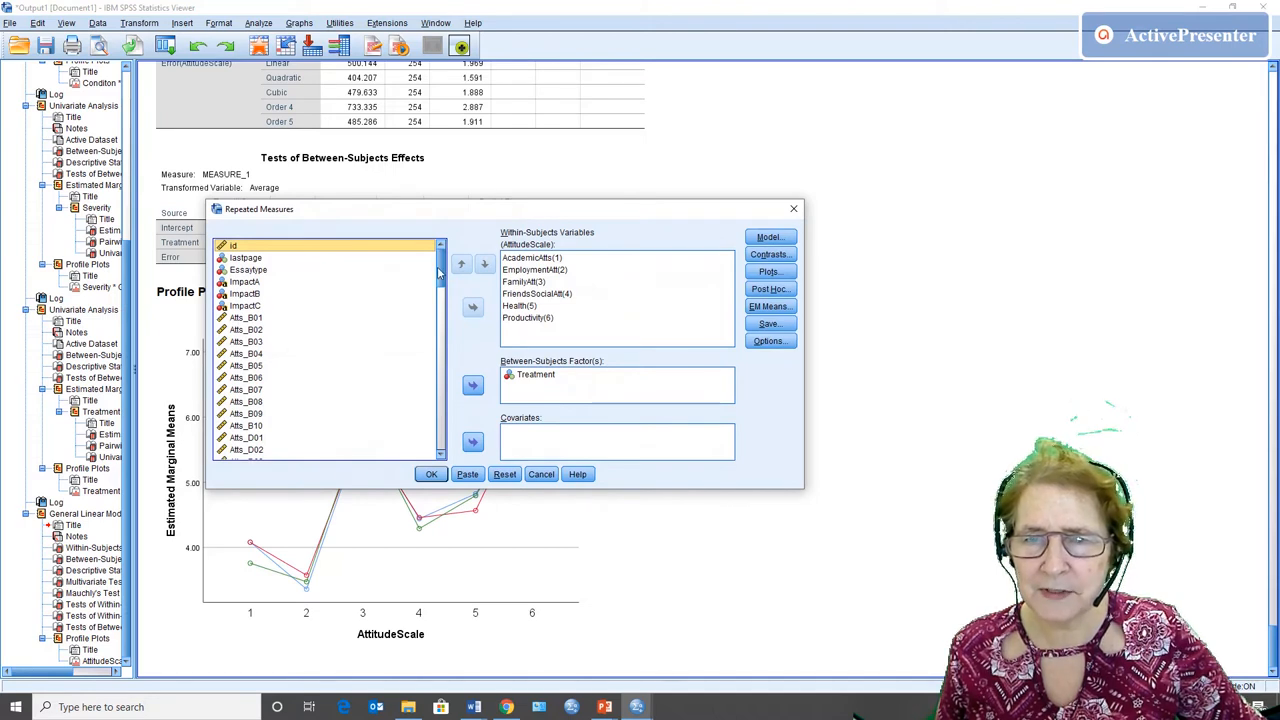
Add GenderCode as a second between-subjects factor beside Treatment, then open Plots.
click(246, 341)
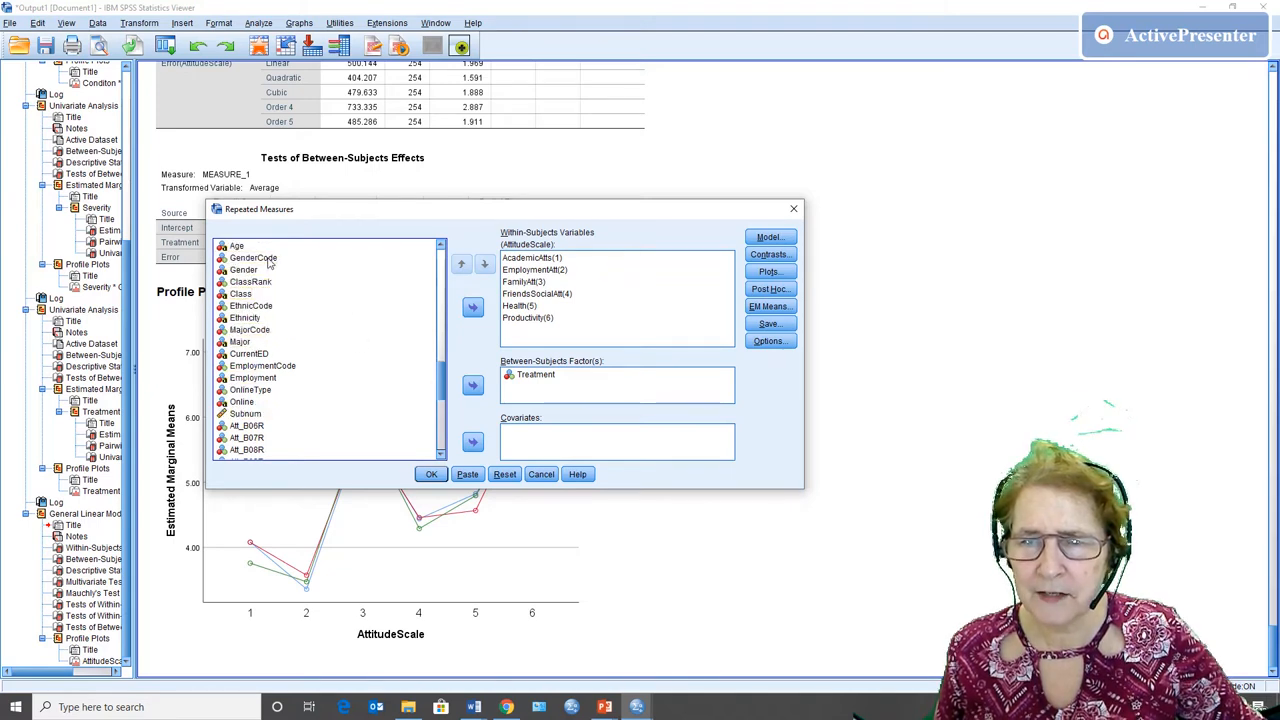
click(253, 257)
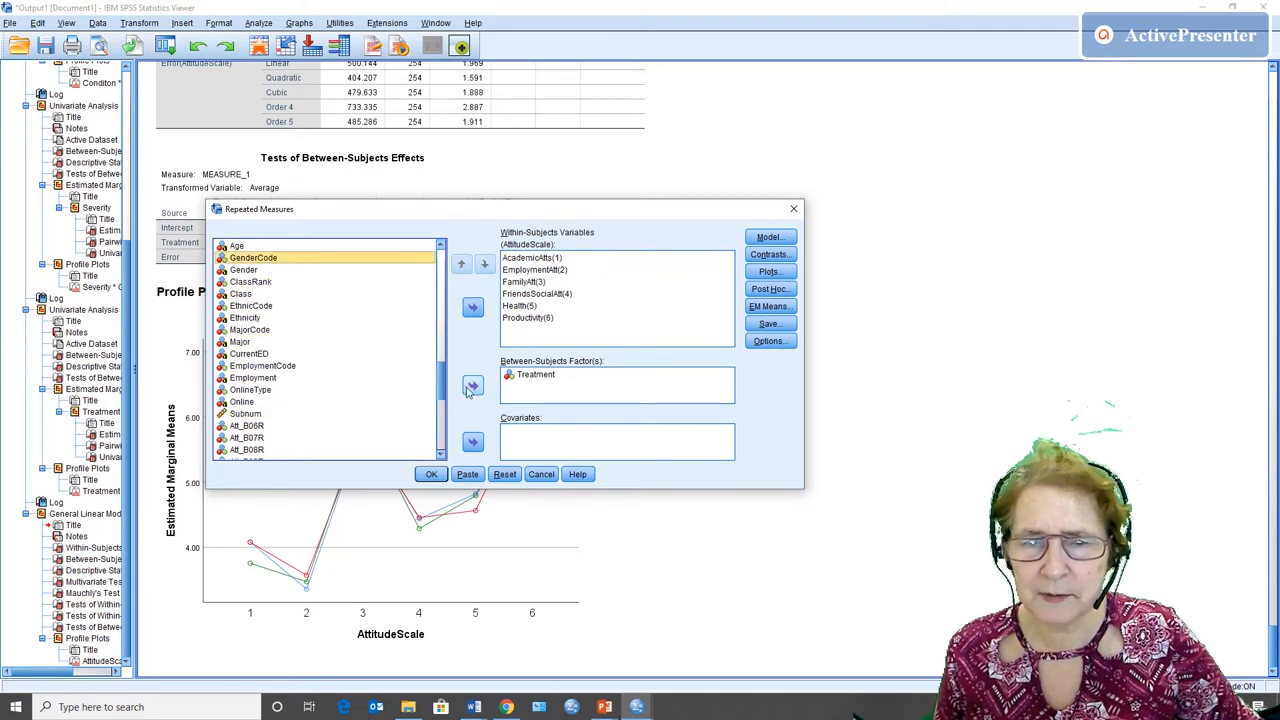
click(472, 386)
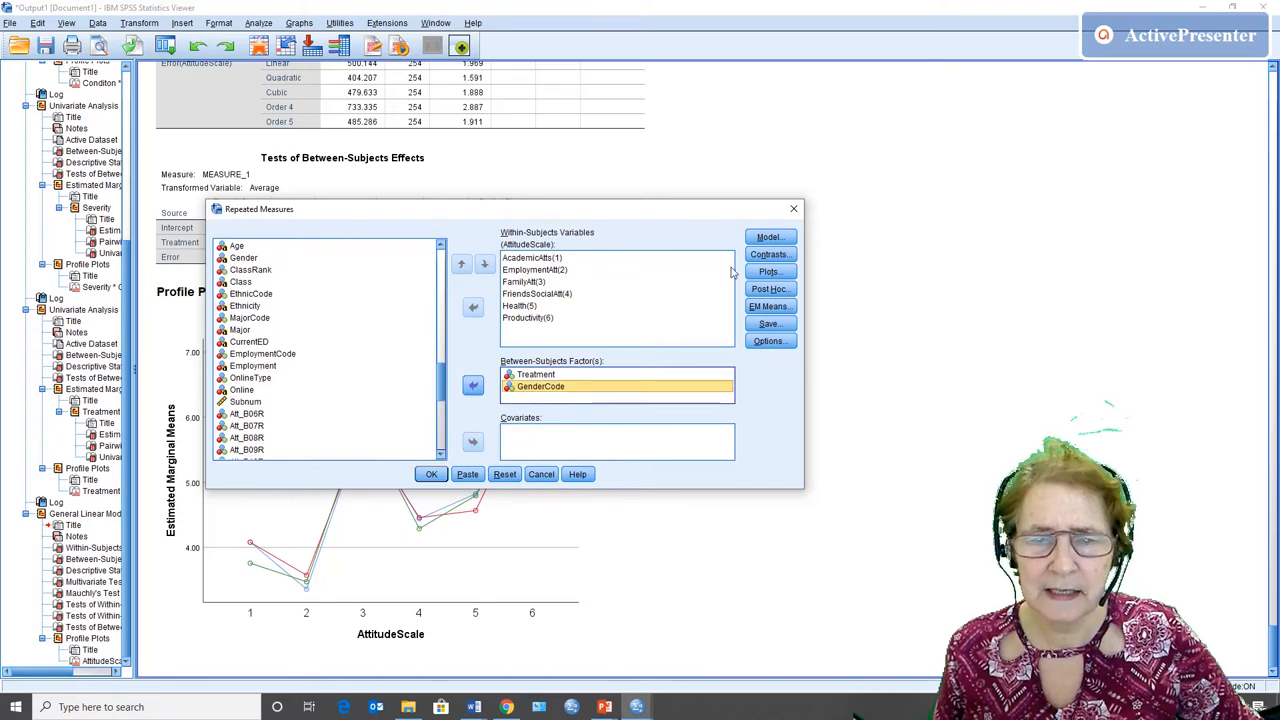
click(768, 271)
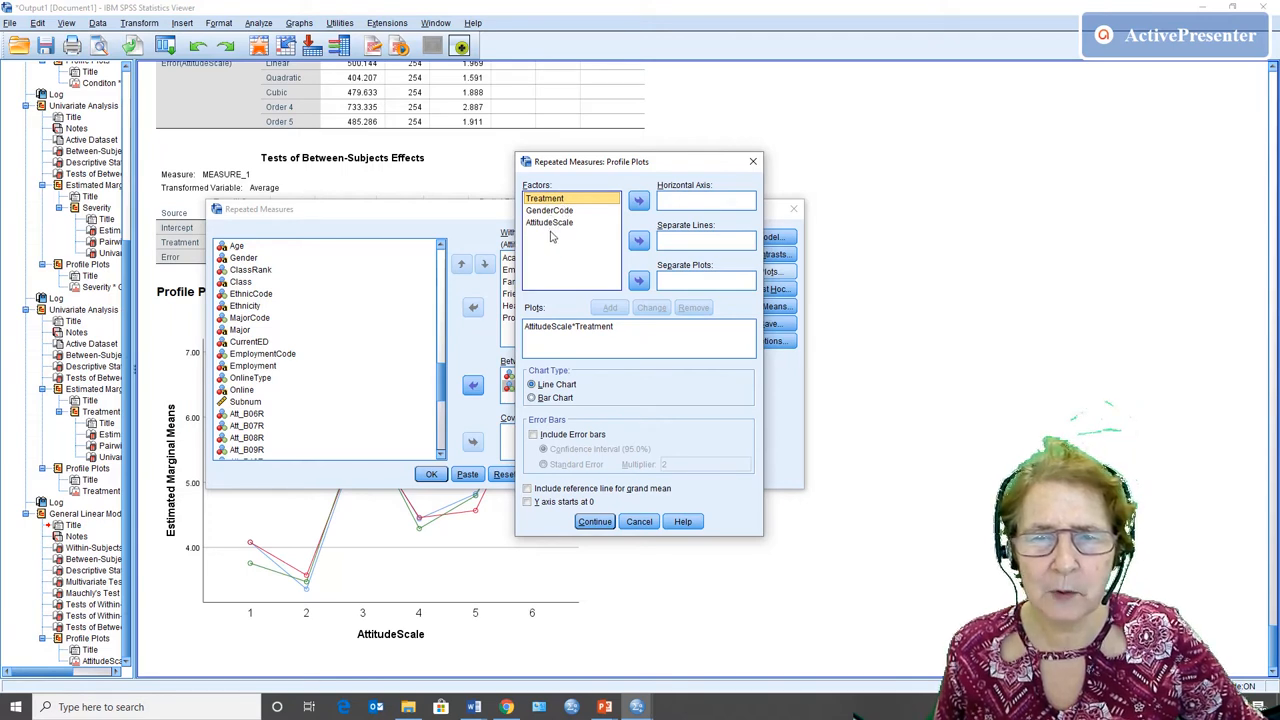
Add an AttitudeScale × Treatment × GenderCode profile plot and rerun the analysis.
click(549, 222)
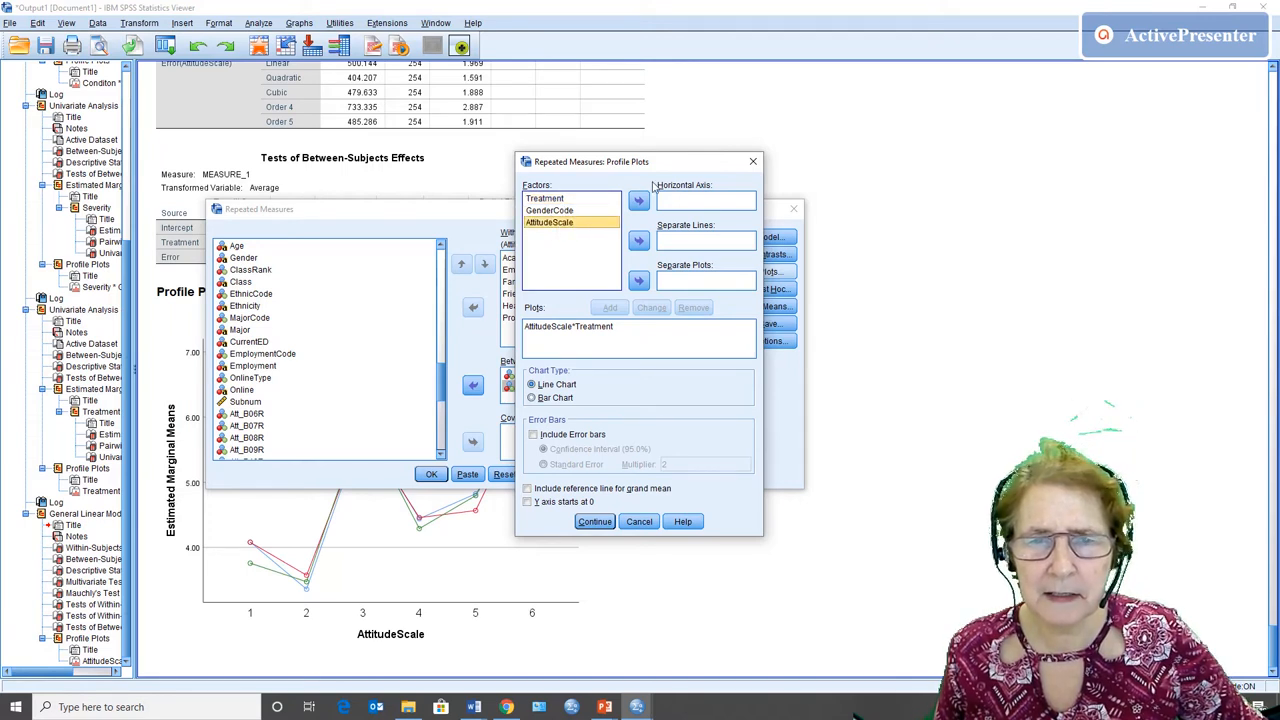
click(638, 200)
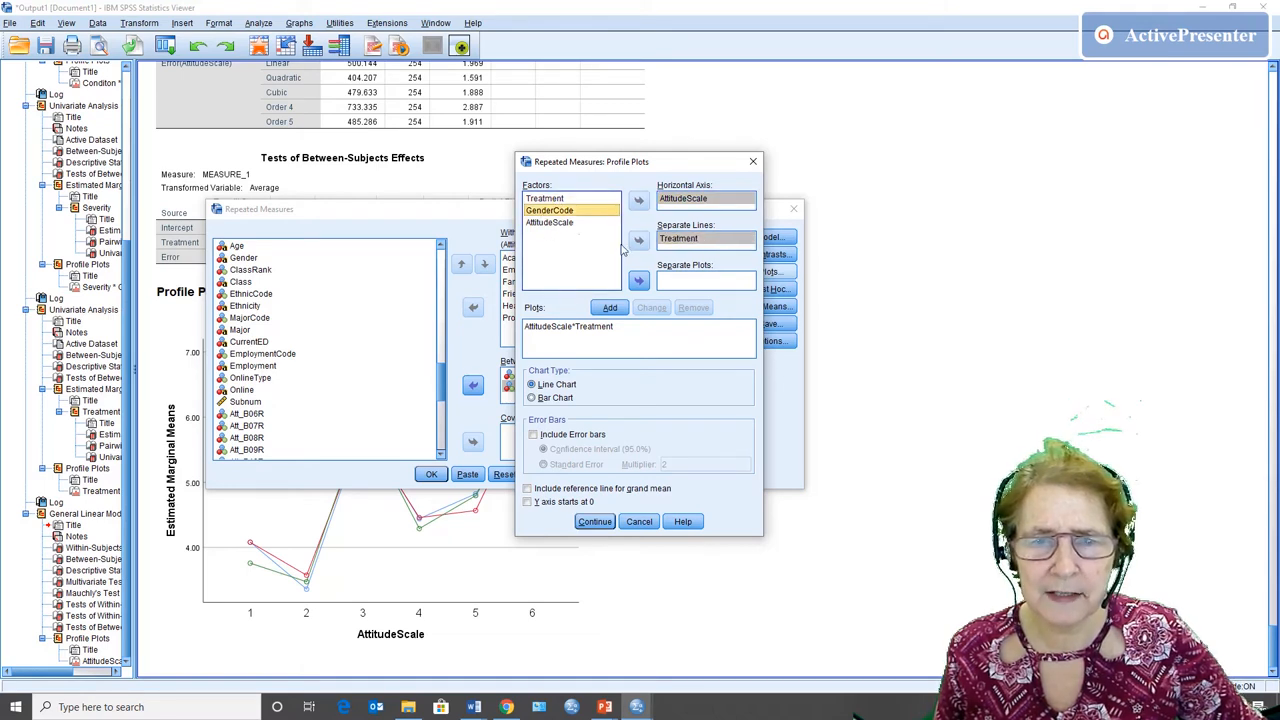
click(610, 307)
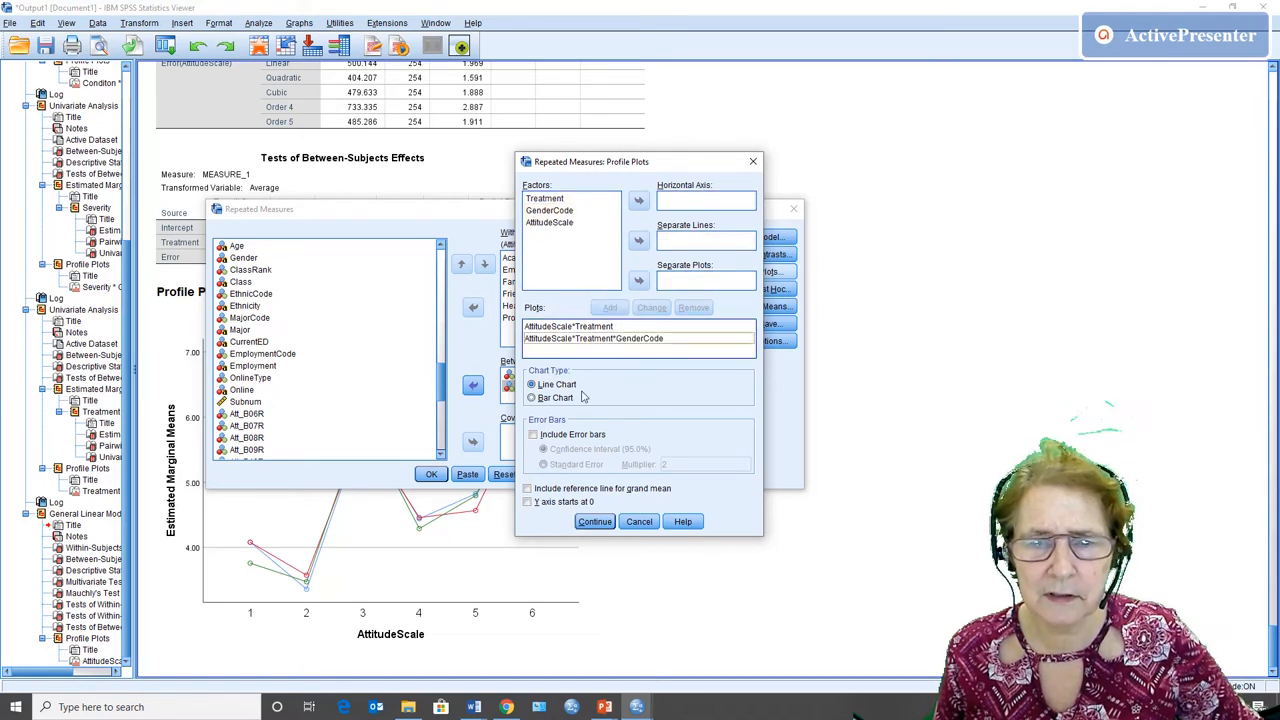
click(639, 521)
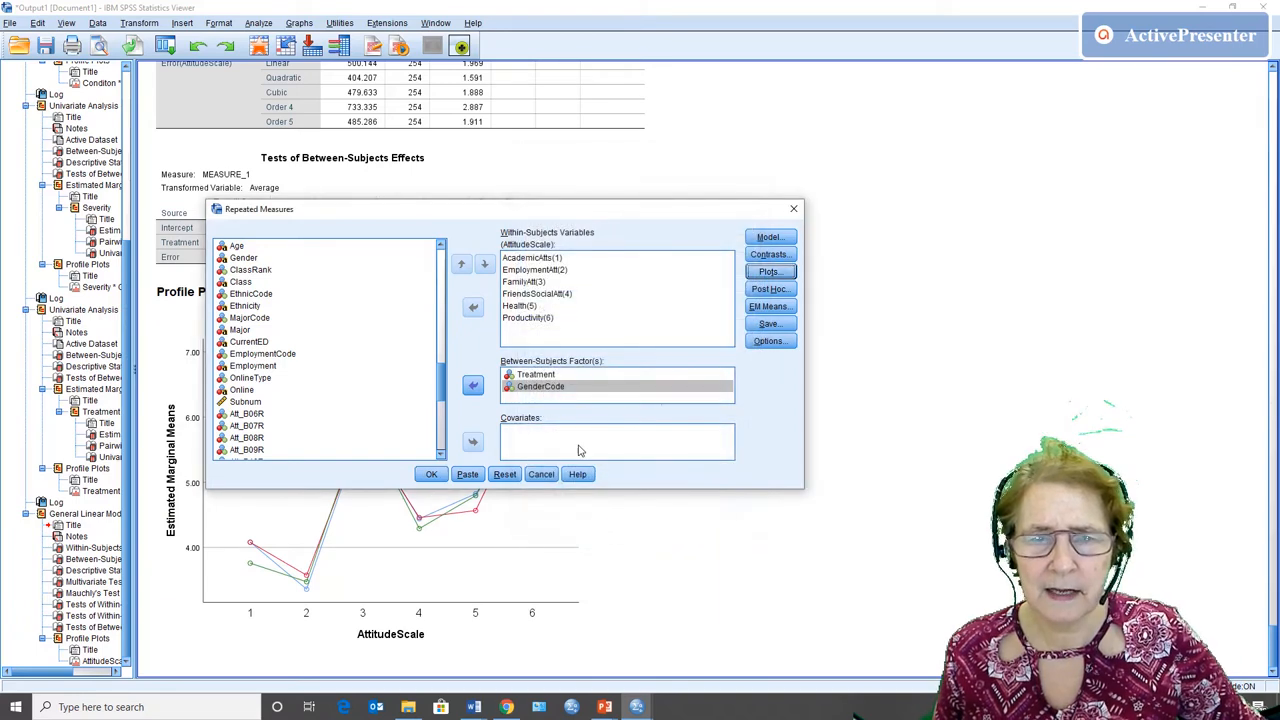
click(431, 474)
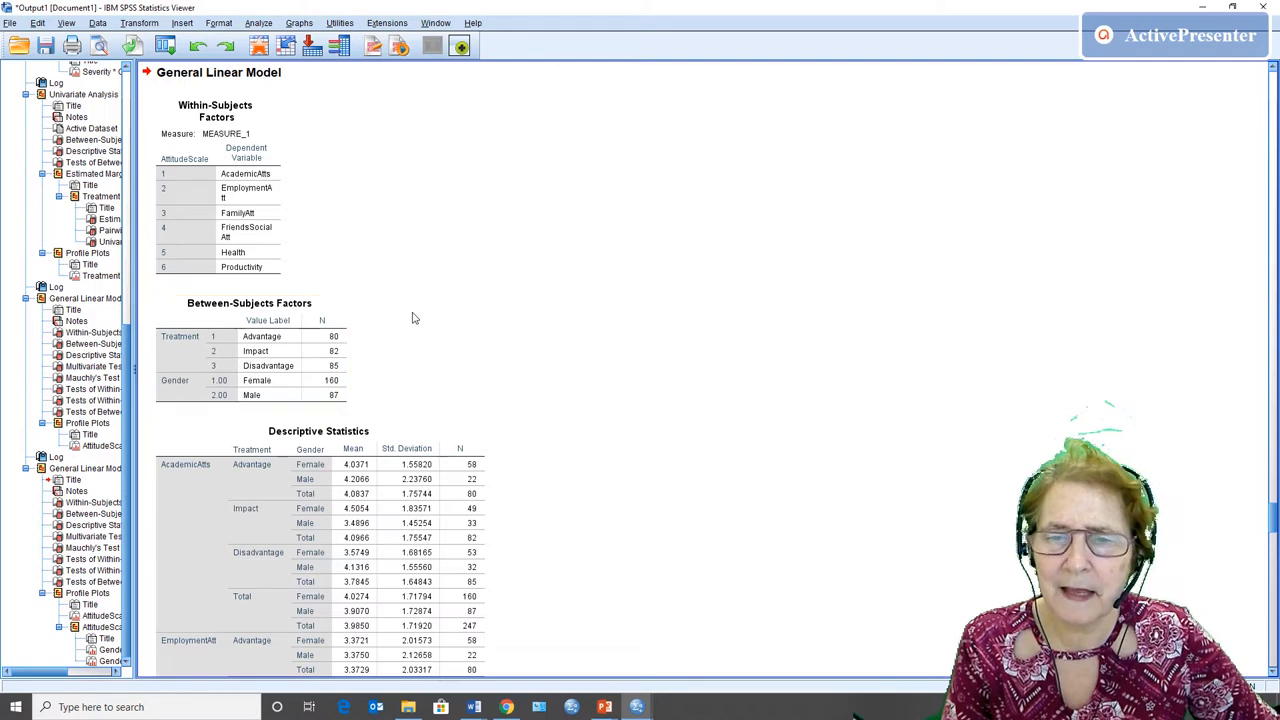
Scroll the rerun output down to Mauchly's Test of Sphericity for AttitudeScale.
scroll(down, 3)
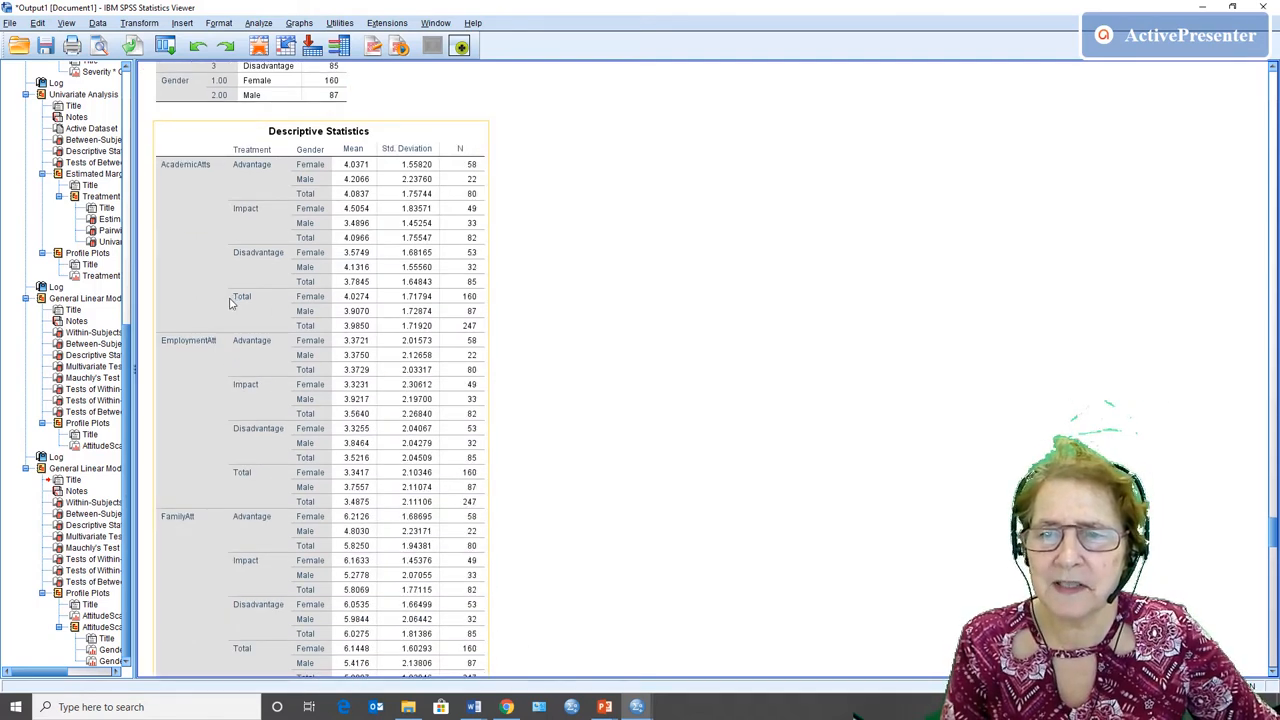
scroll(down, 3)
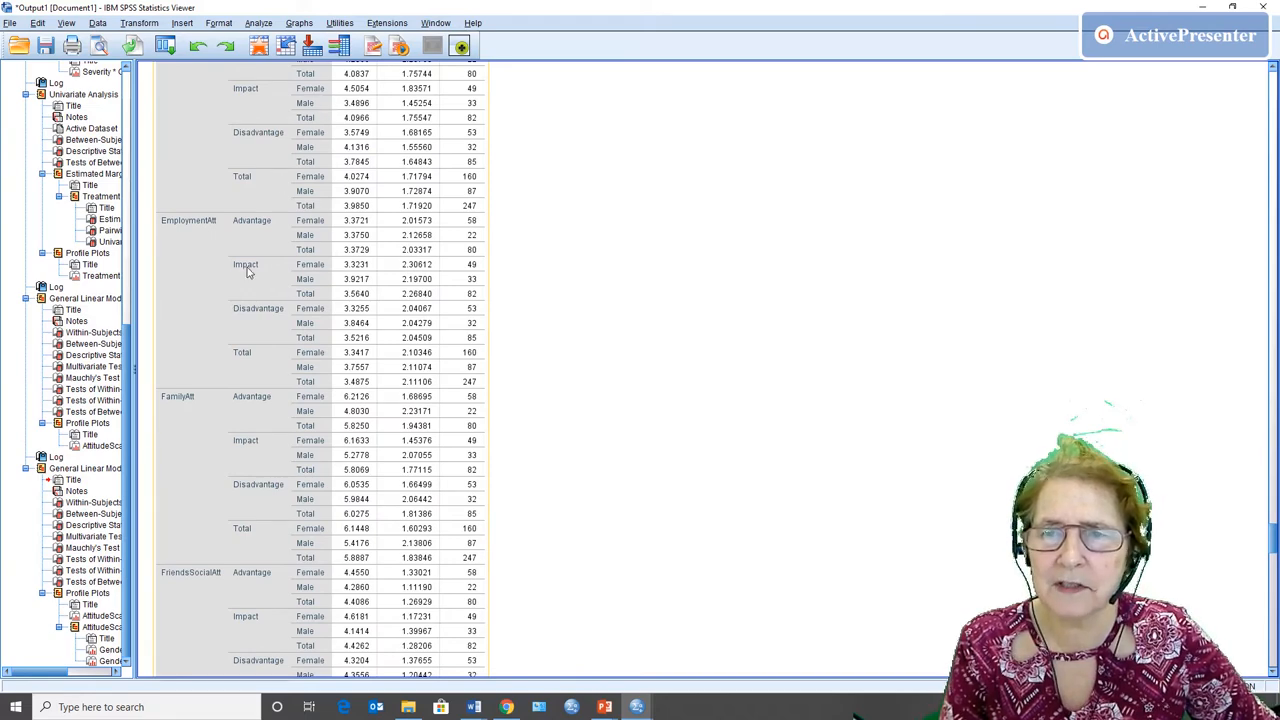
scroll(down, 3)
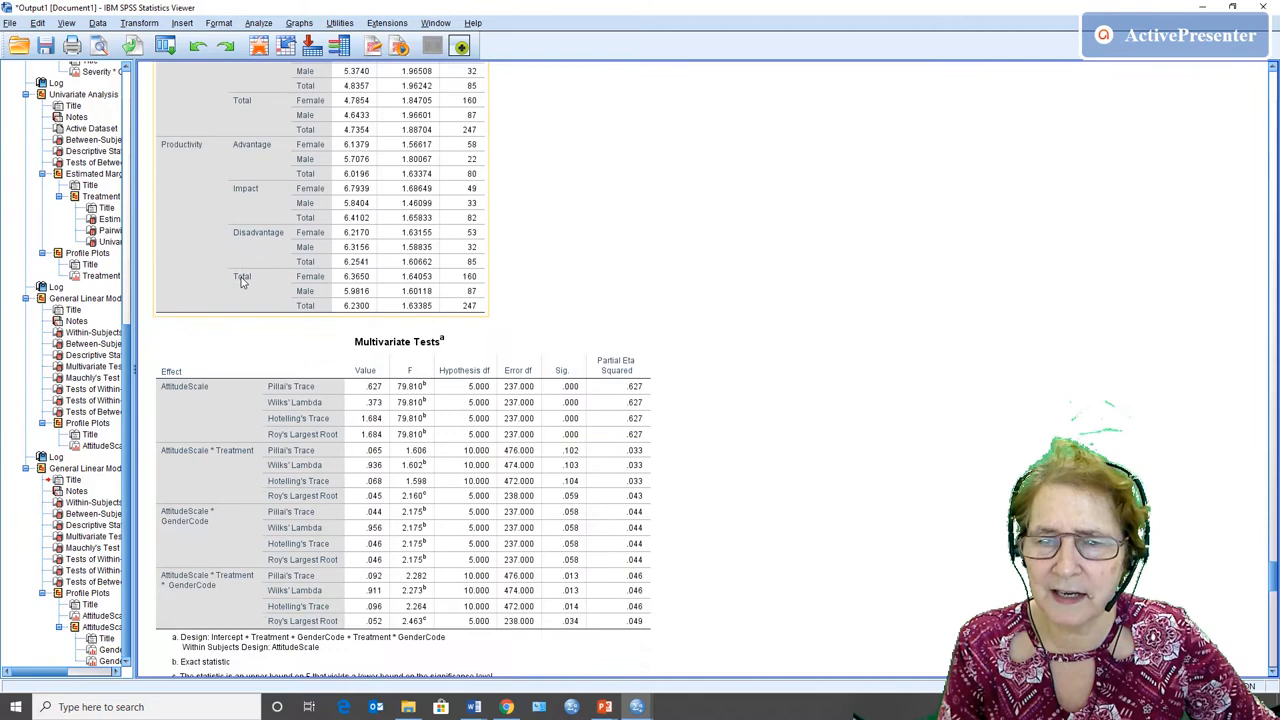
scroll(down, 3)
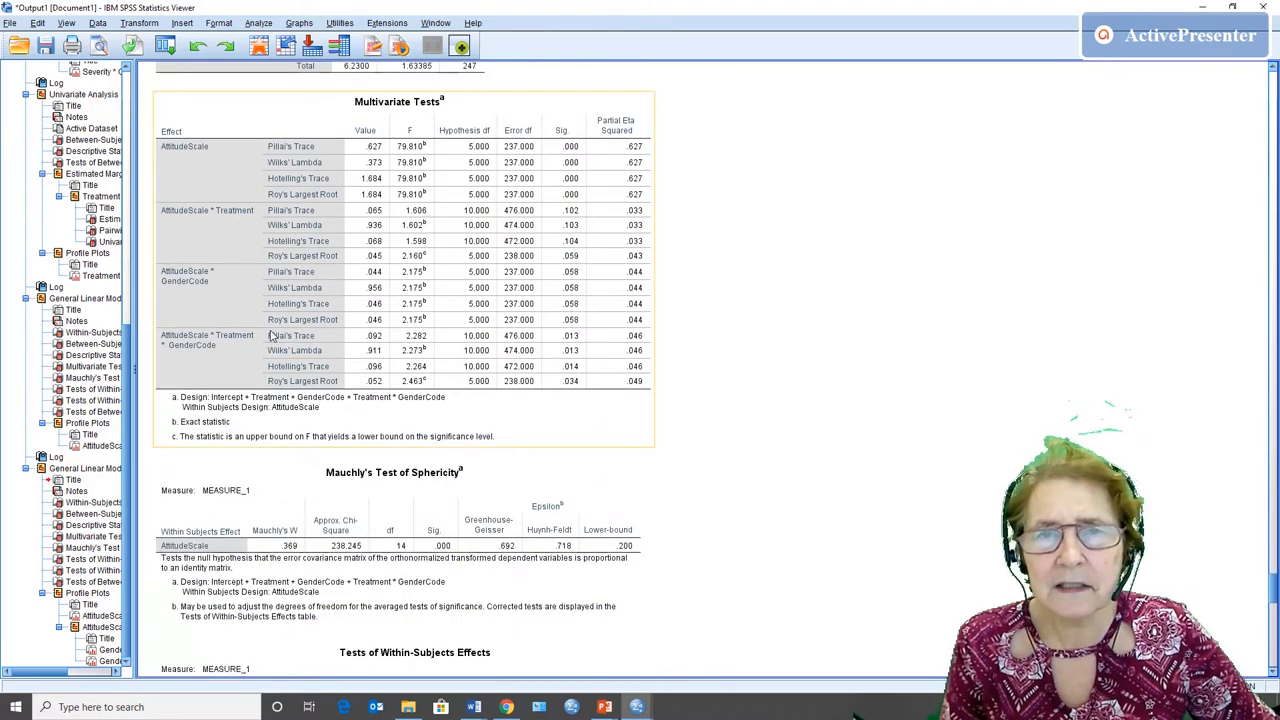
scroll(down, 3)
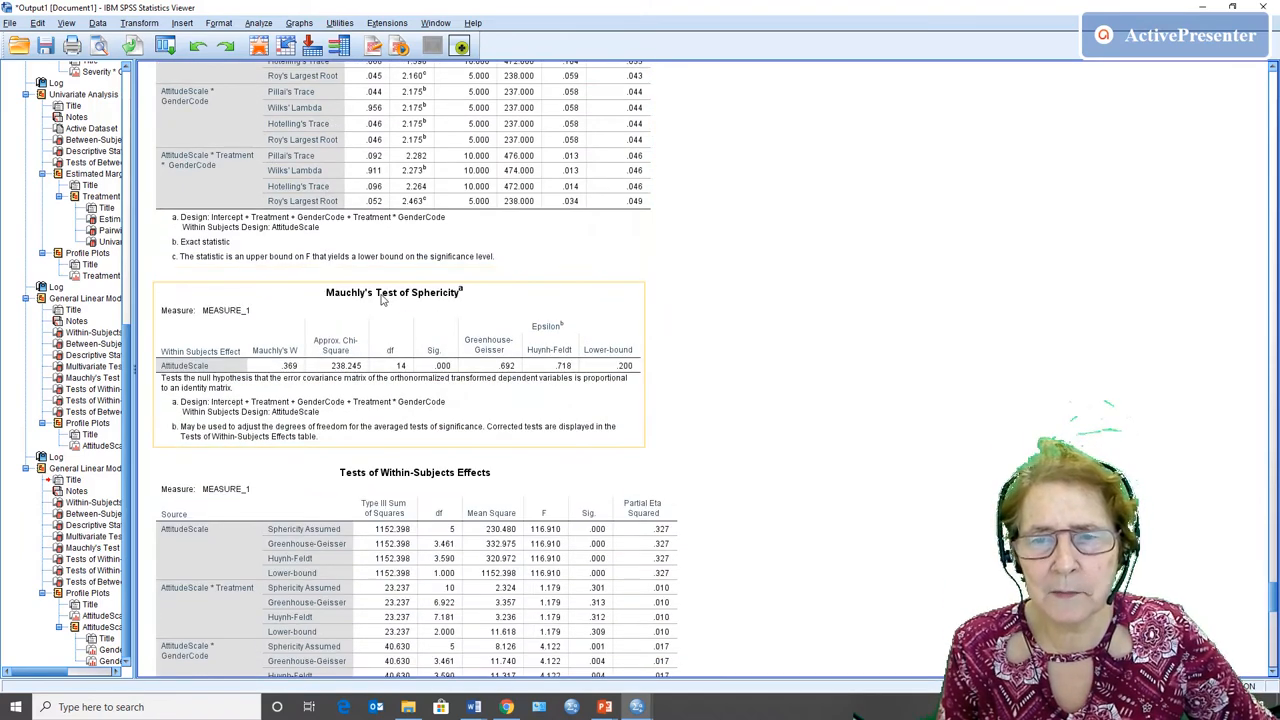
scroll(down, 3)
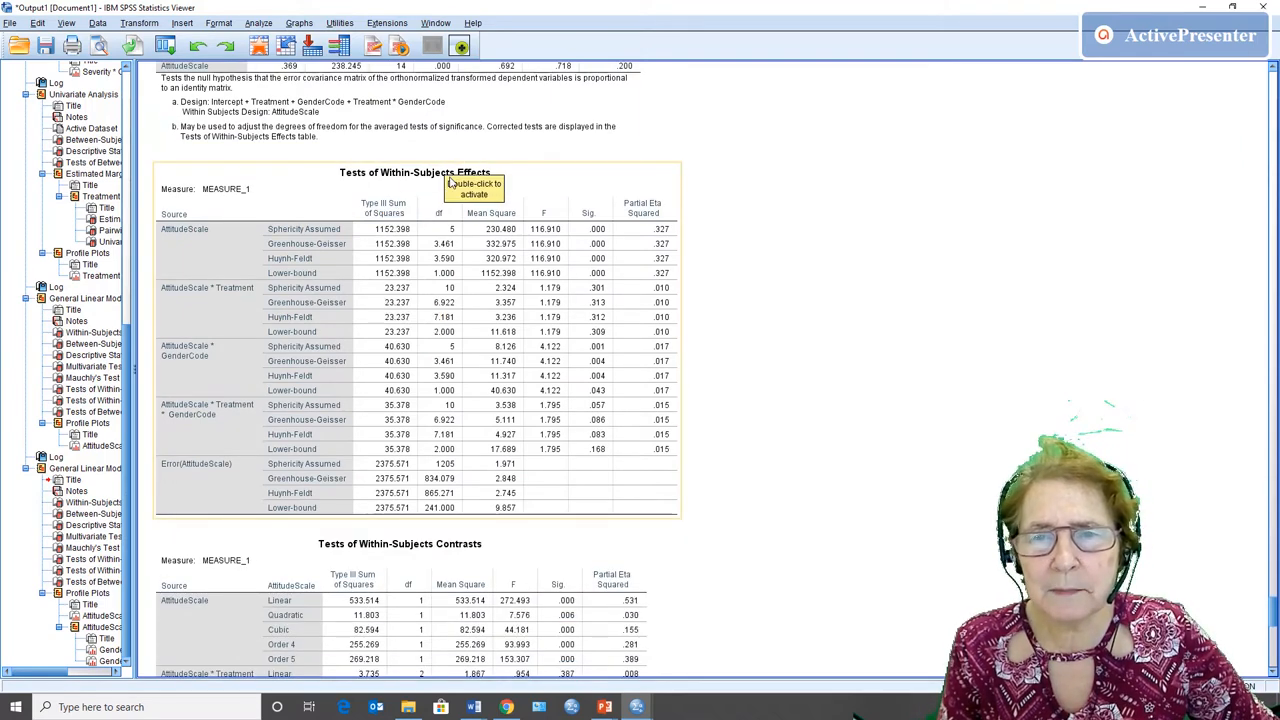
mouse_move(172, 243)
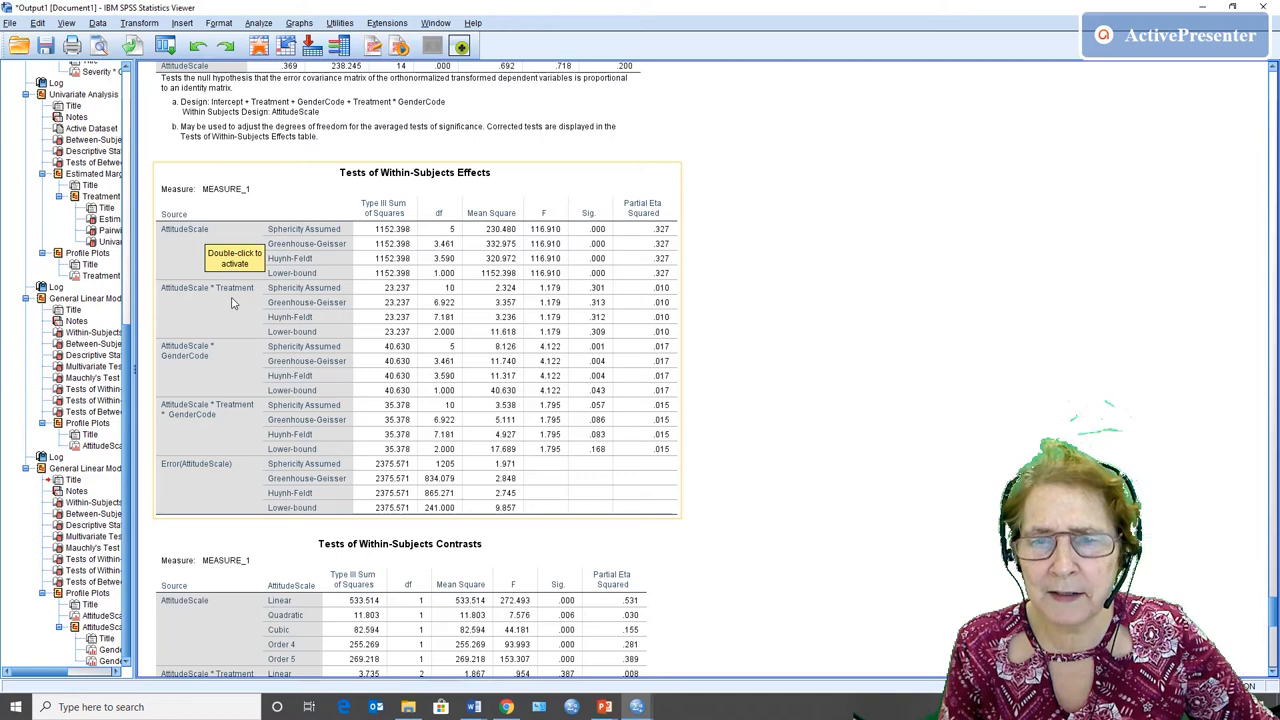
mouse_move(167, 363)
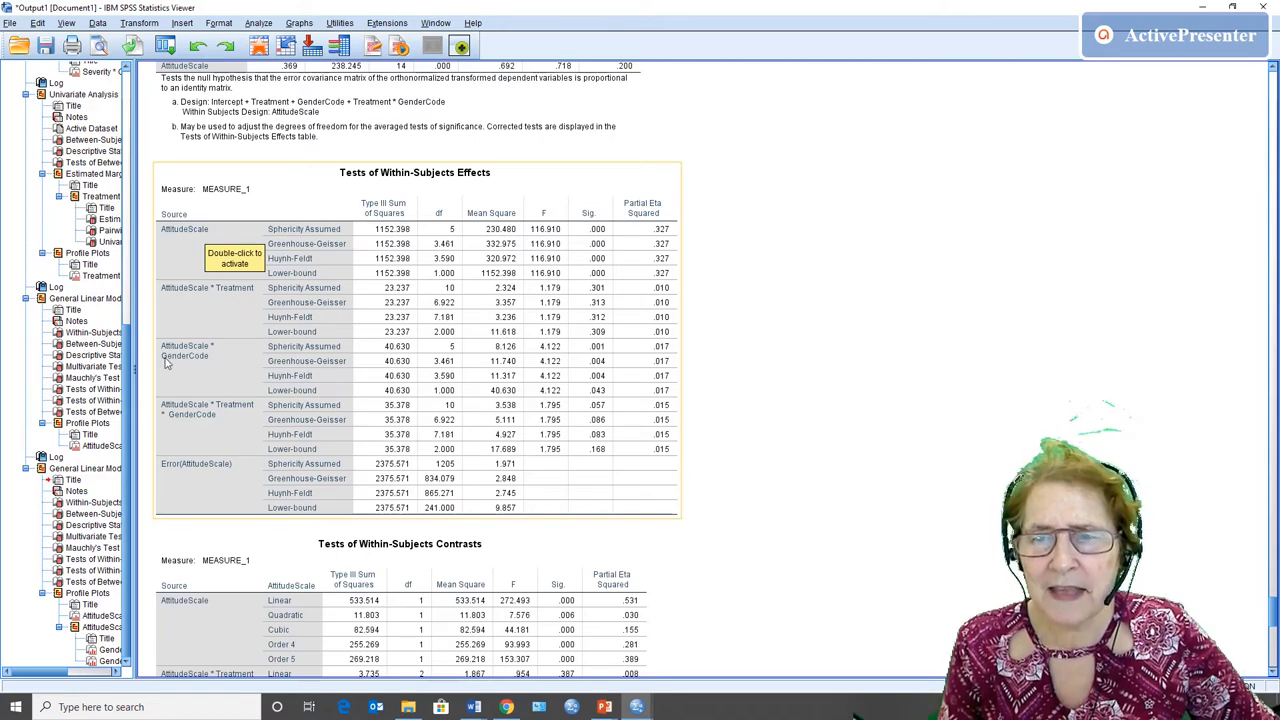
mouse_move(183, 368)
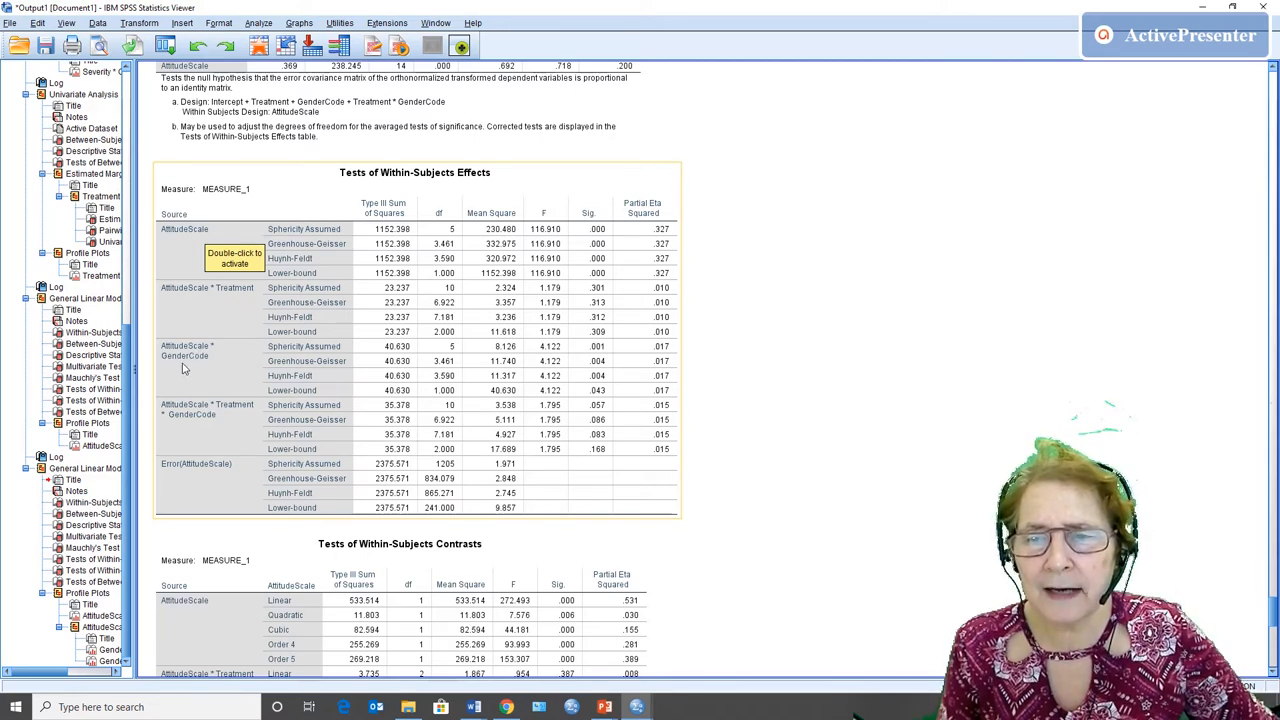
mouse_move(157, 424)
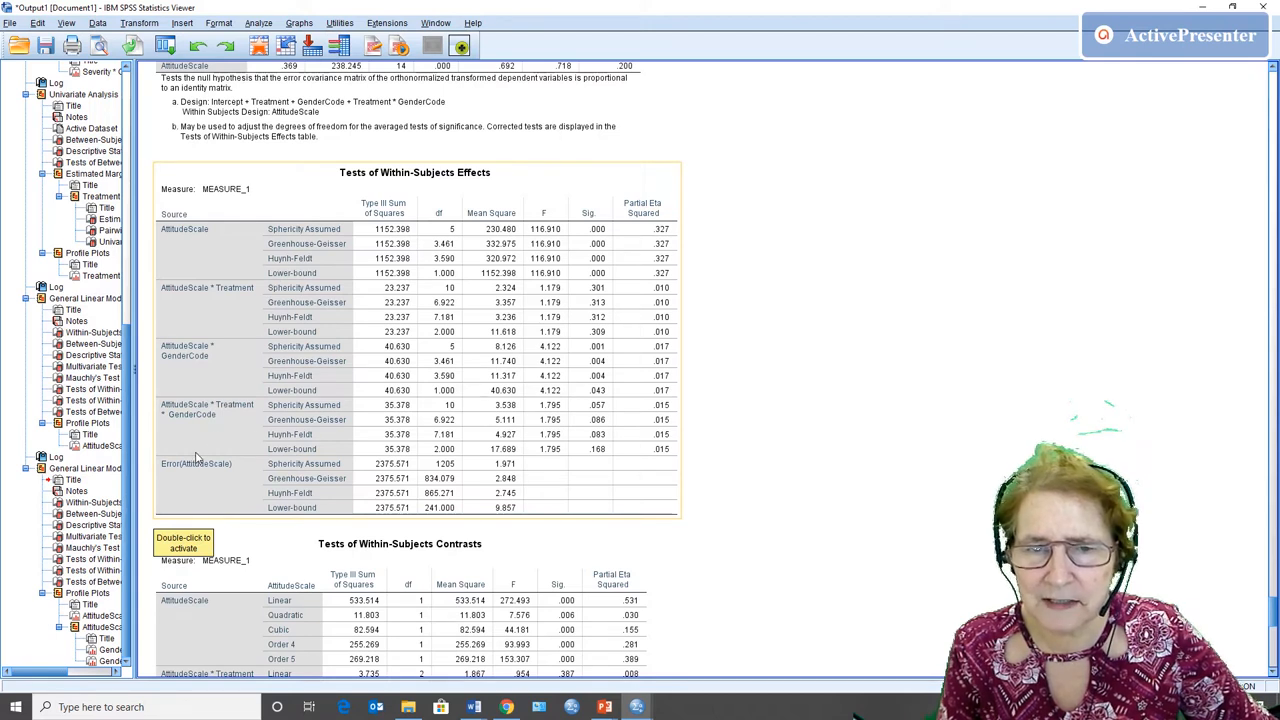
mouse_move(548, 214)
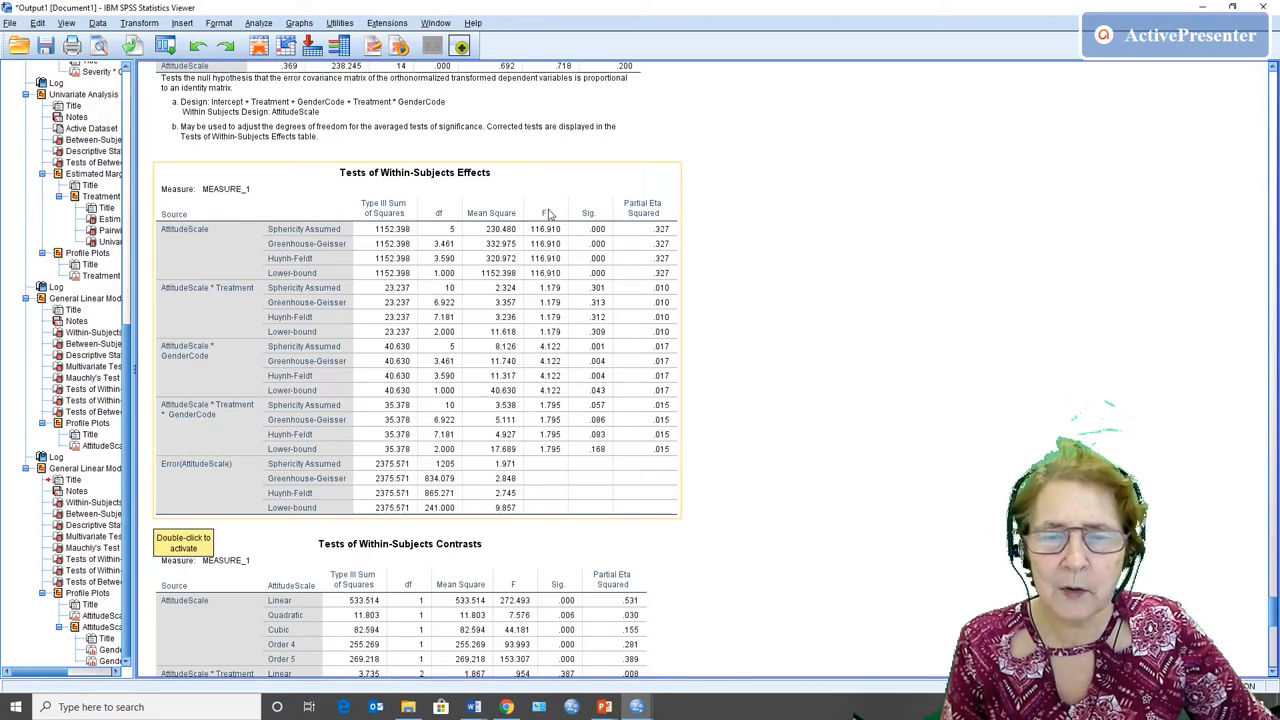
mouse_move(601, 280)
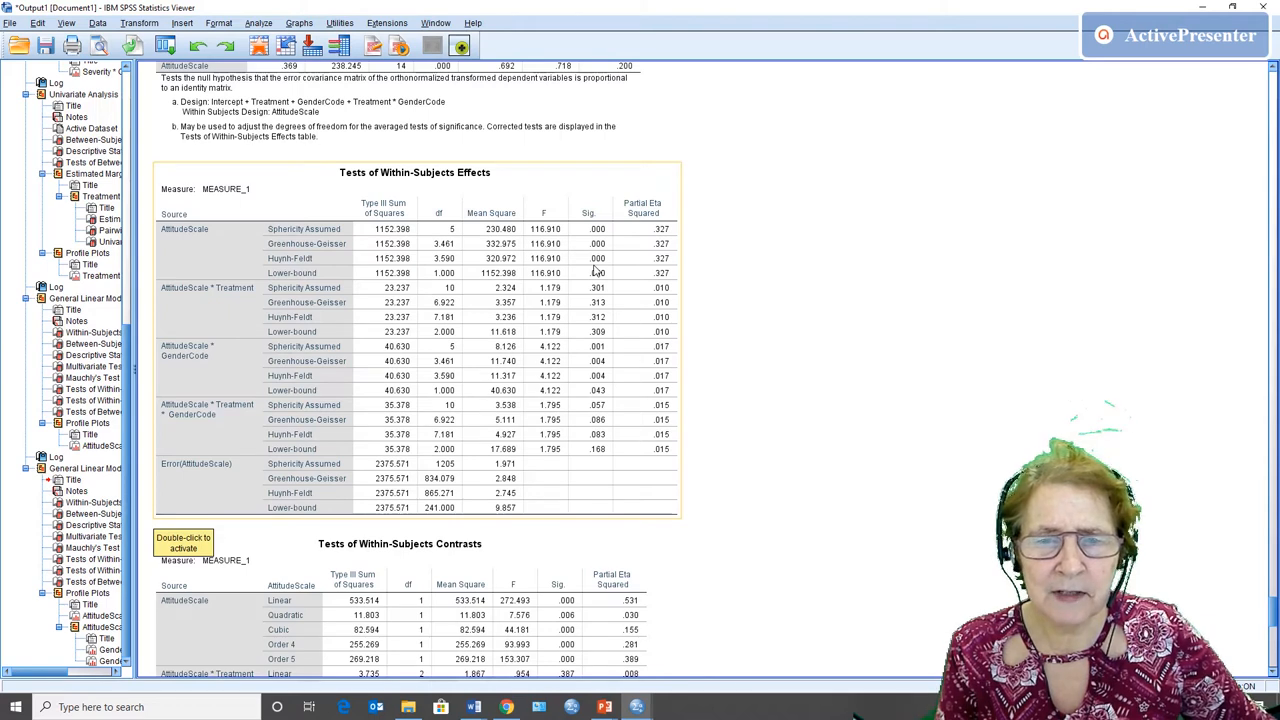
mouse_move(543, 357)
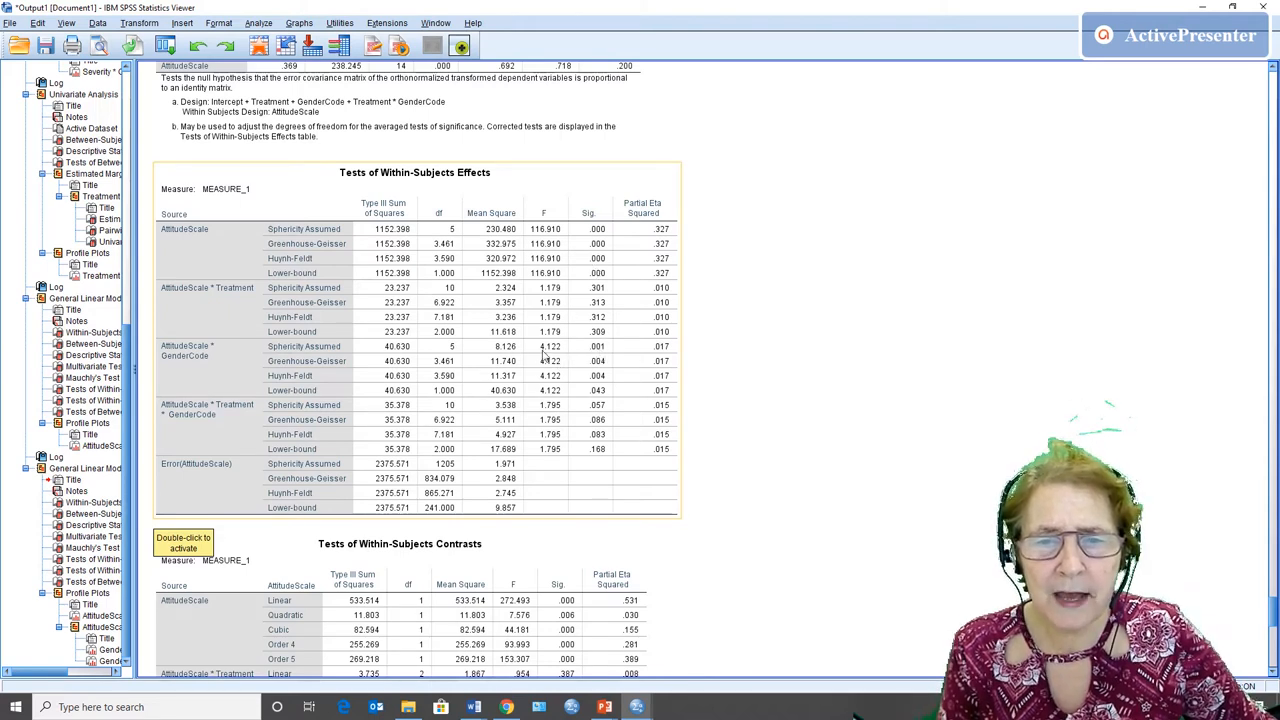
mouse_move(232, 364)
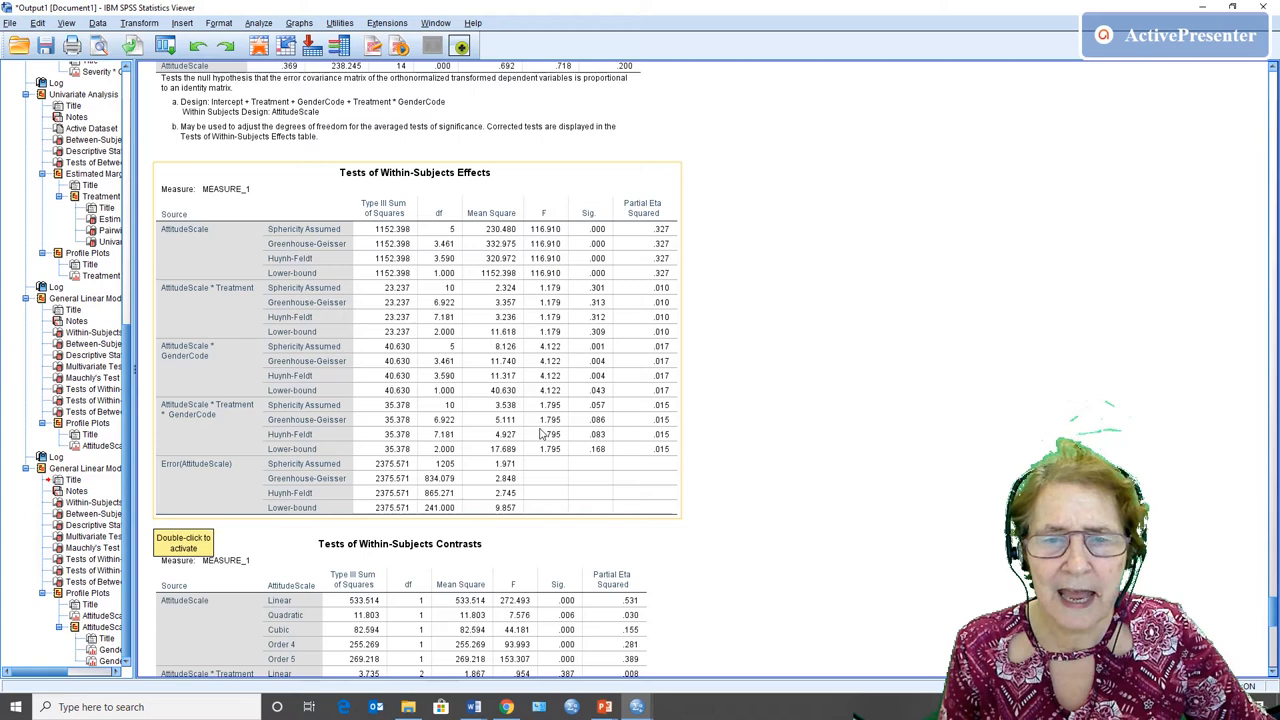
mouse_move(598, 428)
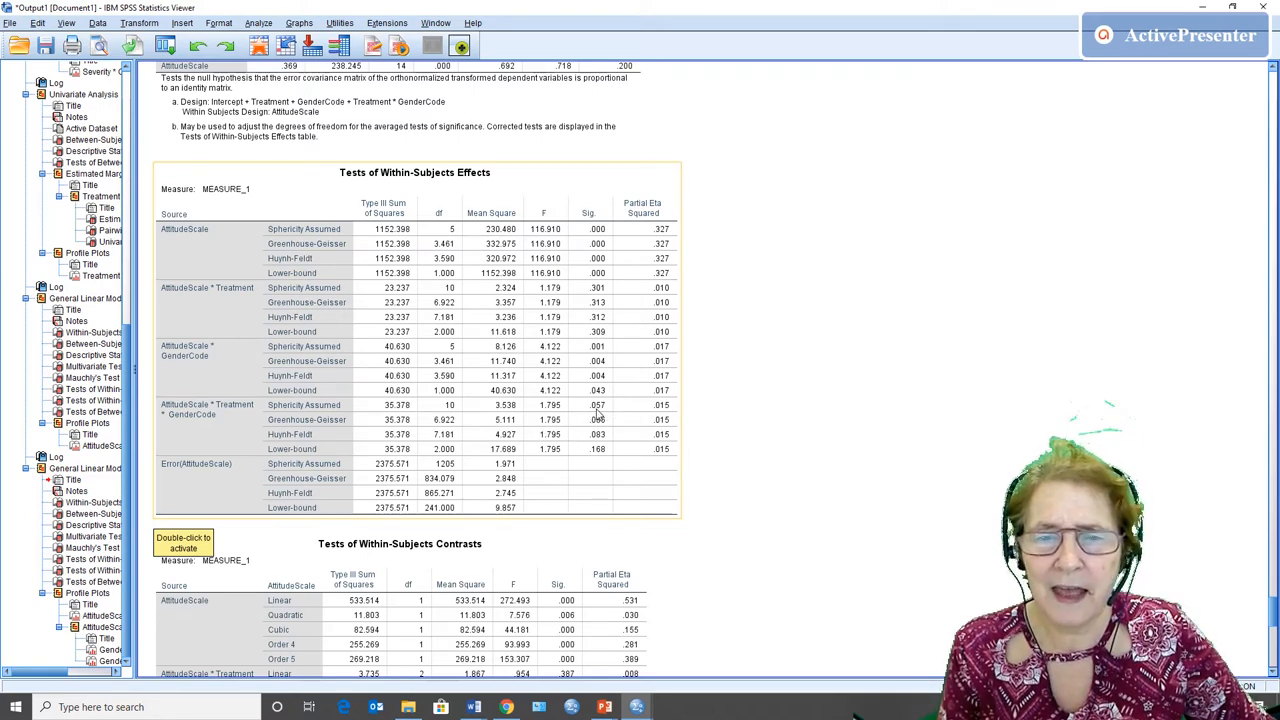
mouse_move(245, 417)
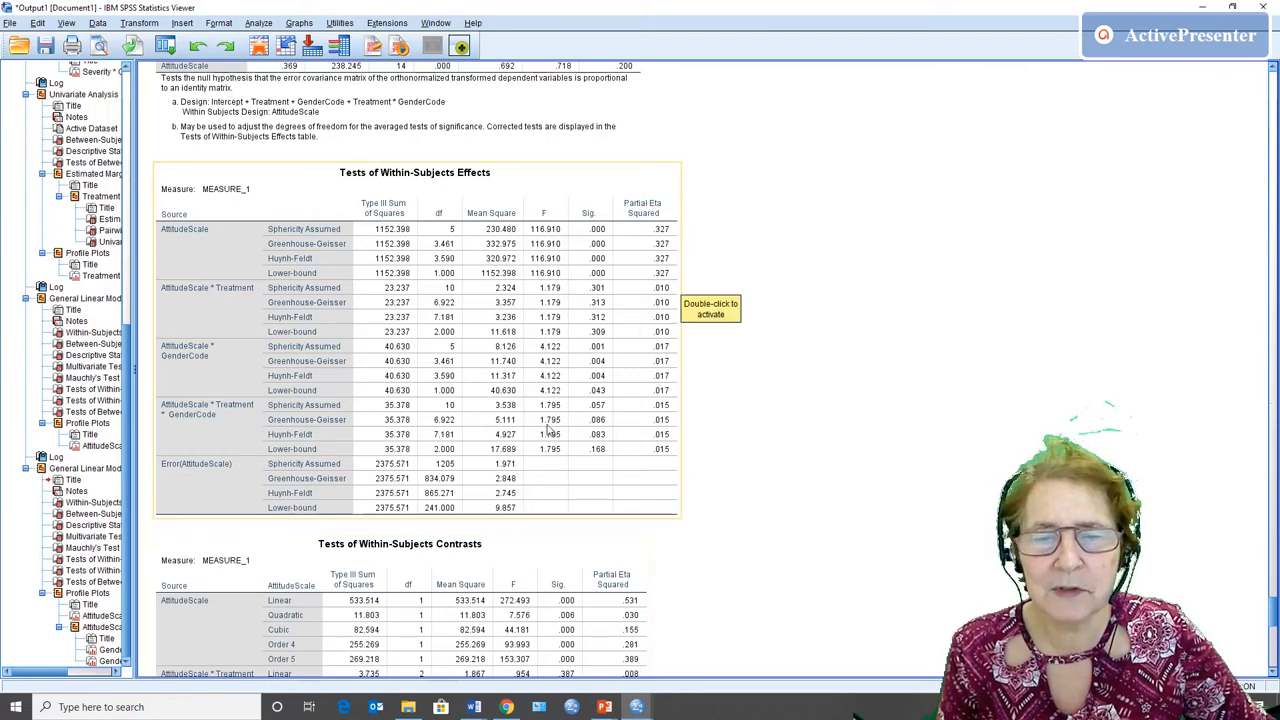
Scroll further so the complete Tests of Within-Subjects Effects table is visible.
scroll(down, 3)
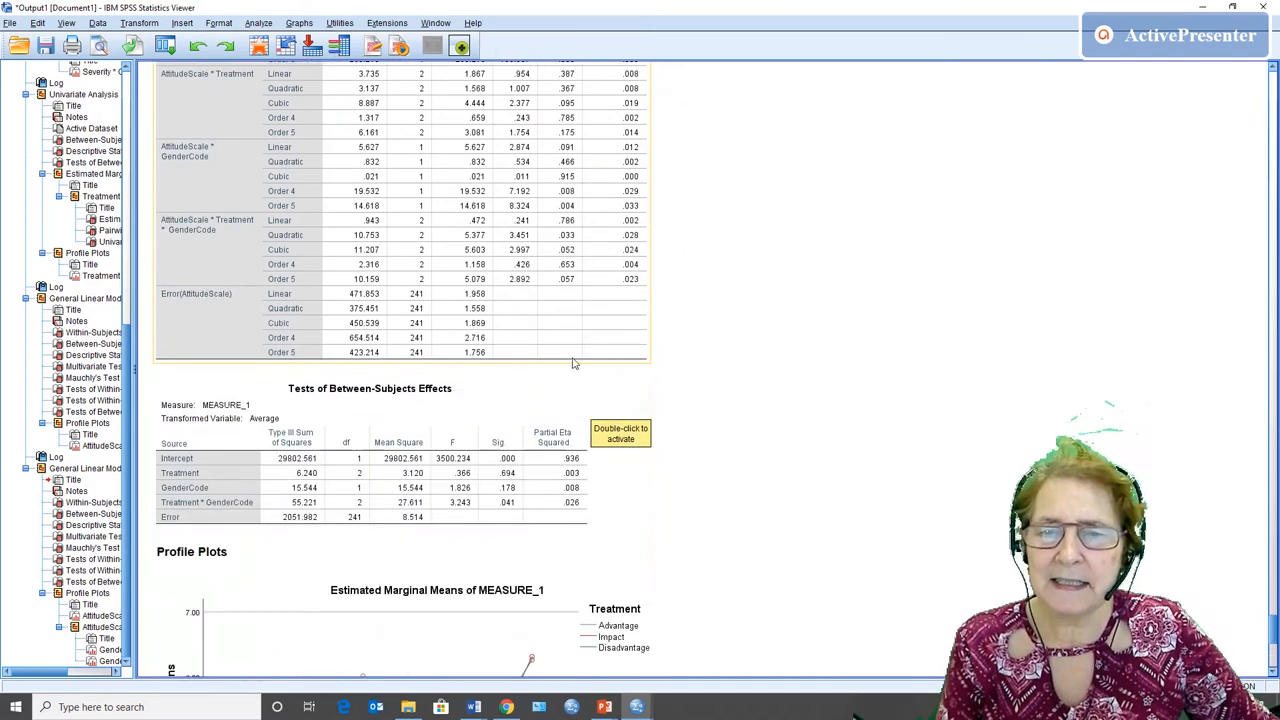
Scroll past Between-Subjects Effects to the female AttitudeScale × Treatment × Gender profile plot.
scroll(down, 3)
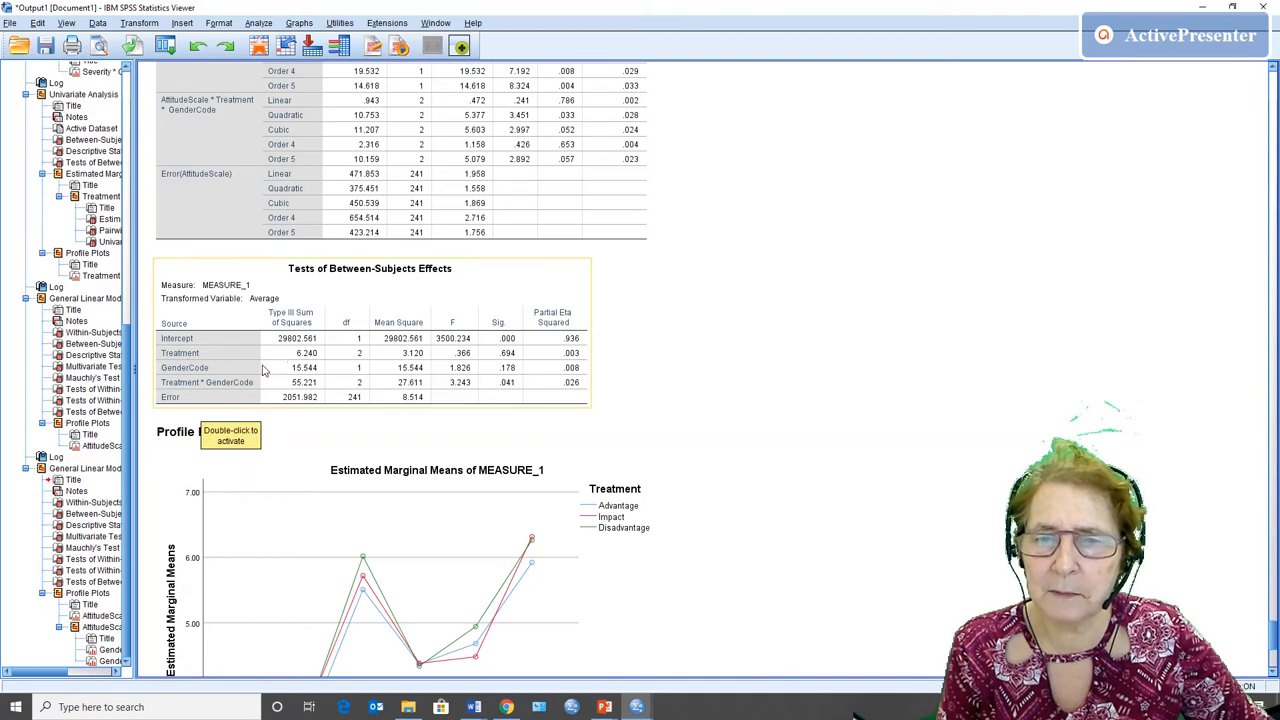
mouse_move(493, 375)
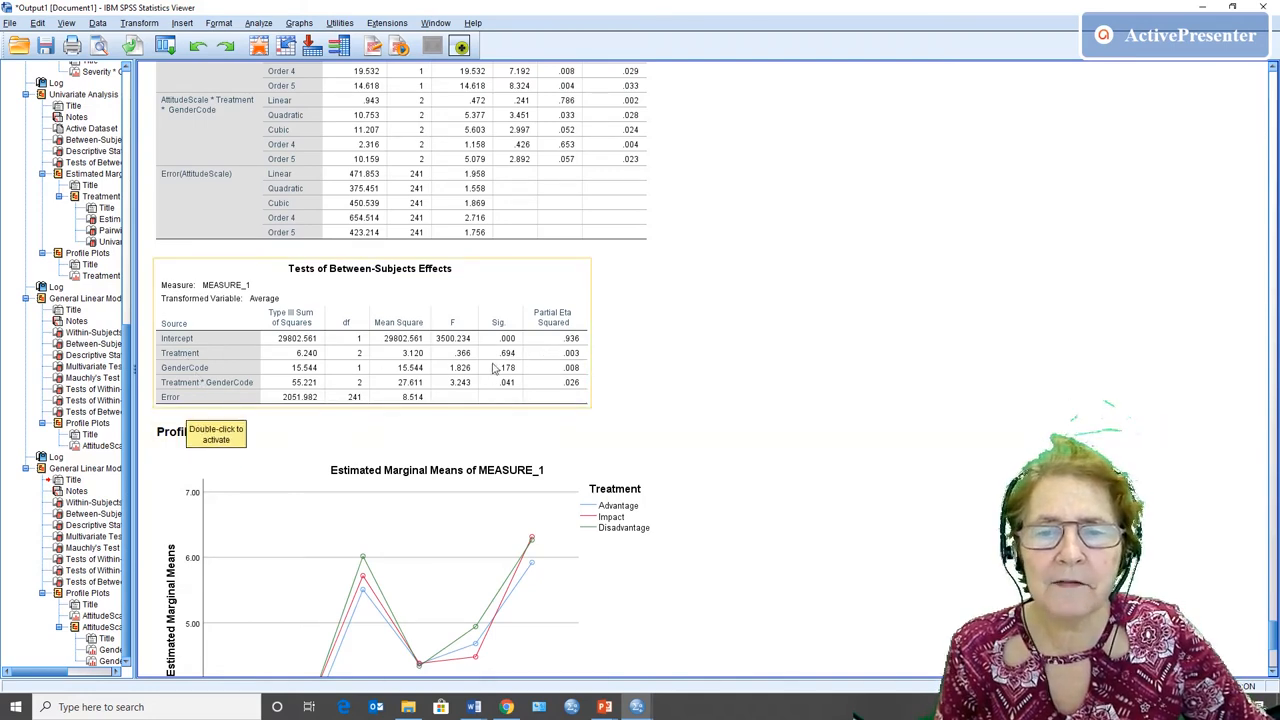
mouse_move(512, 377)
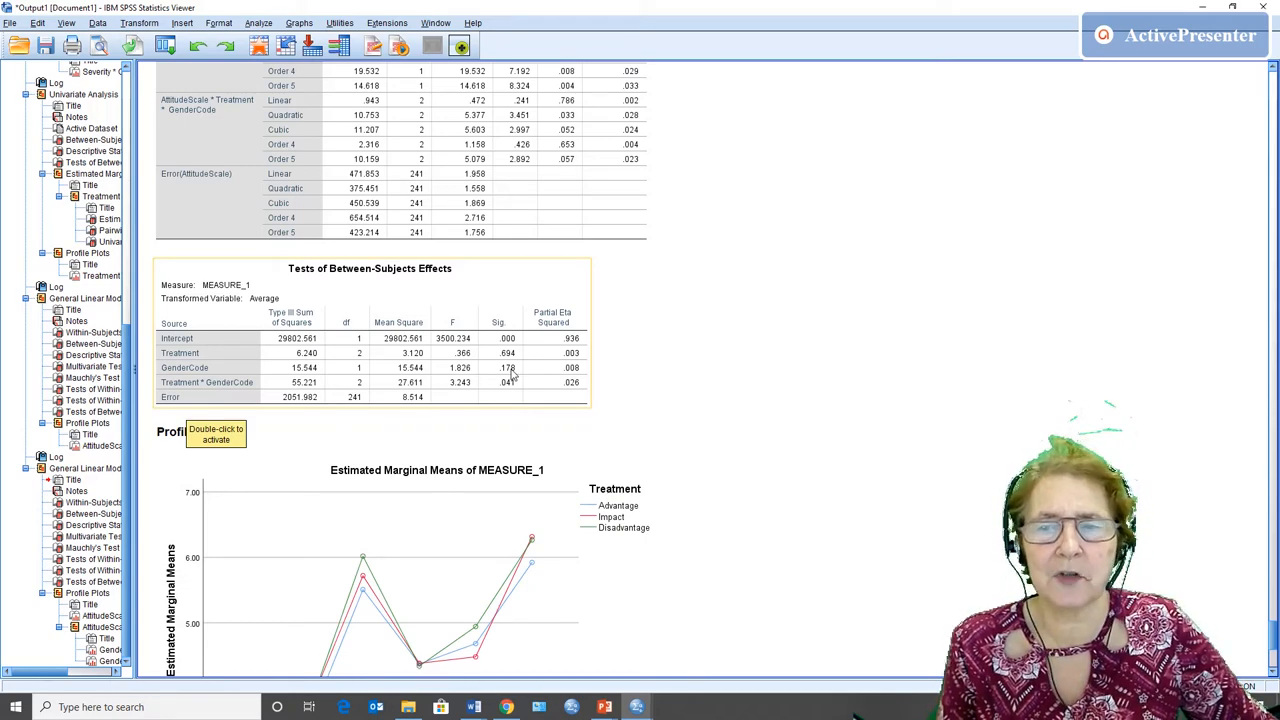
mouse_move(196, 397)
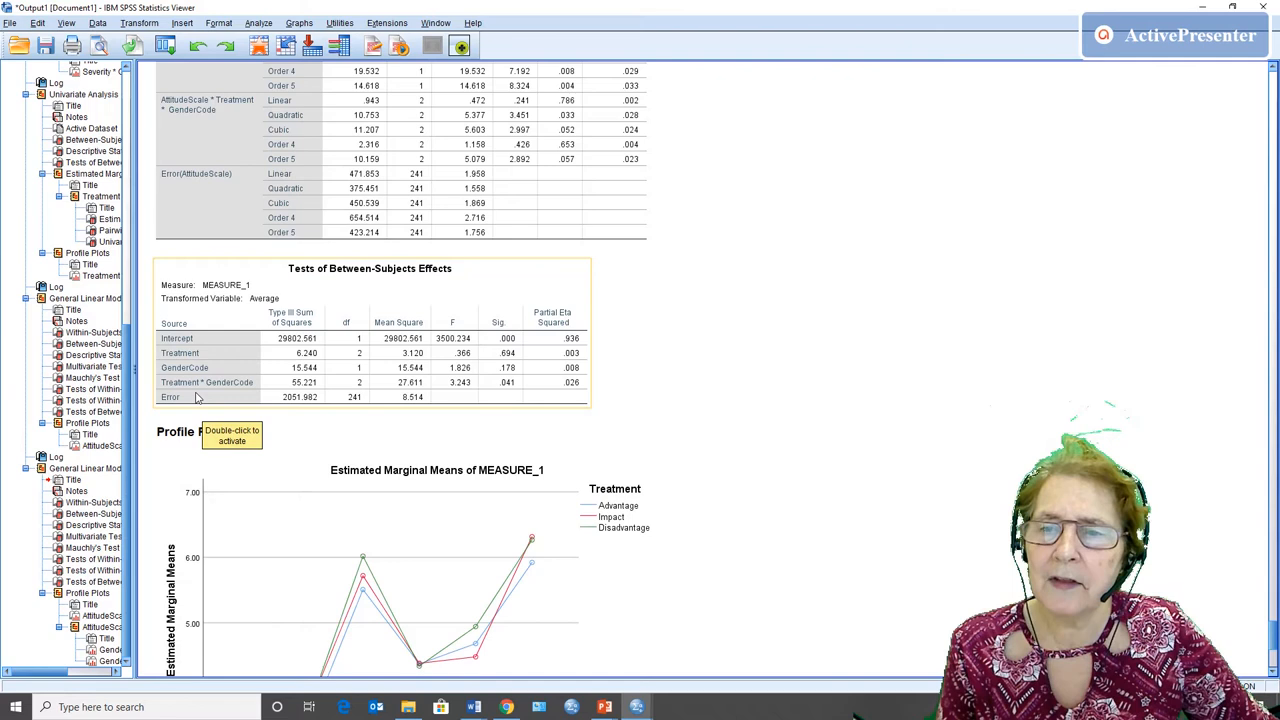
mouse_move(490, 385)
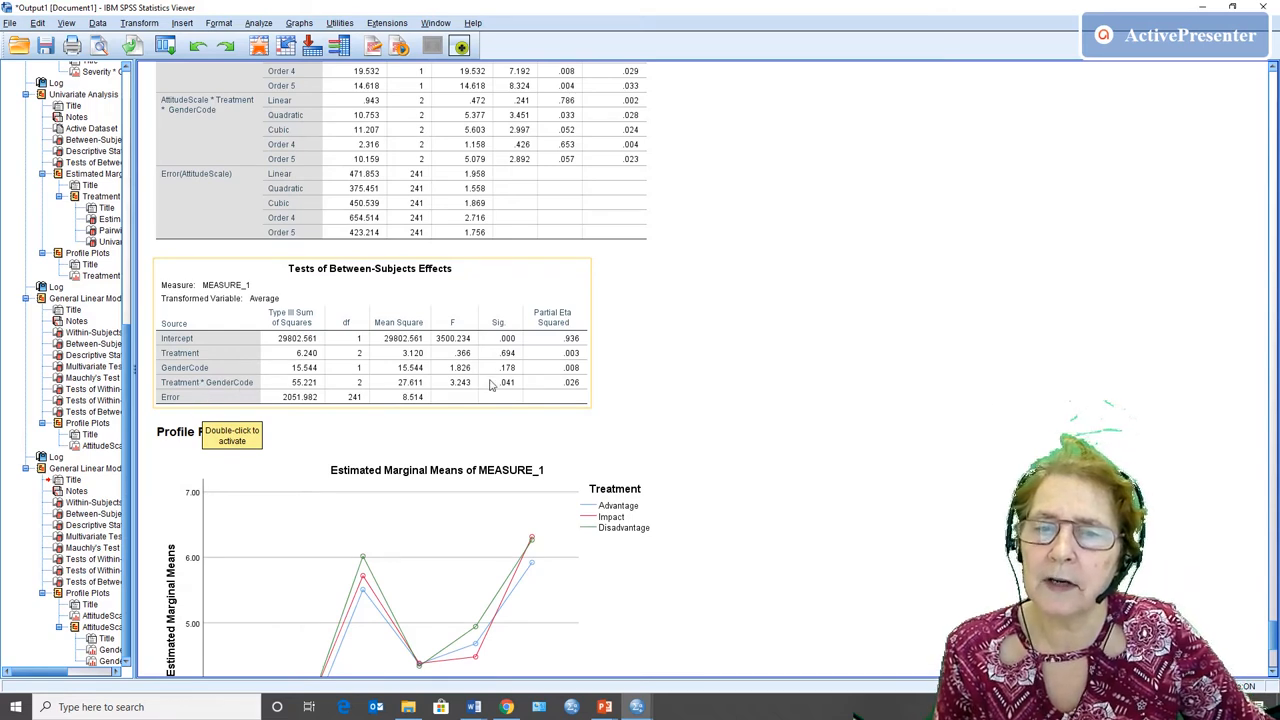
mouse_move(497, 395)
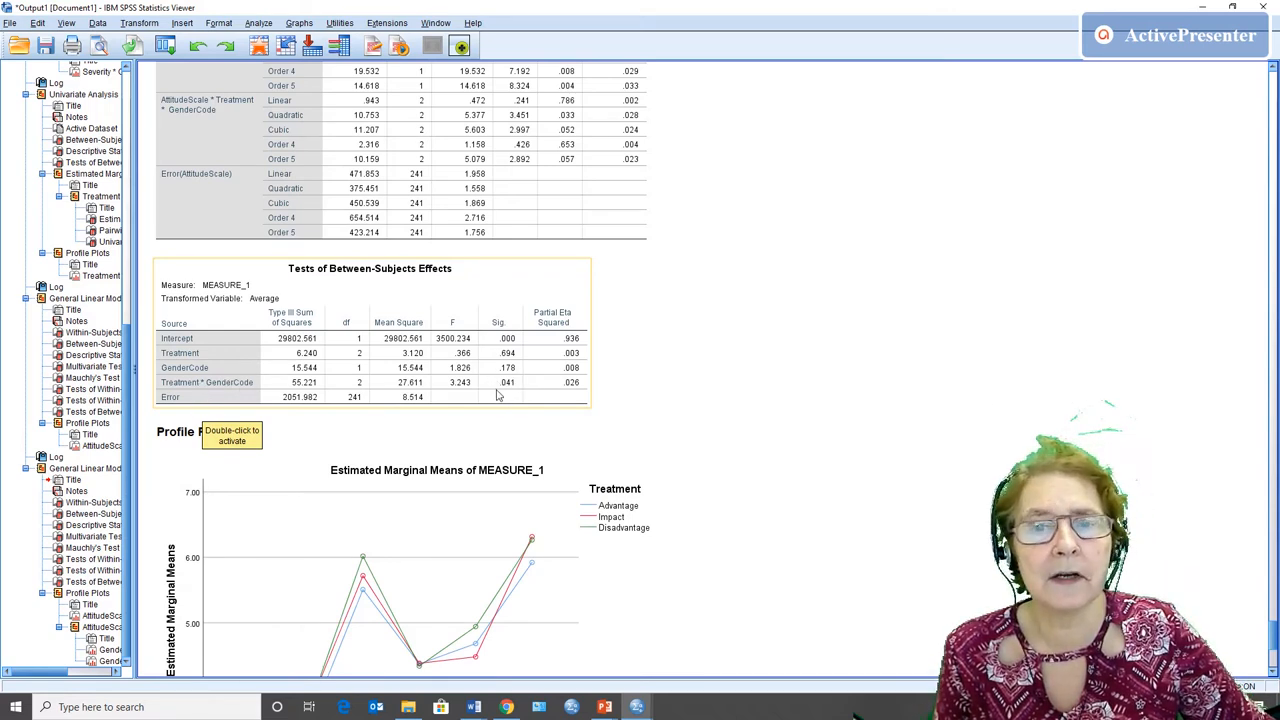
mouse_move(505, 390)
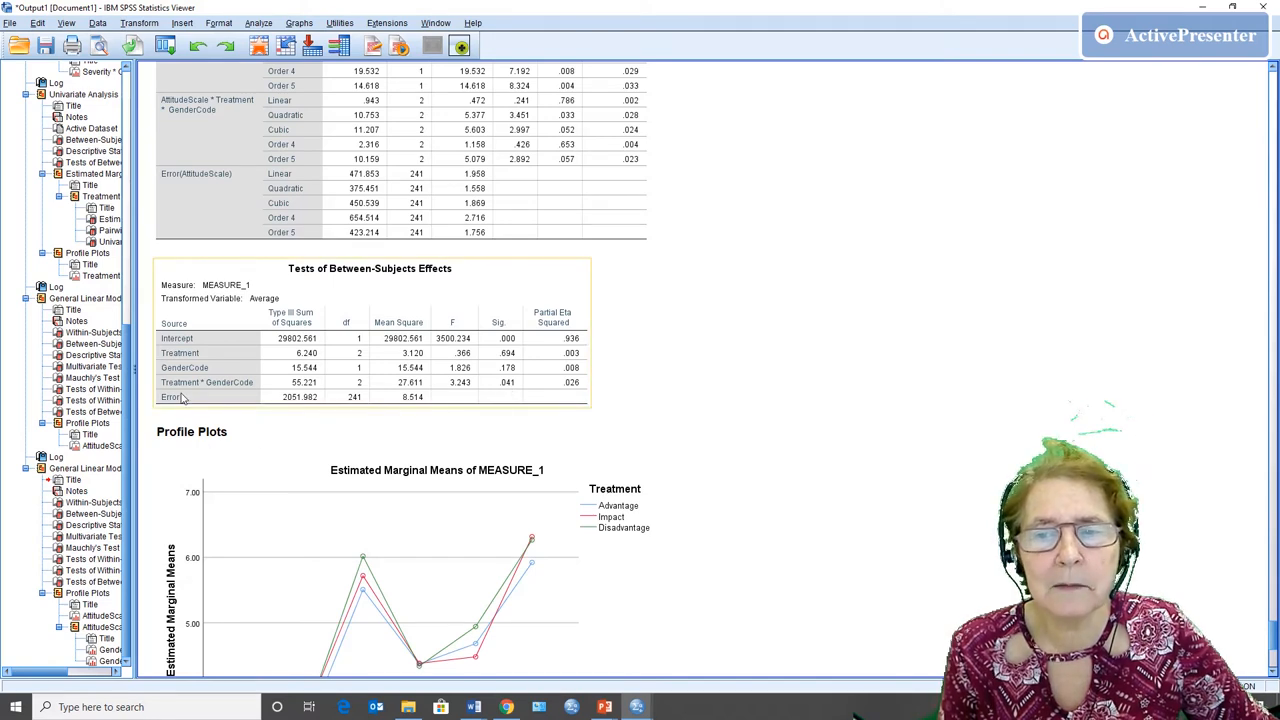
mouse_move(238, 388)
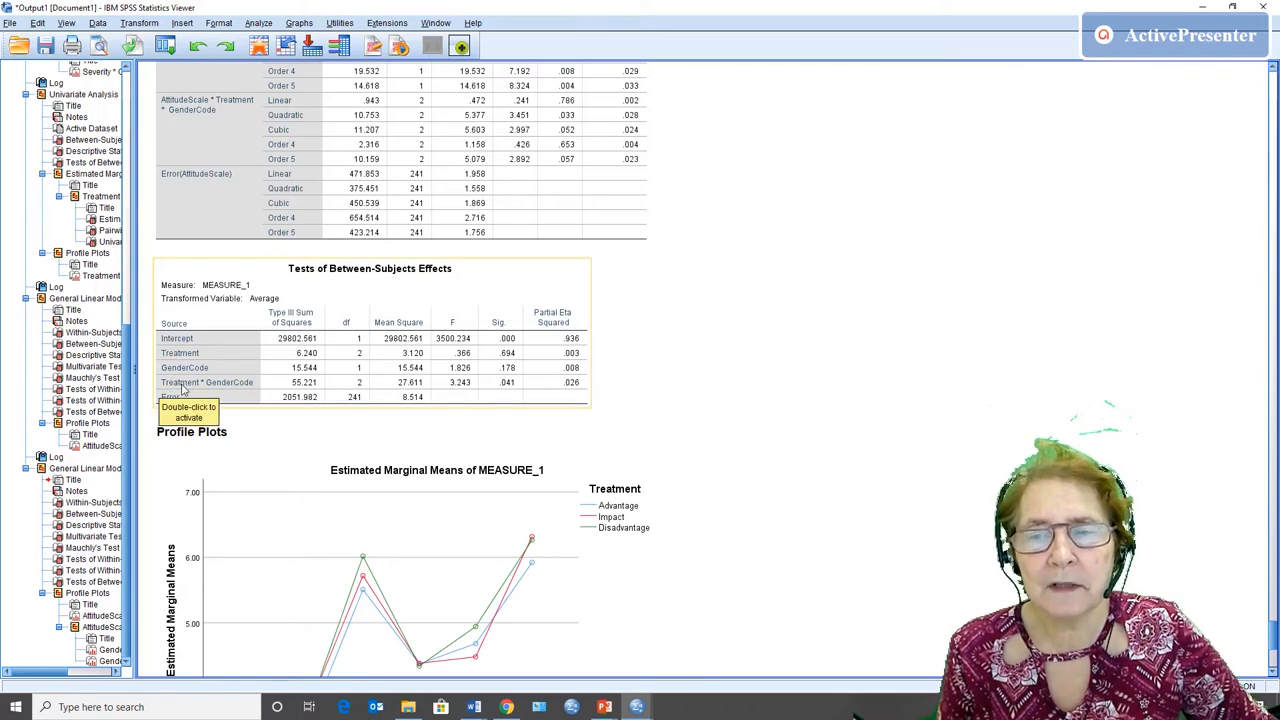
mouse_move(238, 388)
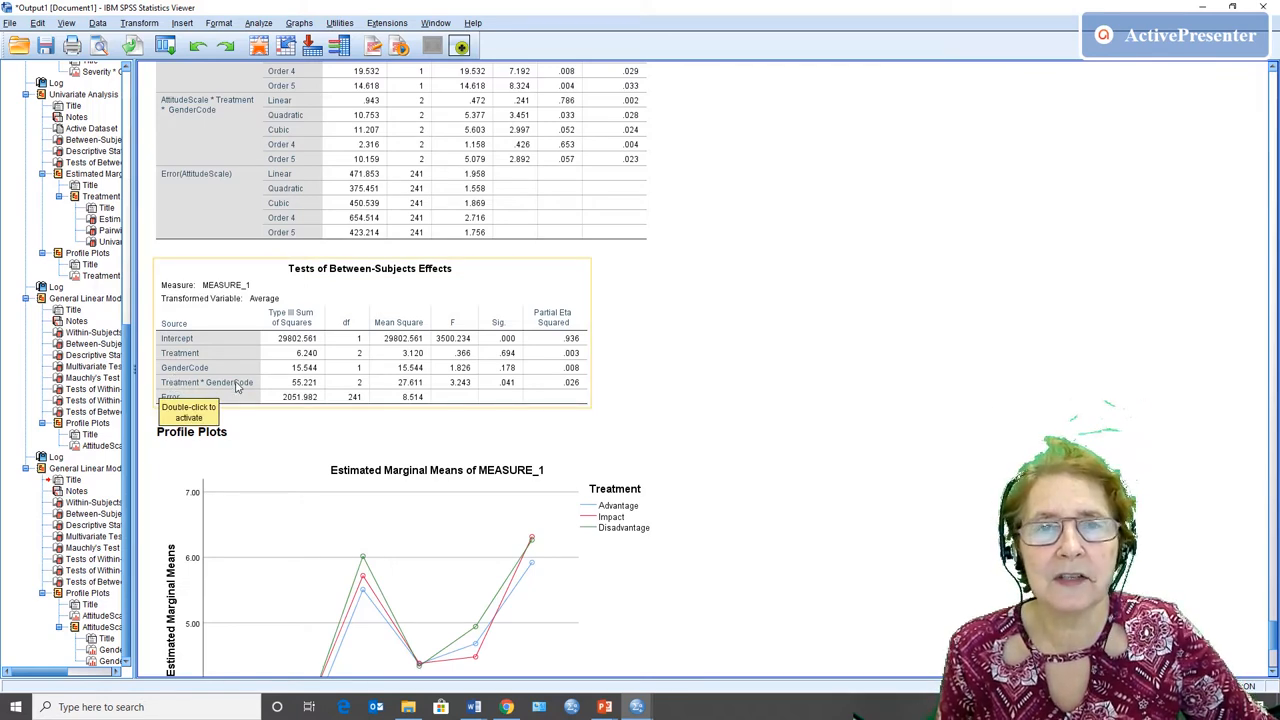
scroll(down, 3)
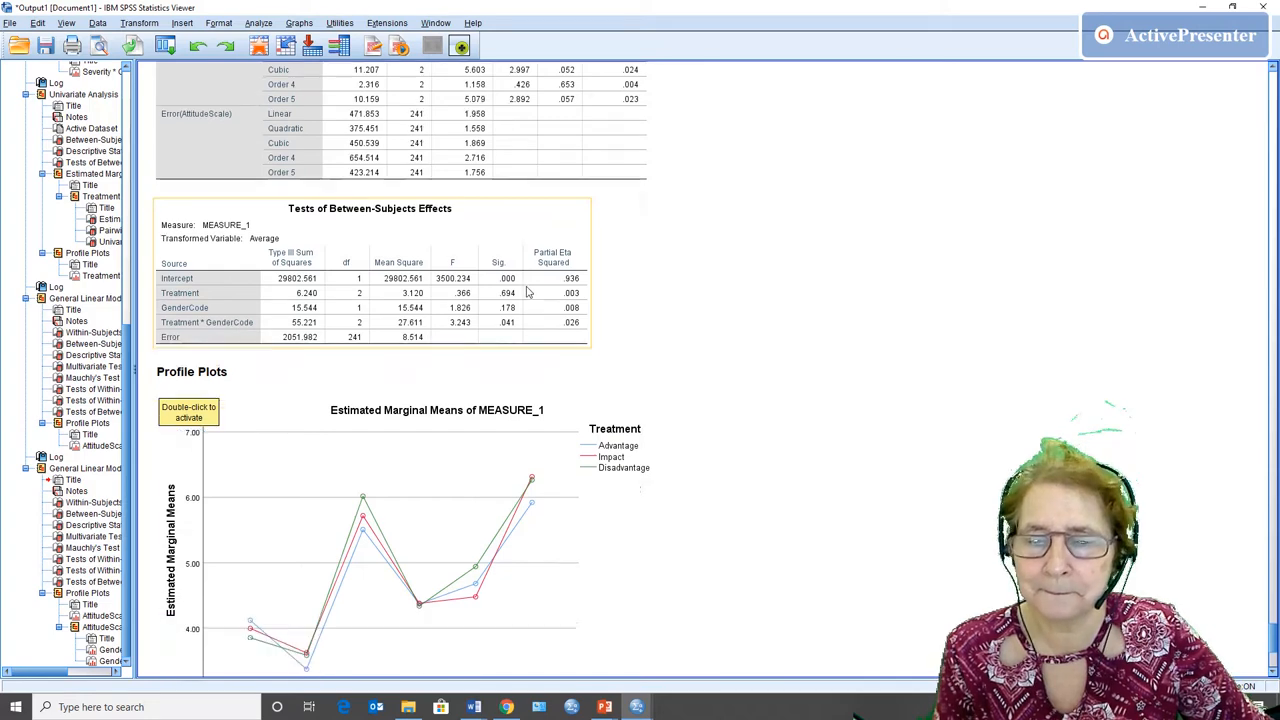
scroll(down, 3)
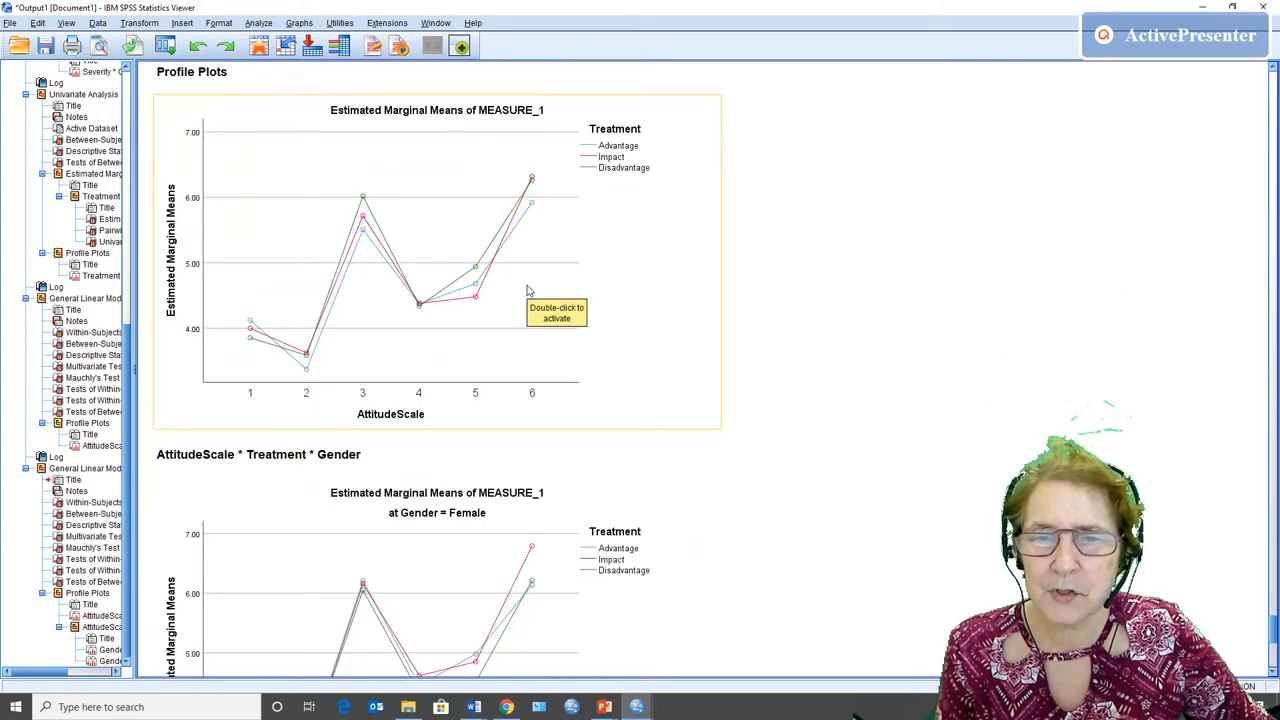
mouse_move(478, 263)
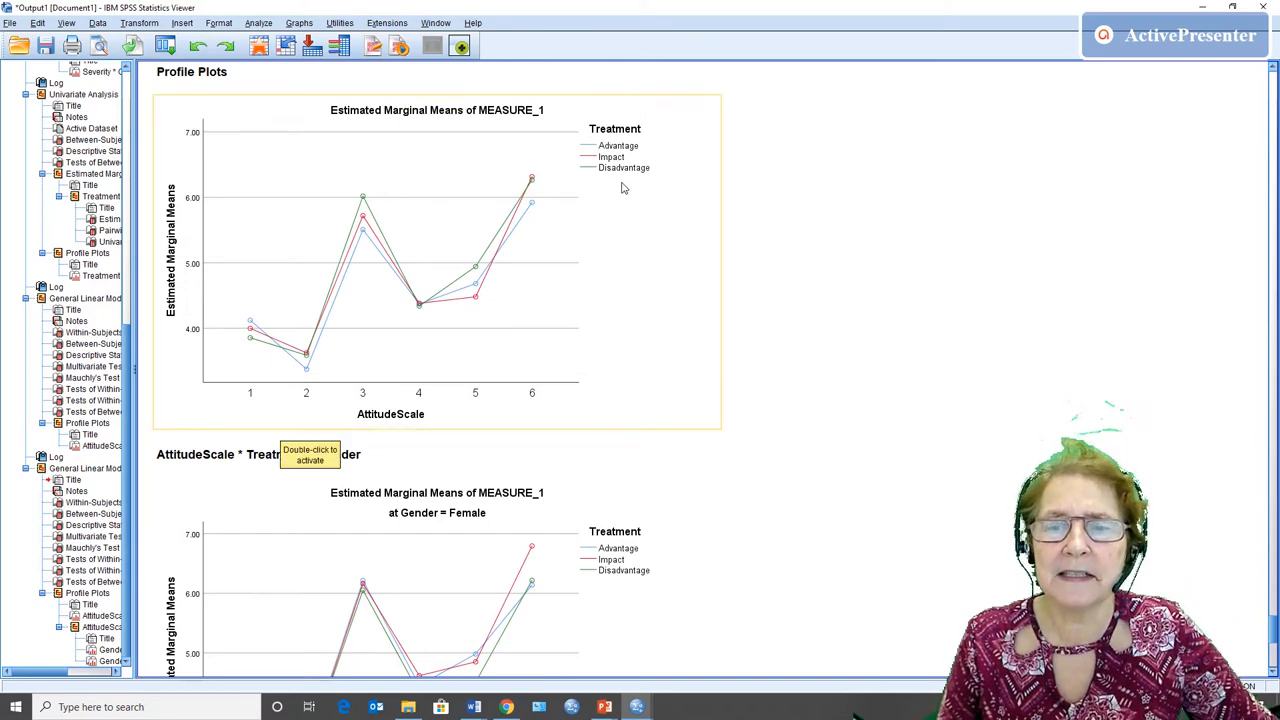
scroll(down, 3)
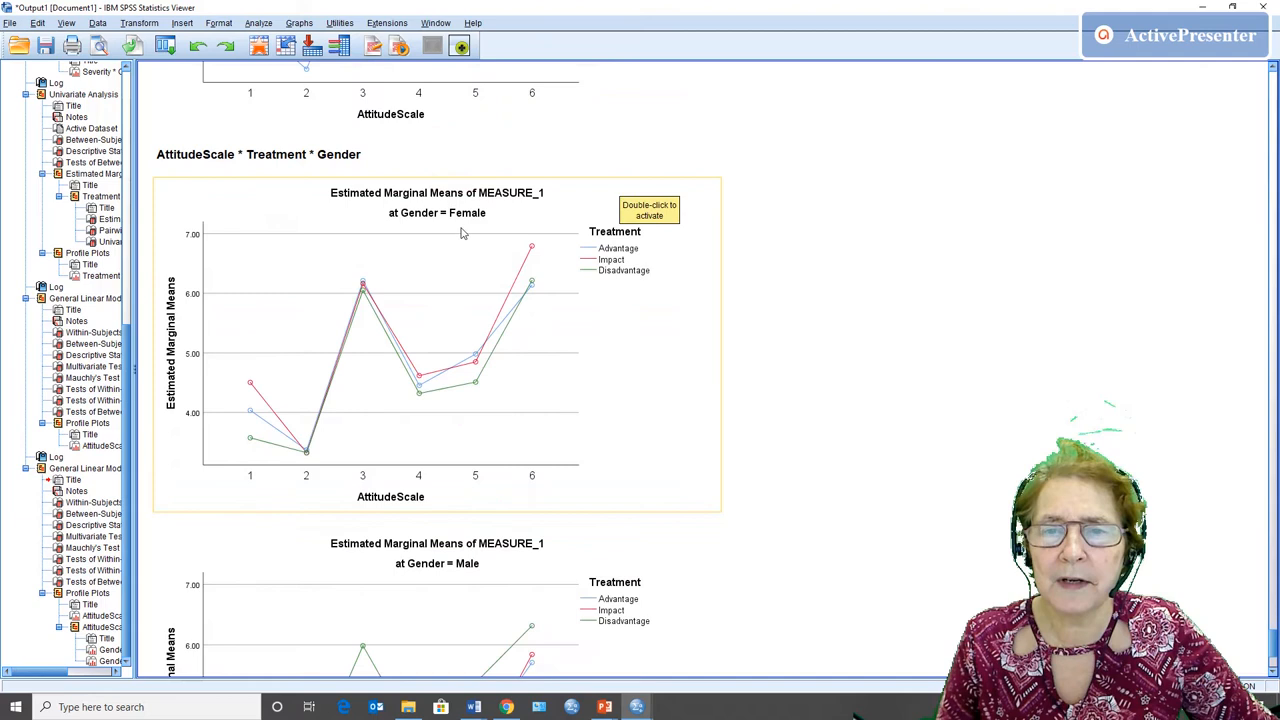
scroll(down, 3)
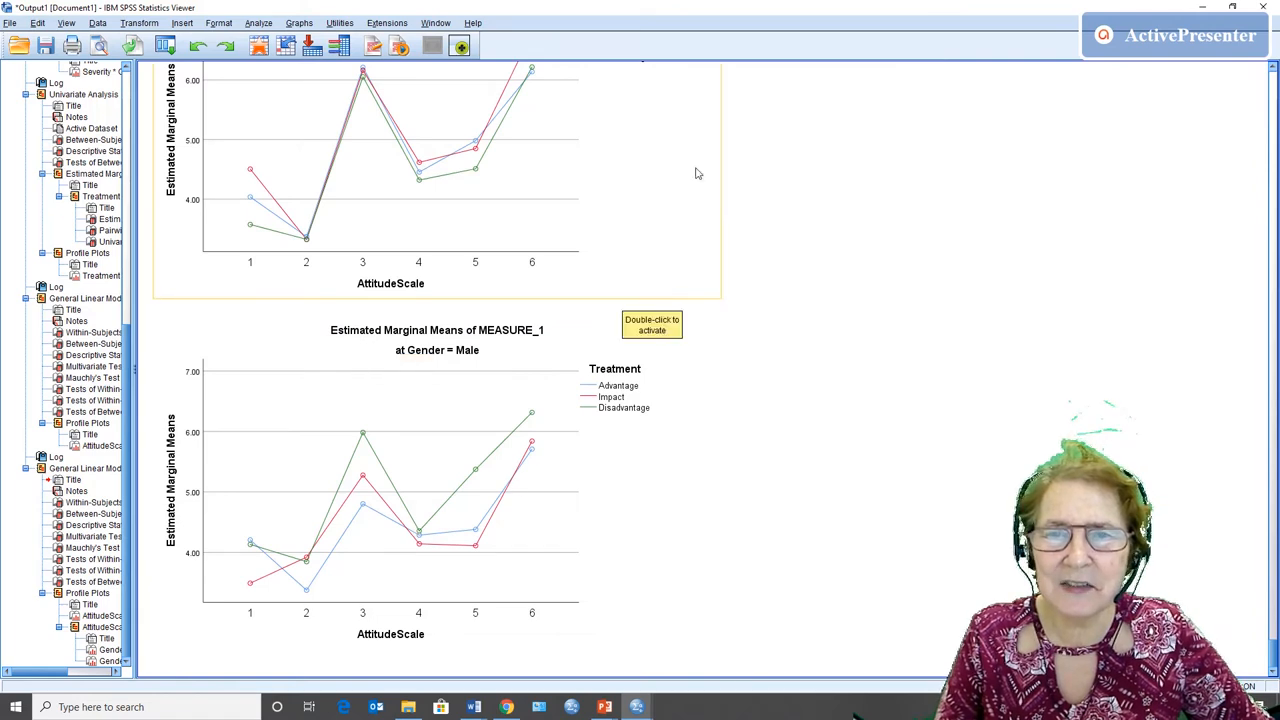
mouse_move(295, 623)
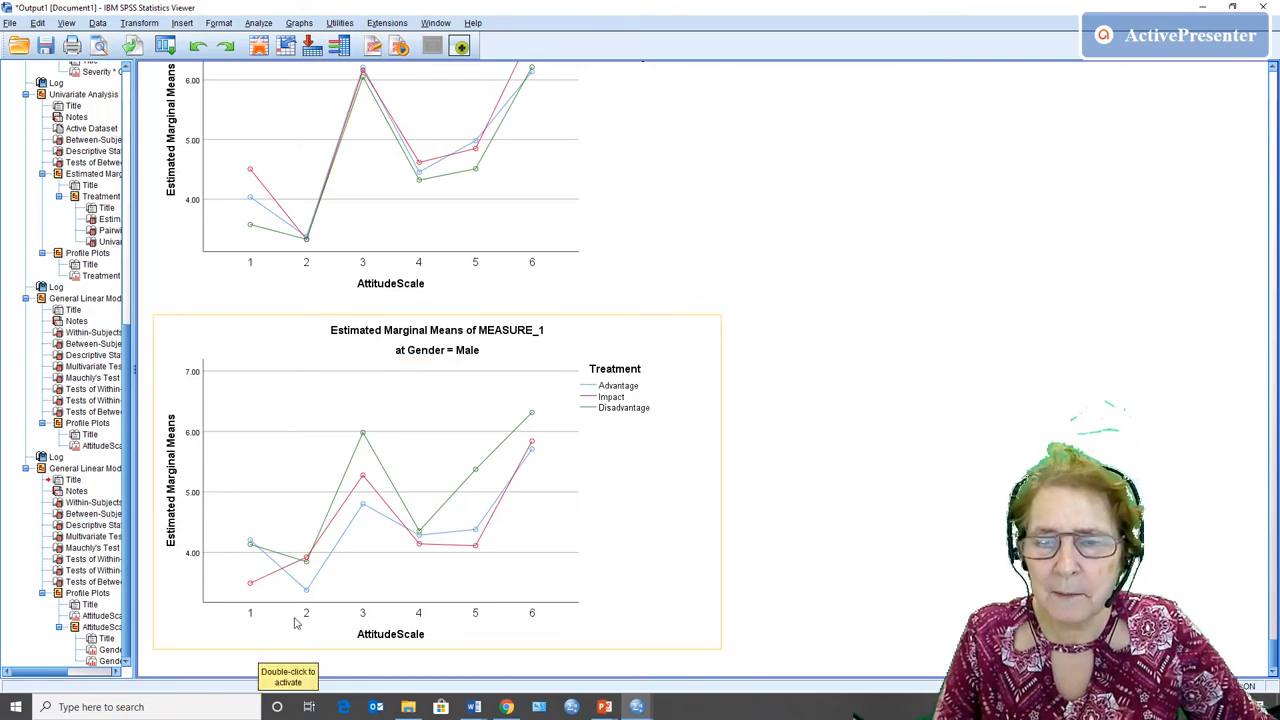
mouse_move(363, 613)
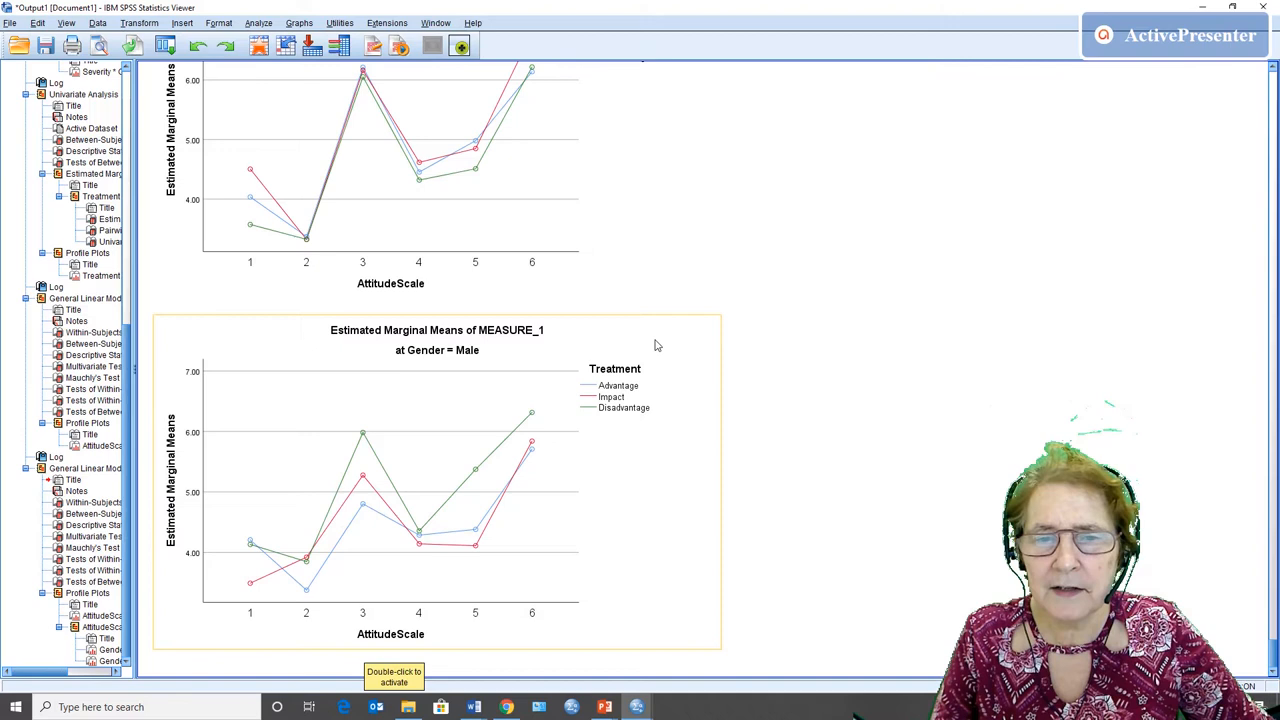
mouse_move(391, 471)
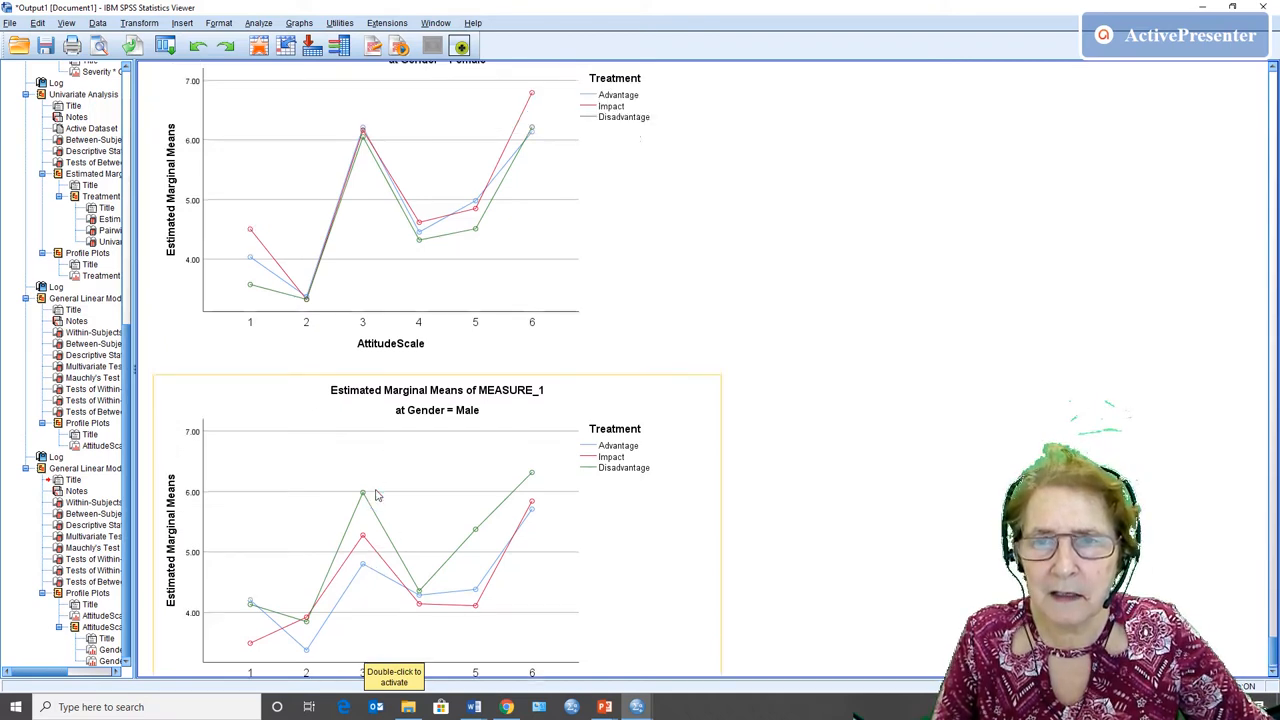
scroll(down, 3)
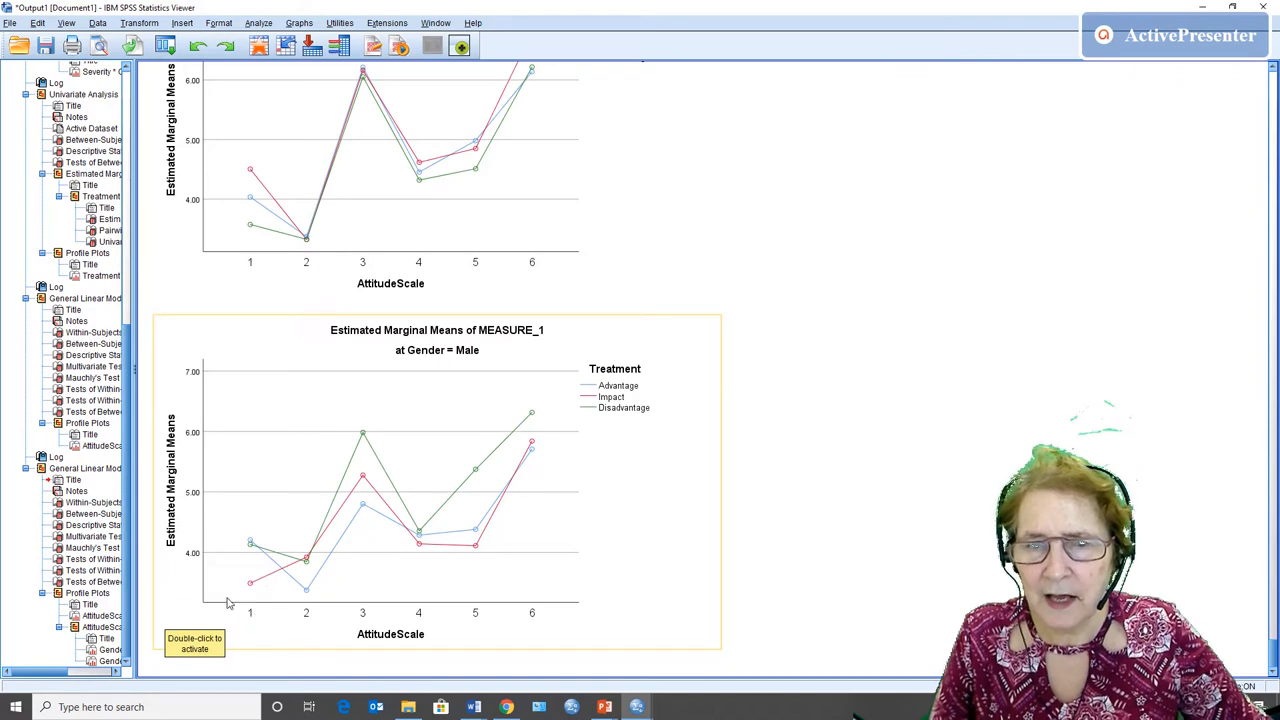
mouse_move(252, 588)
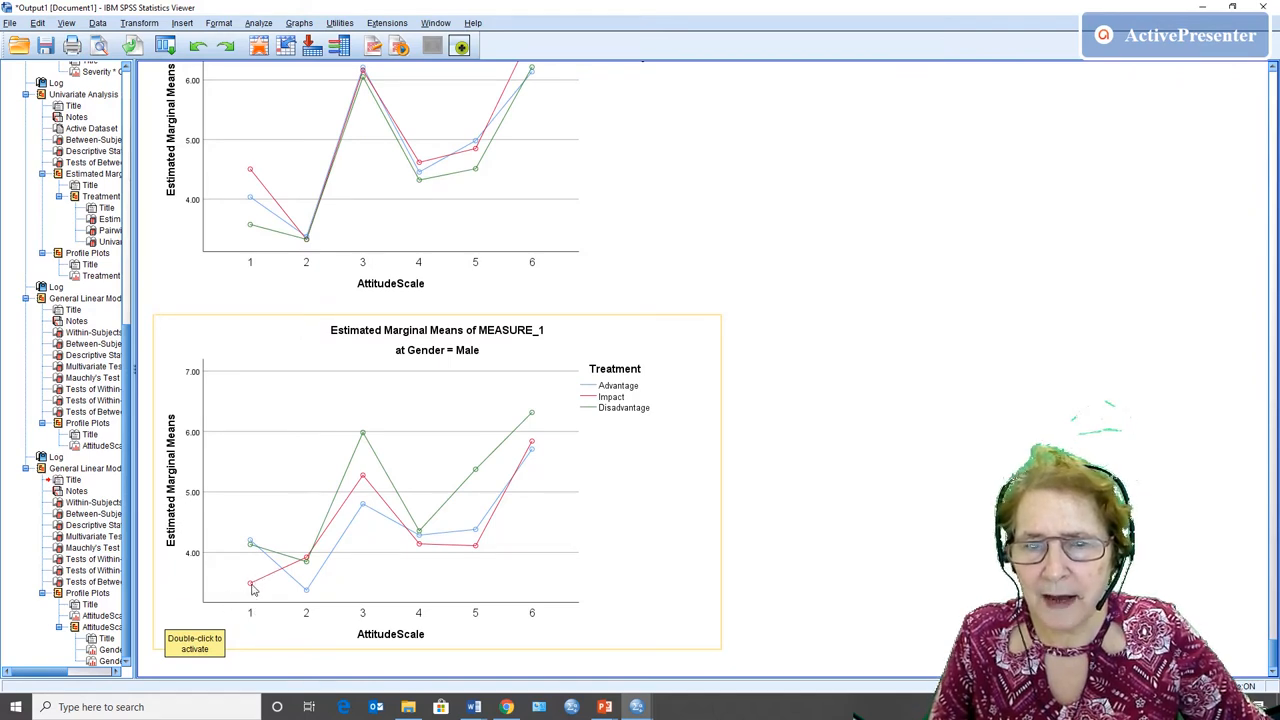
mouse_move(250, 590)
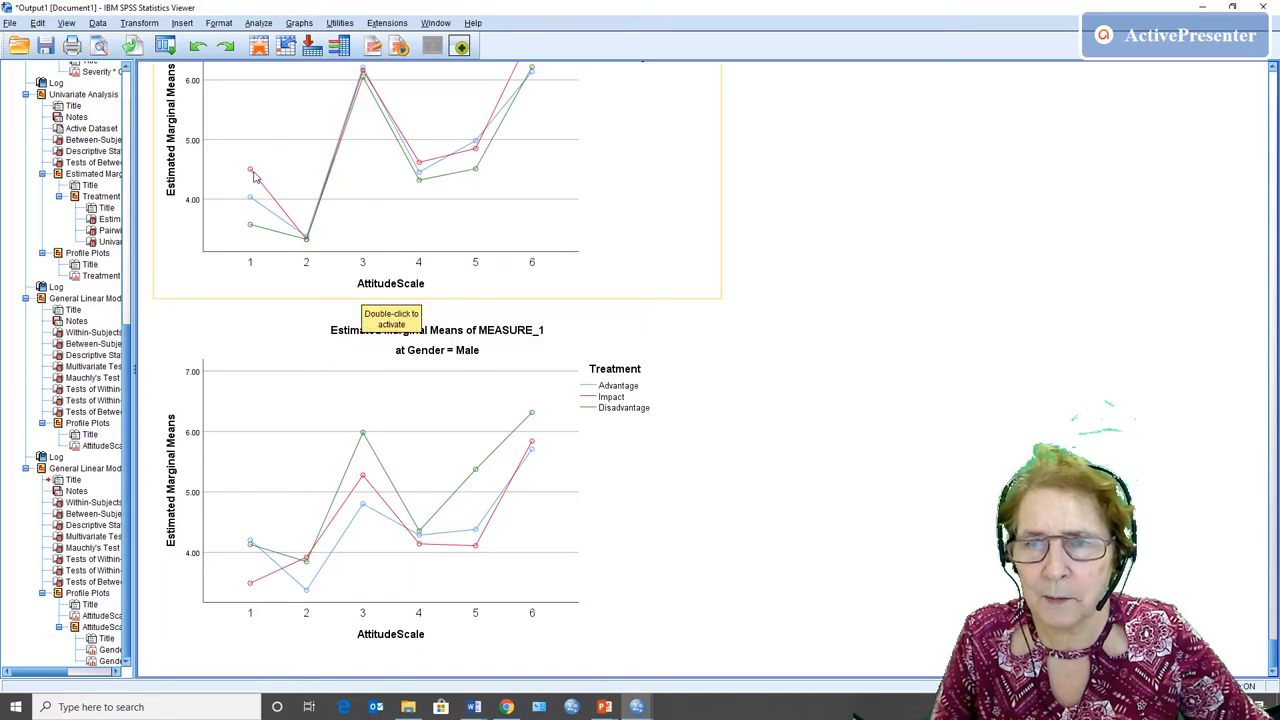
mouse_move(242, 186)
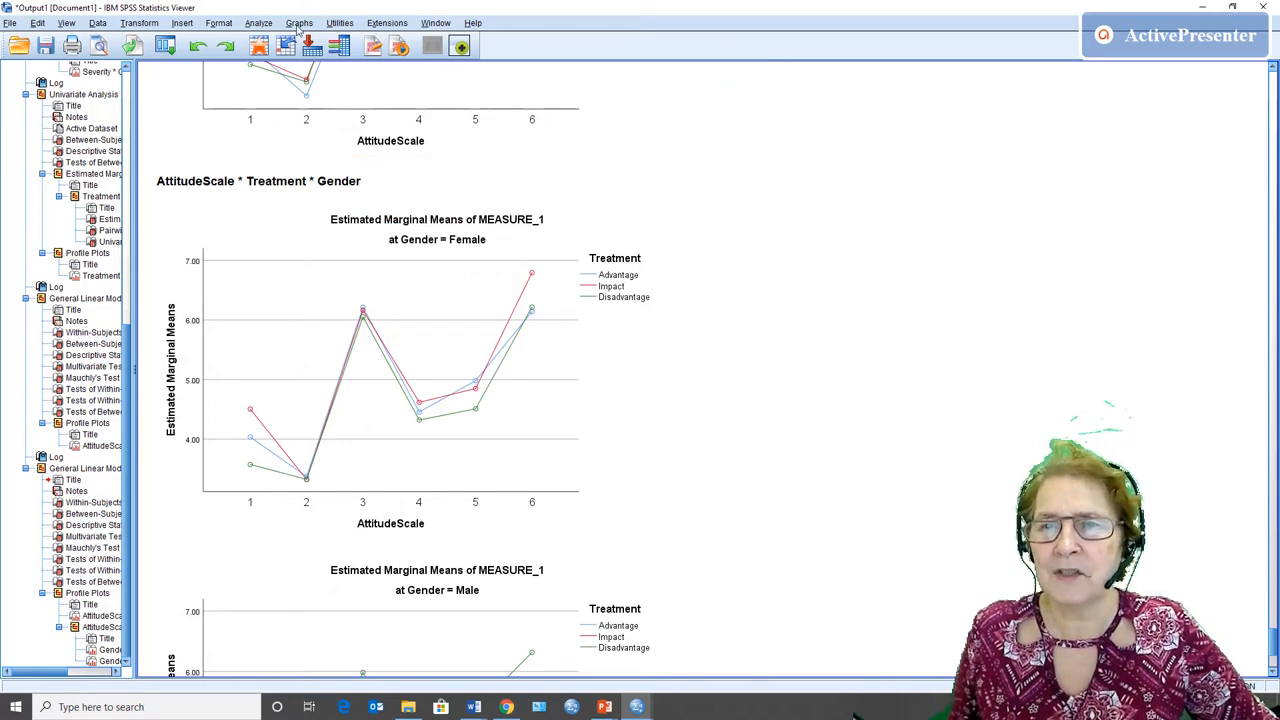
Reopen Analyze > General Linear Model > Repeated Measures and define the AttitudeScale factor.
click(299, 22)
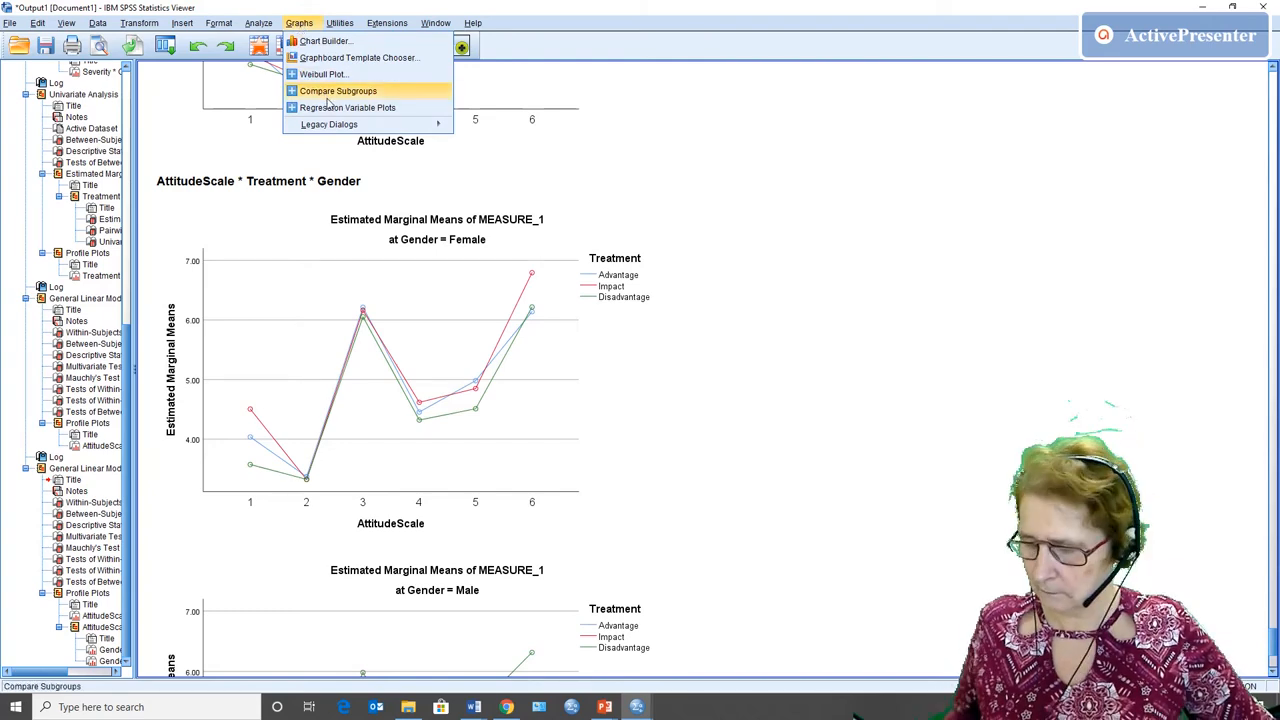
click(259, 22)
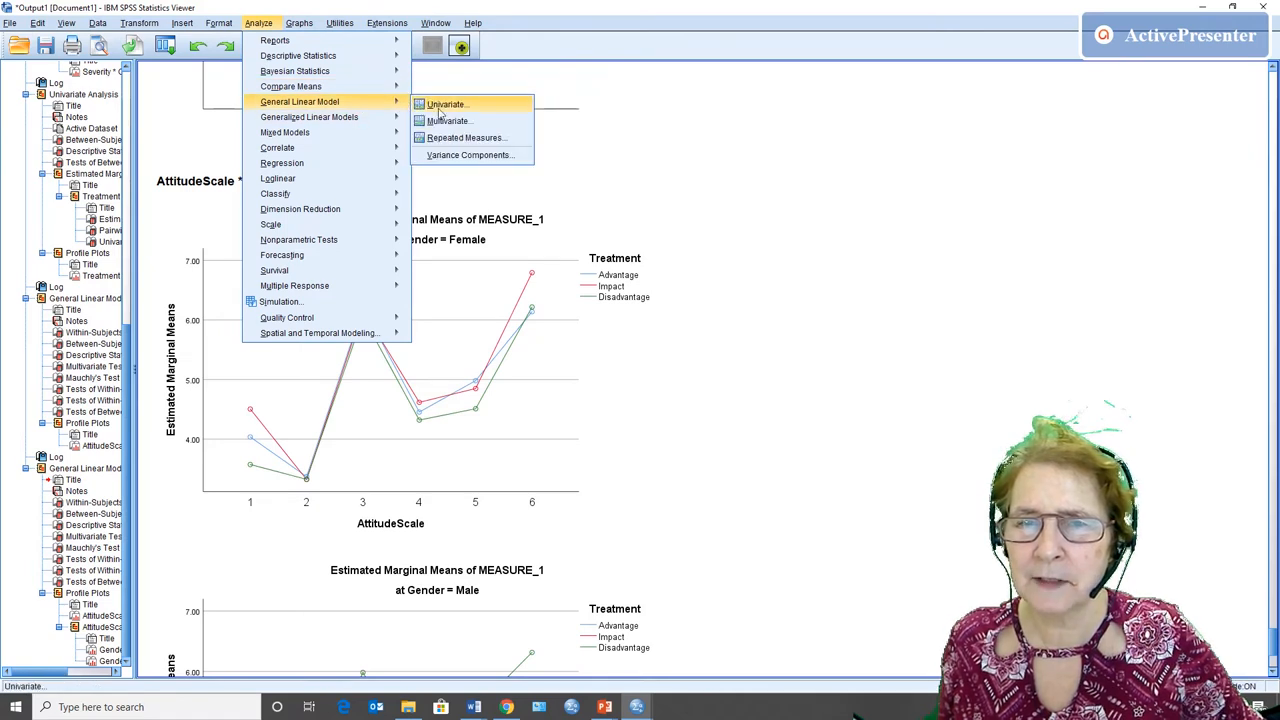
click(465, 137)
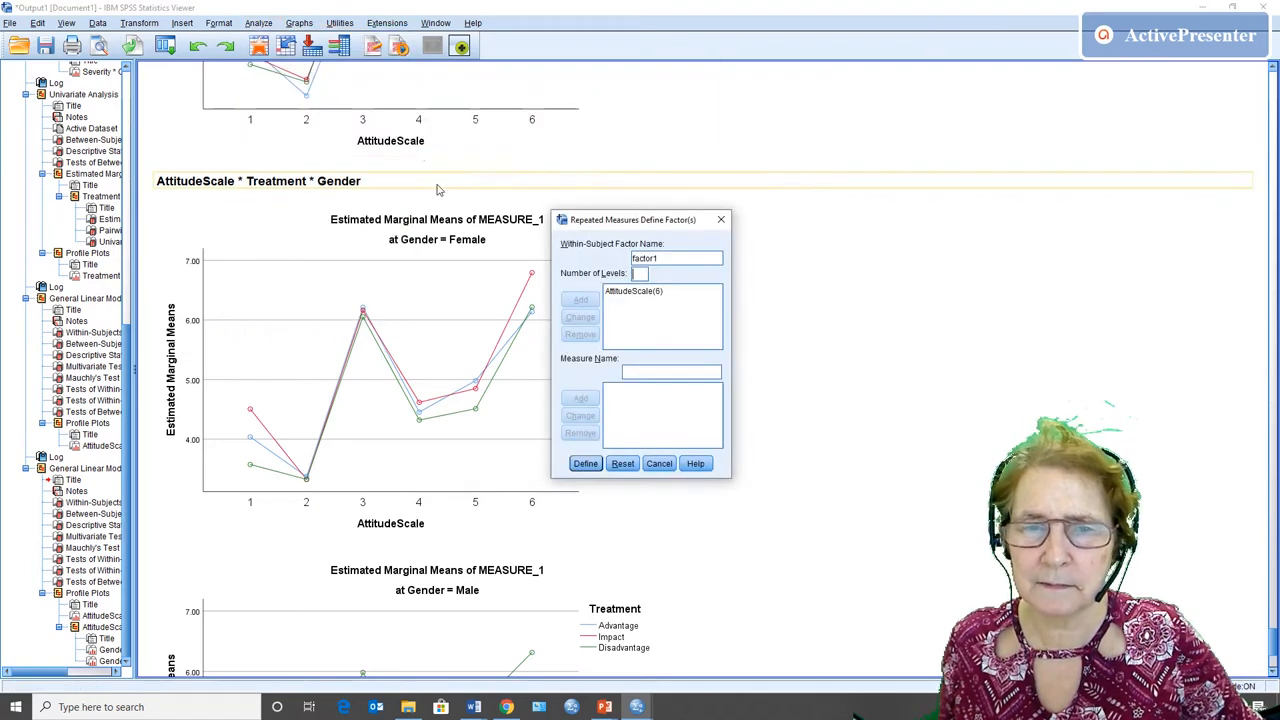
click(585, 463)
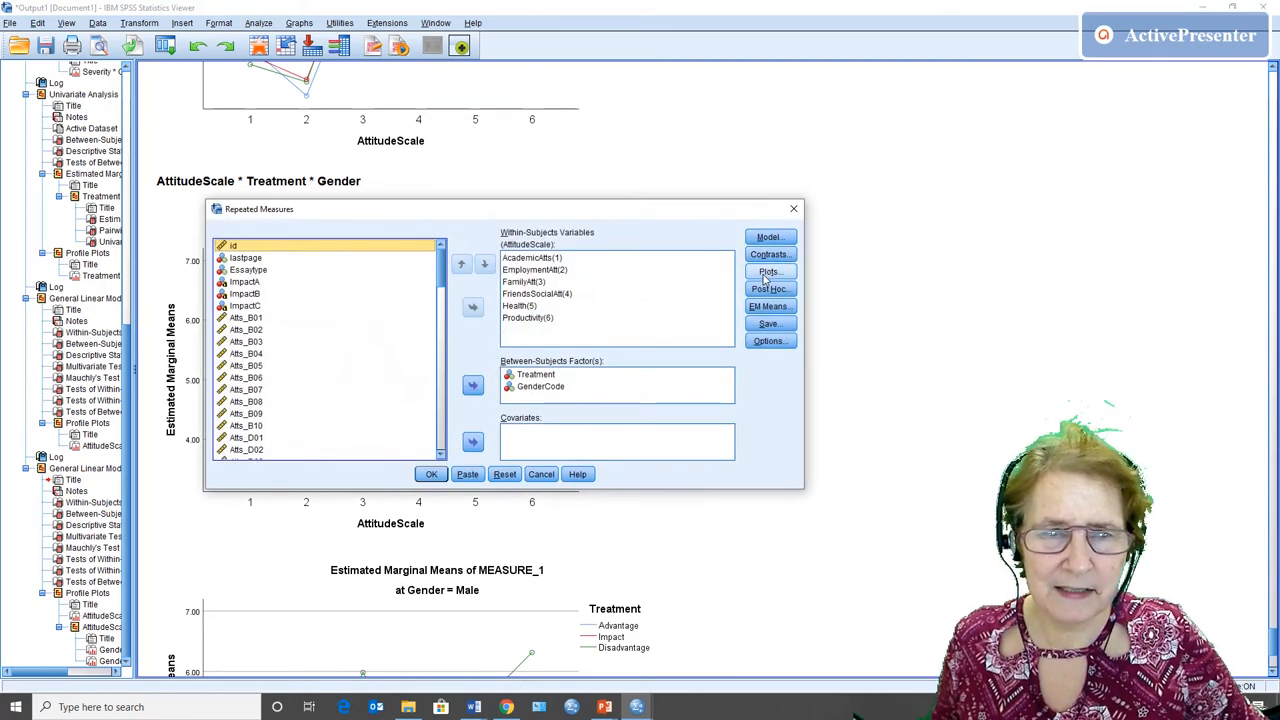
Add an AttitudeScale × GenderCode profile plot and run the analysis.
click(768, 271)
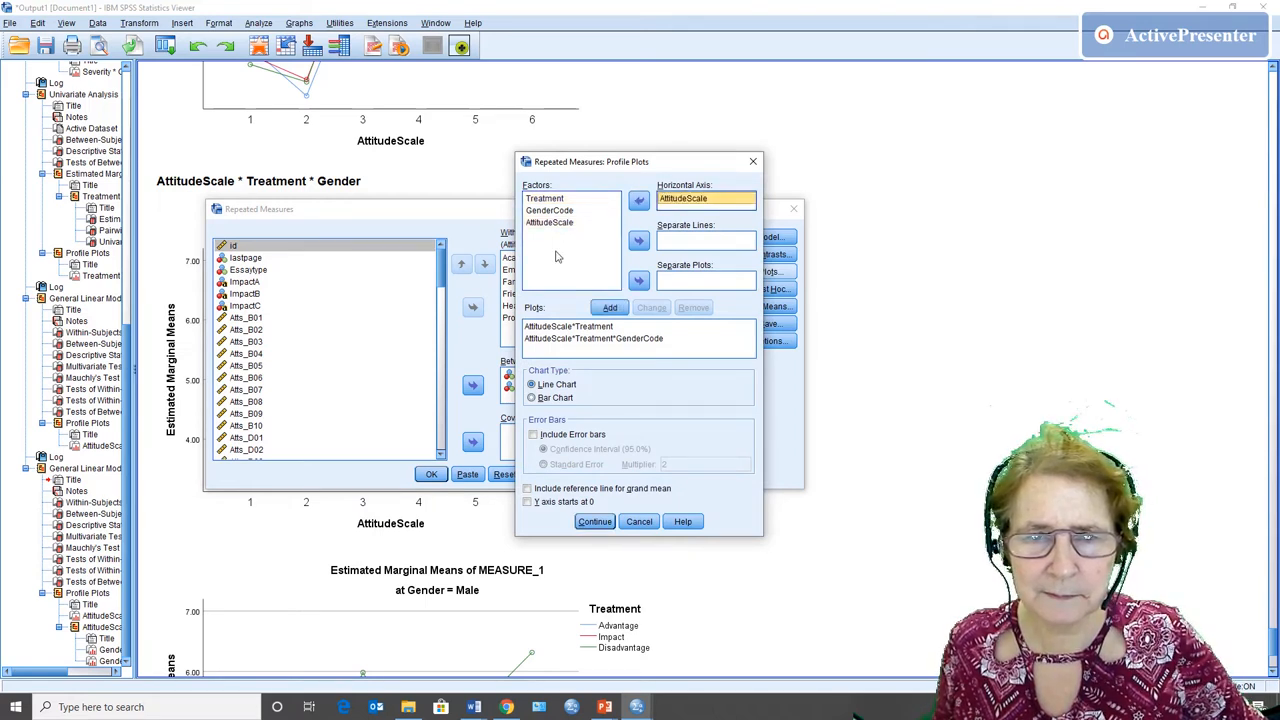
click(549, 210)
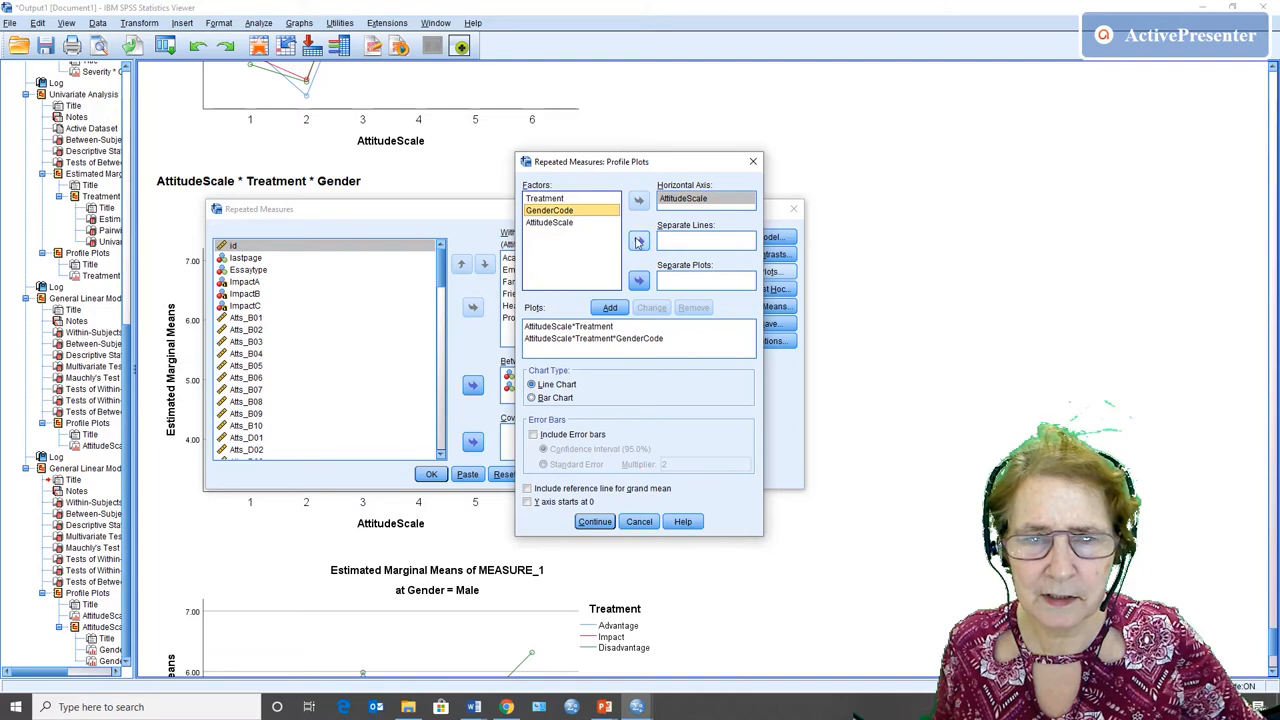
click(610, 307)
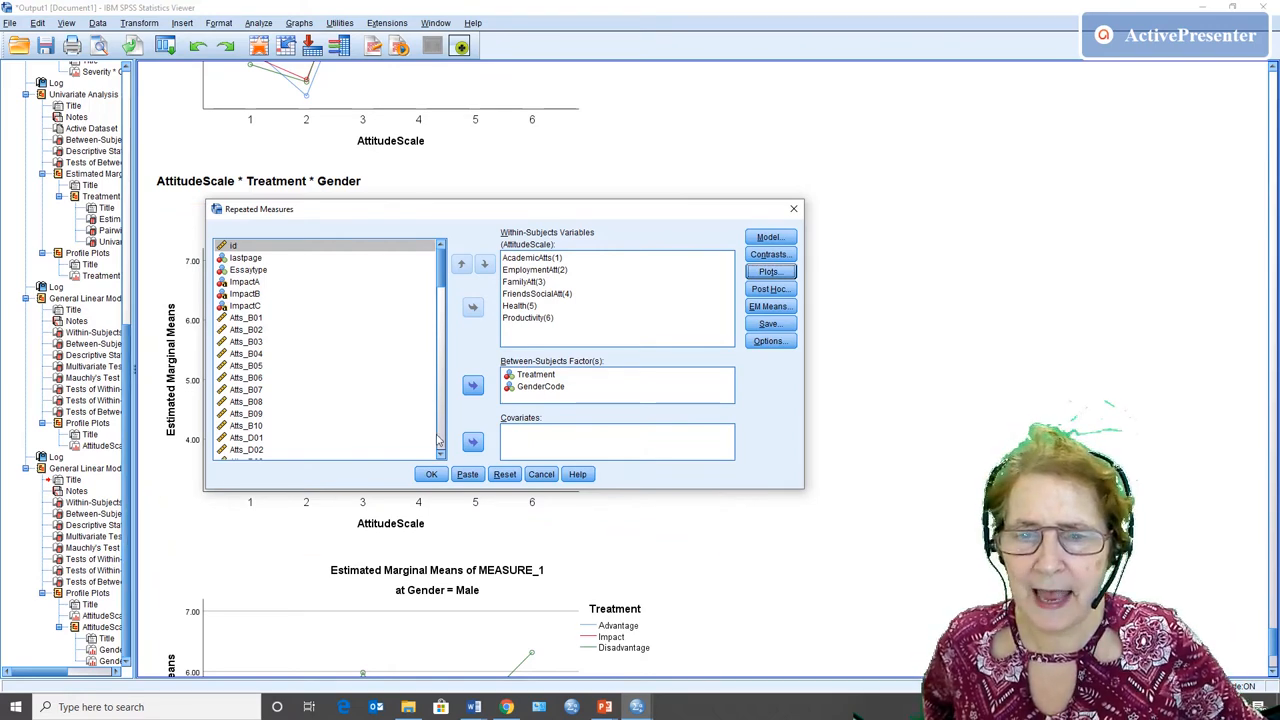
click(431, 474)
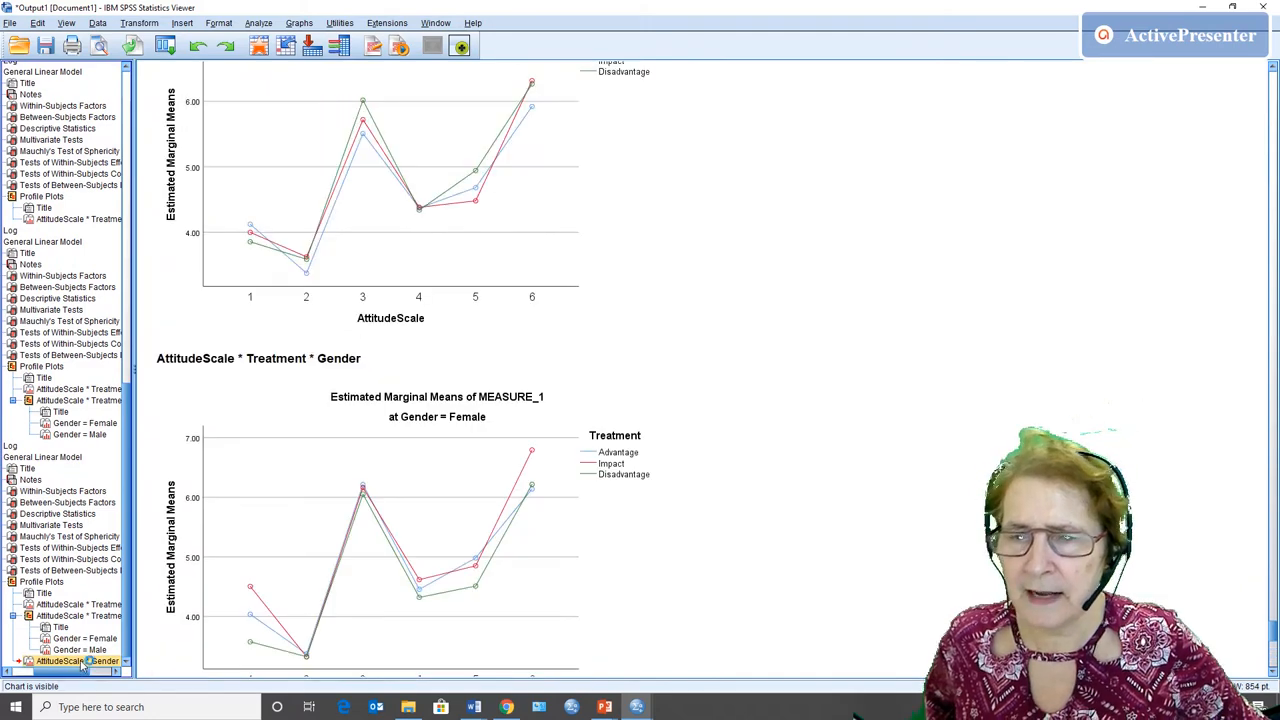
Scroll to the new AttitudeScale × Gender profile plot showing Female and Male lines.
scroll(down, 3)
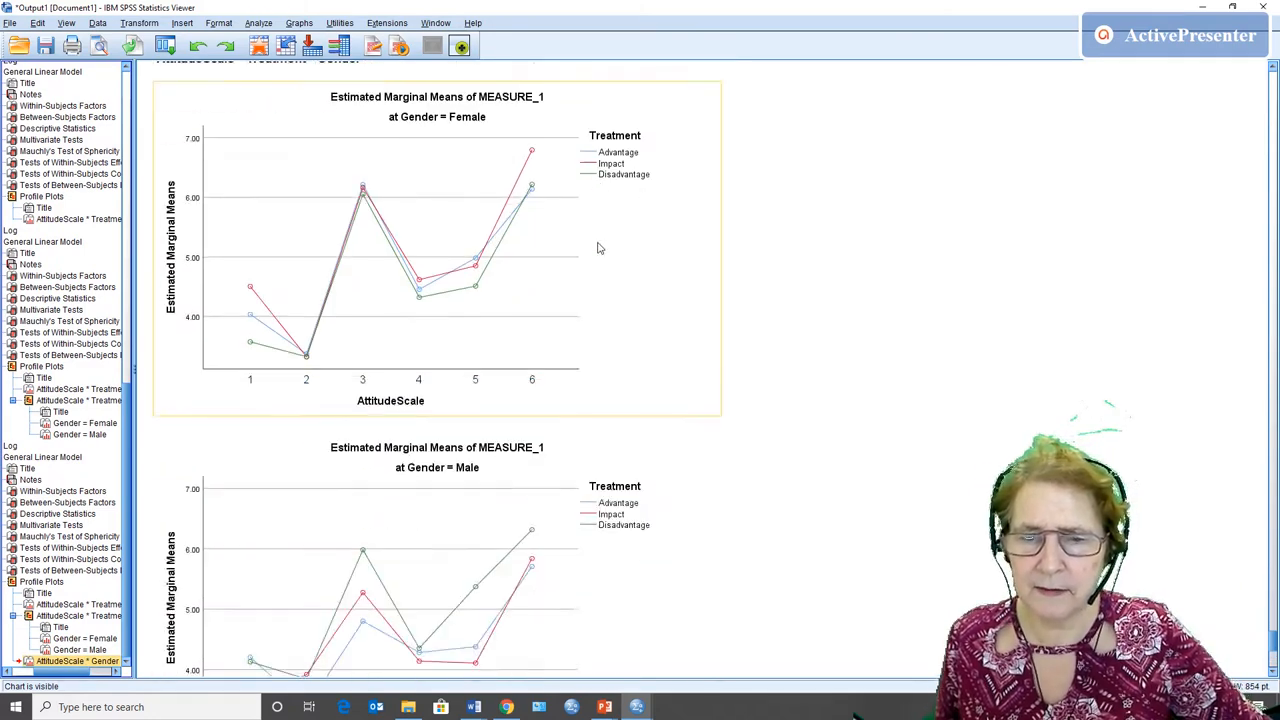
scroll(down, 3)
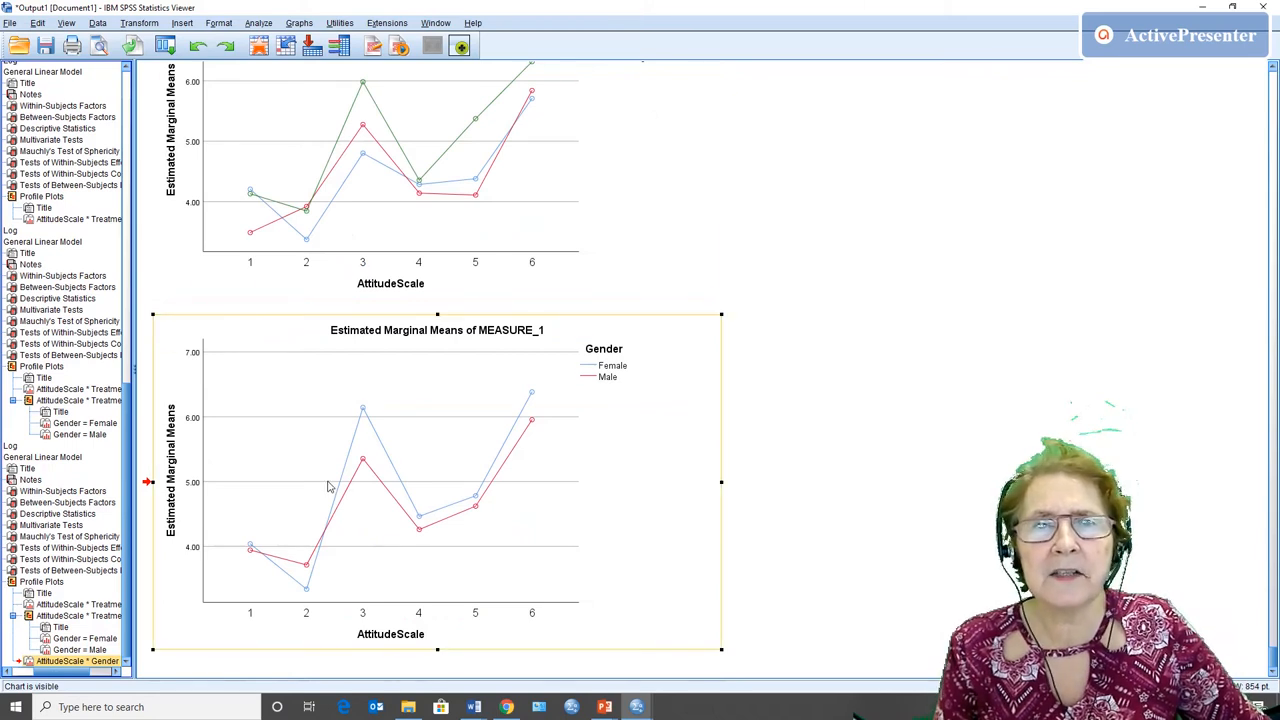
mouse_move(268, 555)
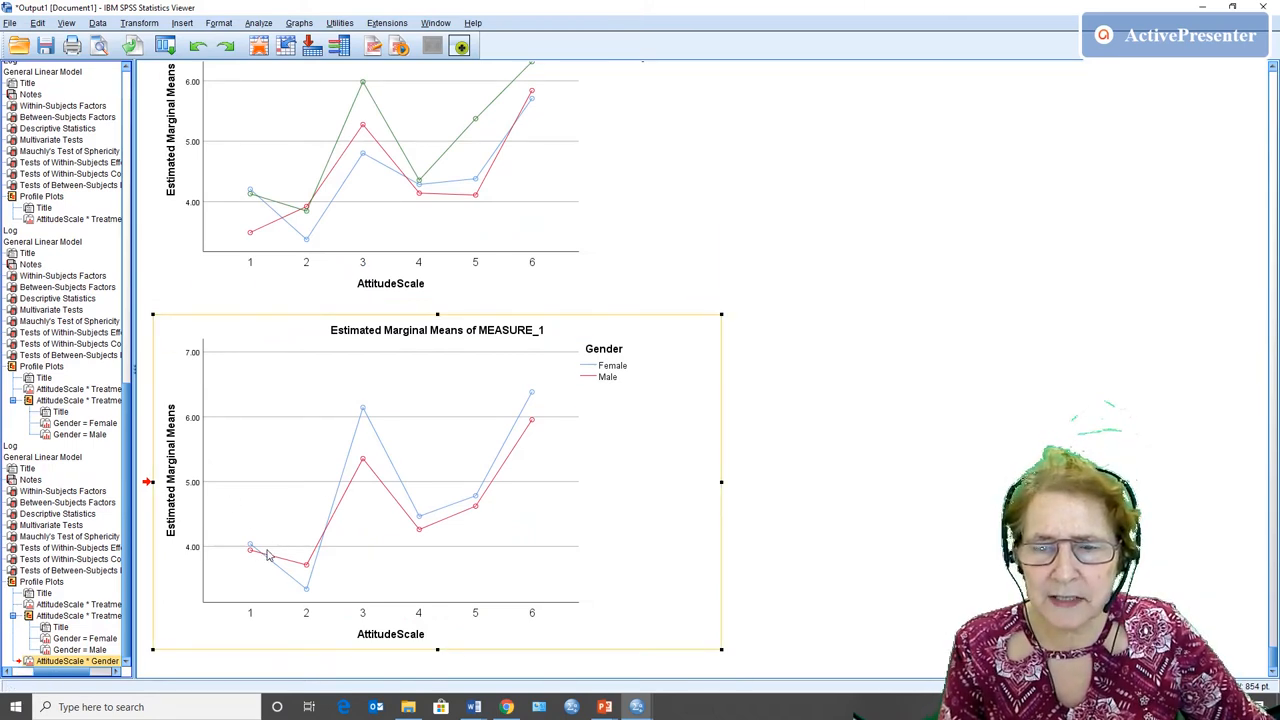
mouse_move(286, 614)
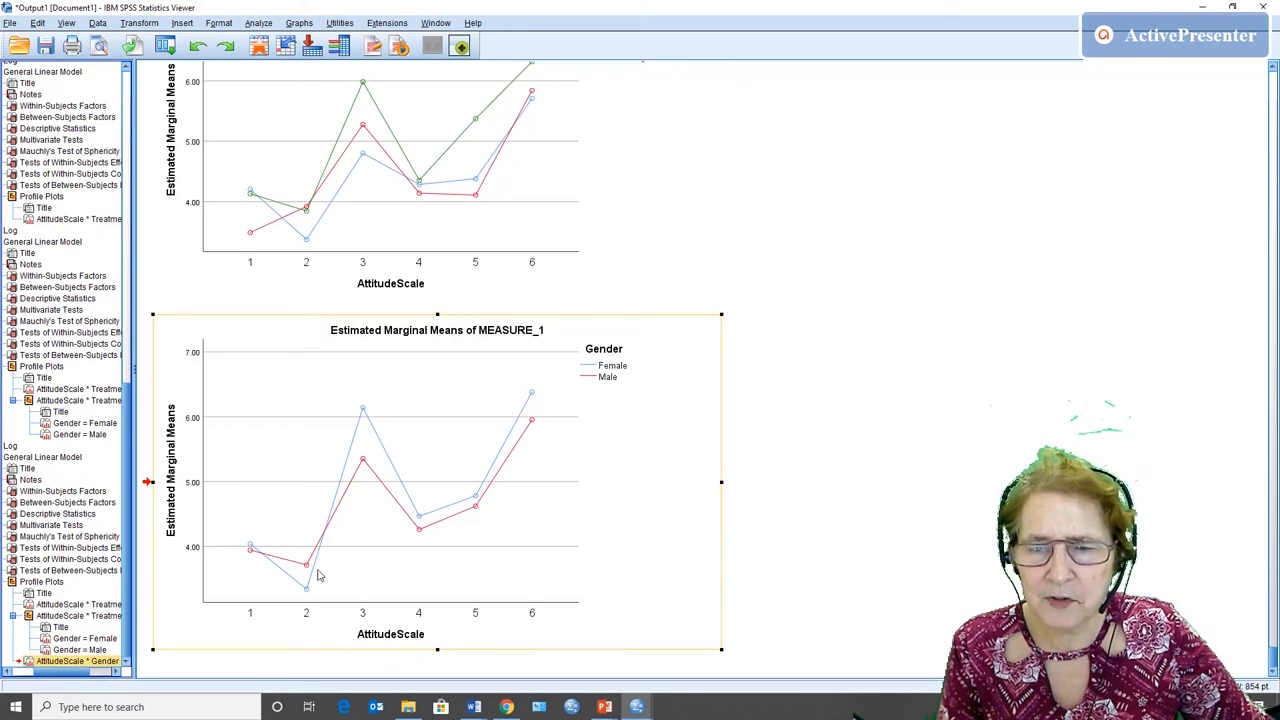
mouse_move(345, 518)
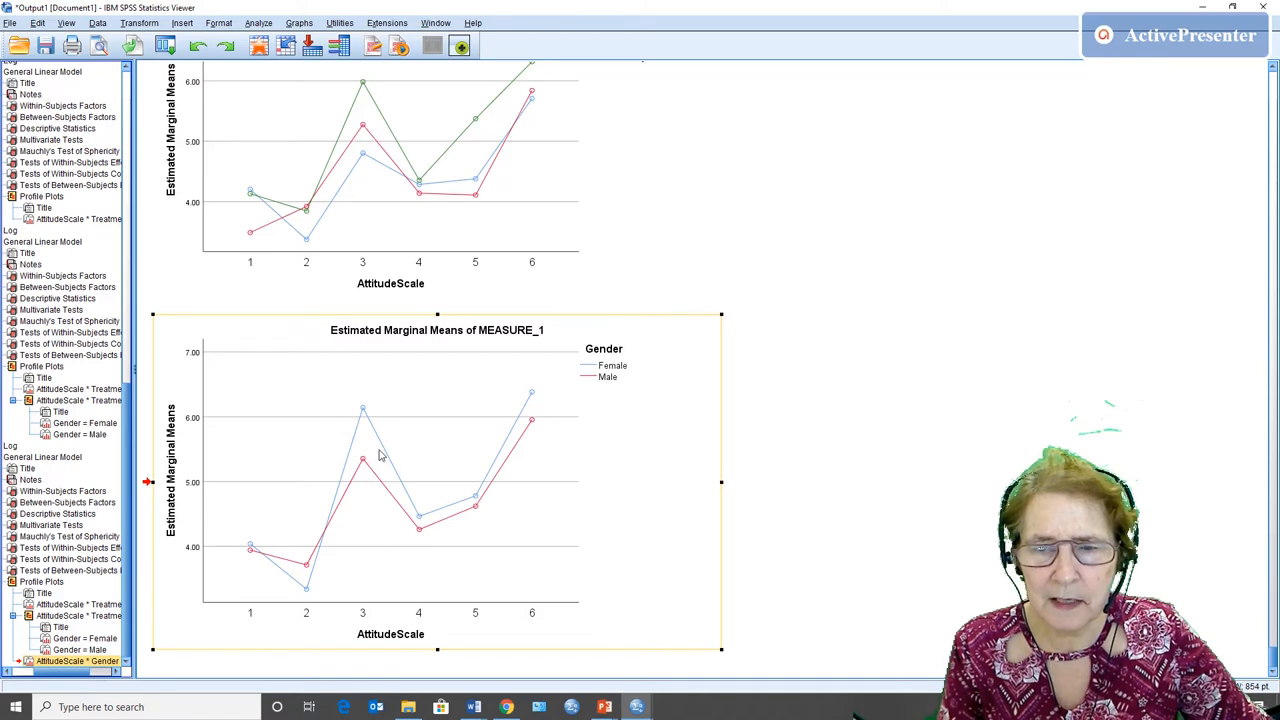
mouse_move(250, 575)
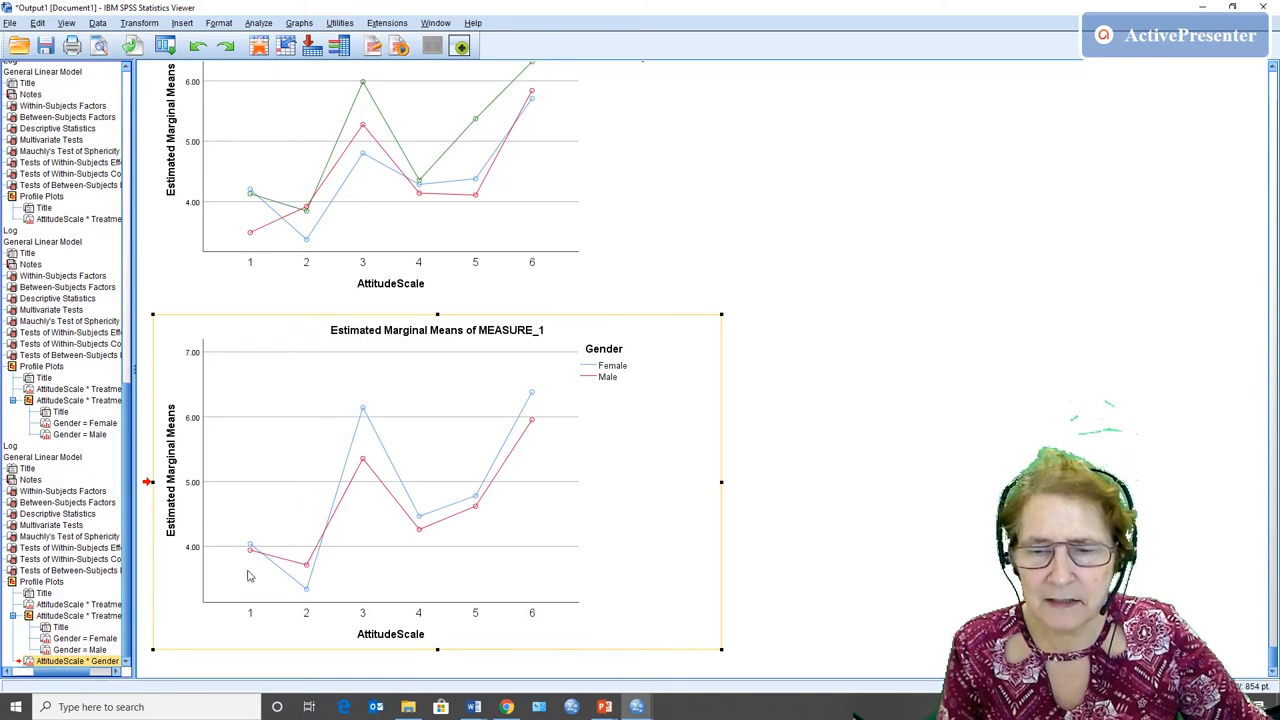
mouse_move(310, 620)
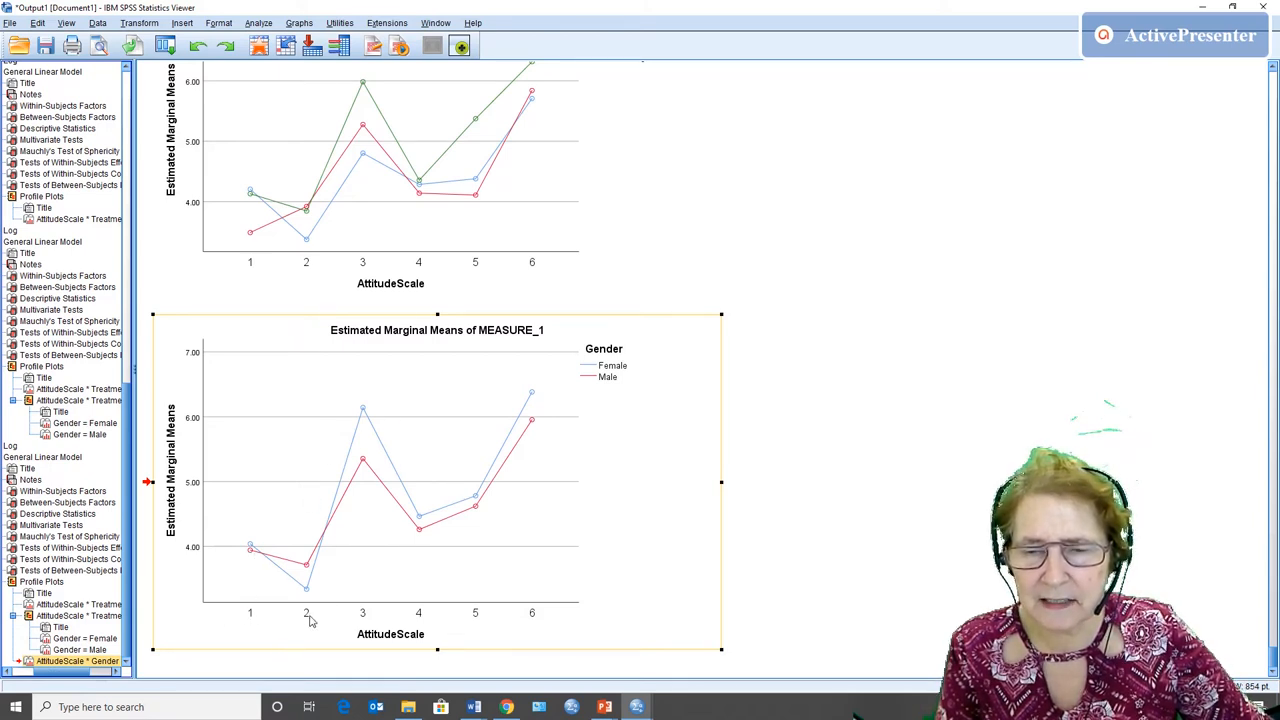
mouse_move(410, 394)
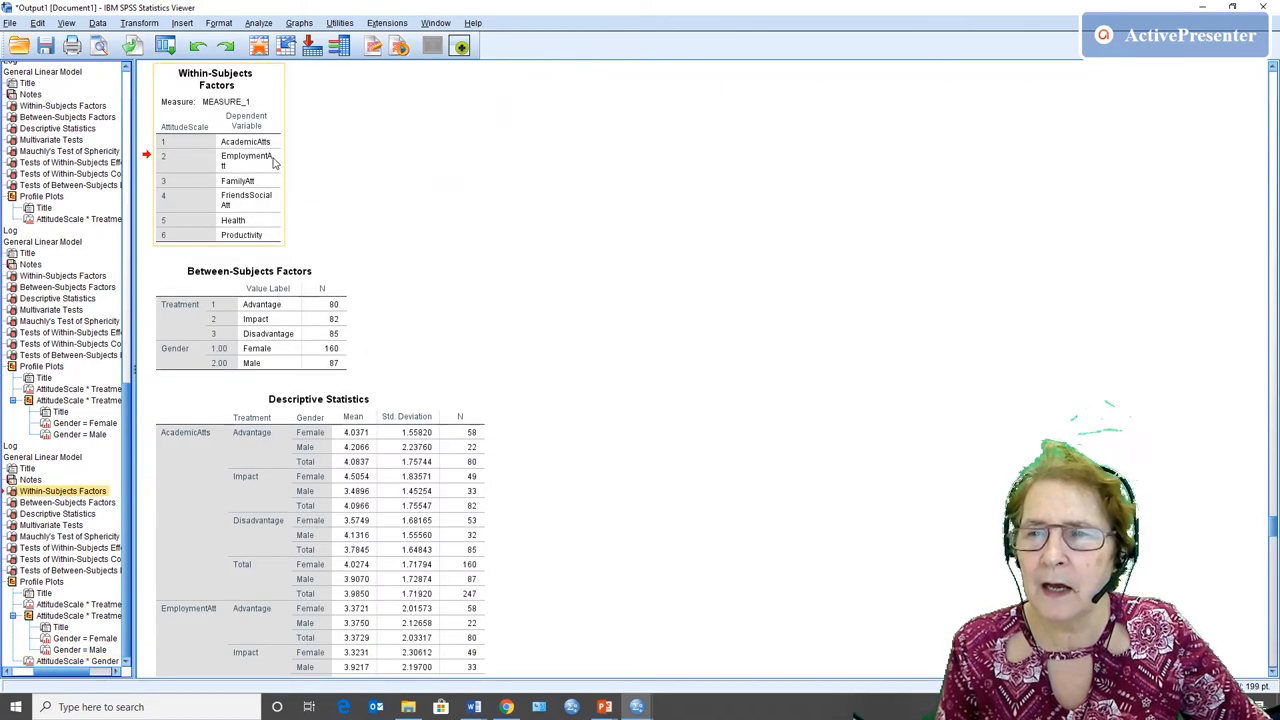
mouse_move(250, 190)
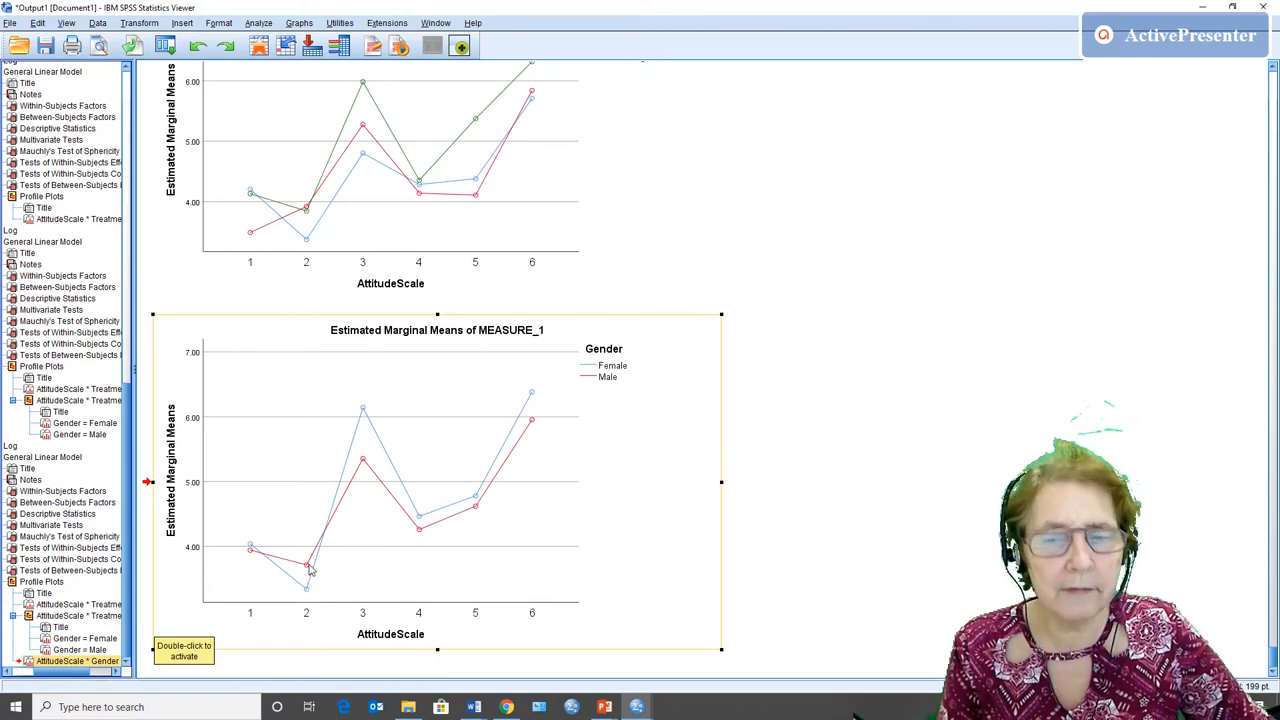
mouse_move(302, 596)
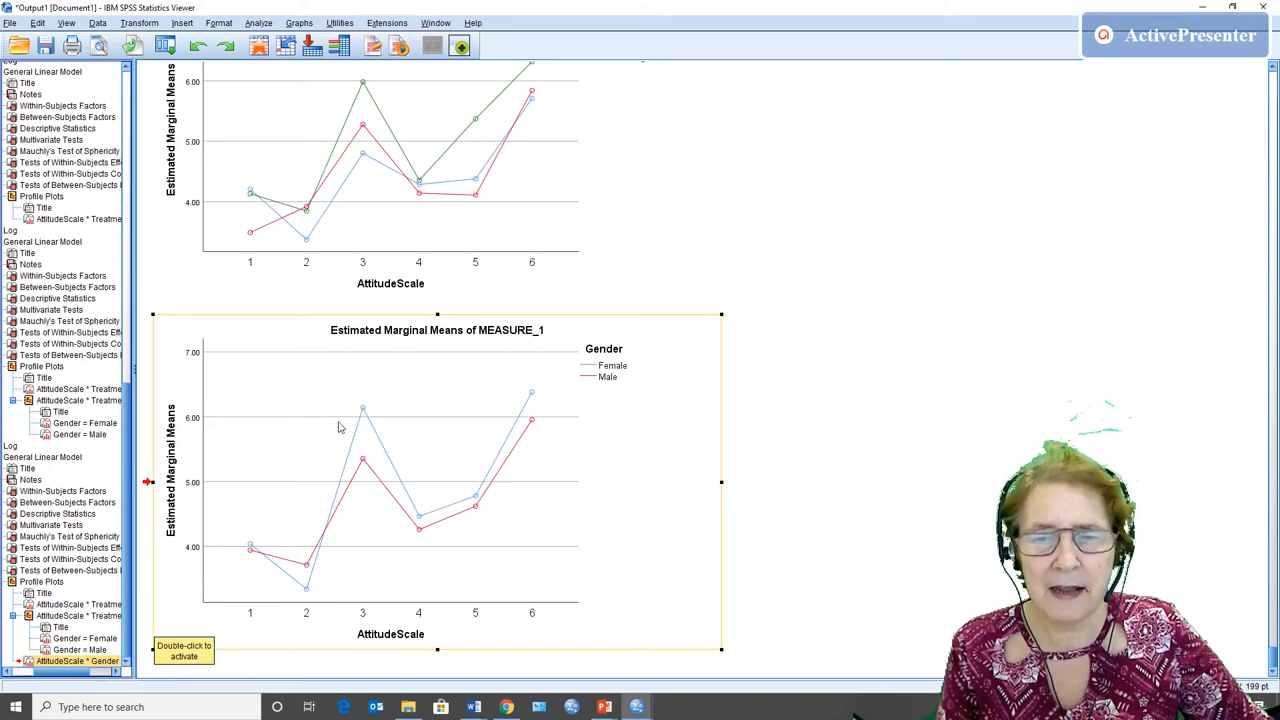
mouse_move(358, 421)
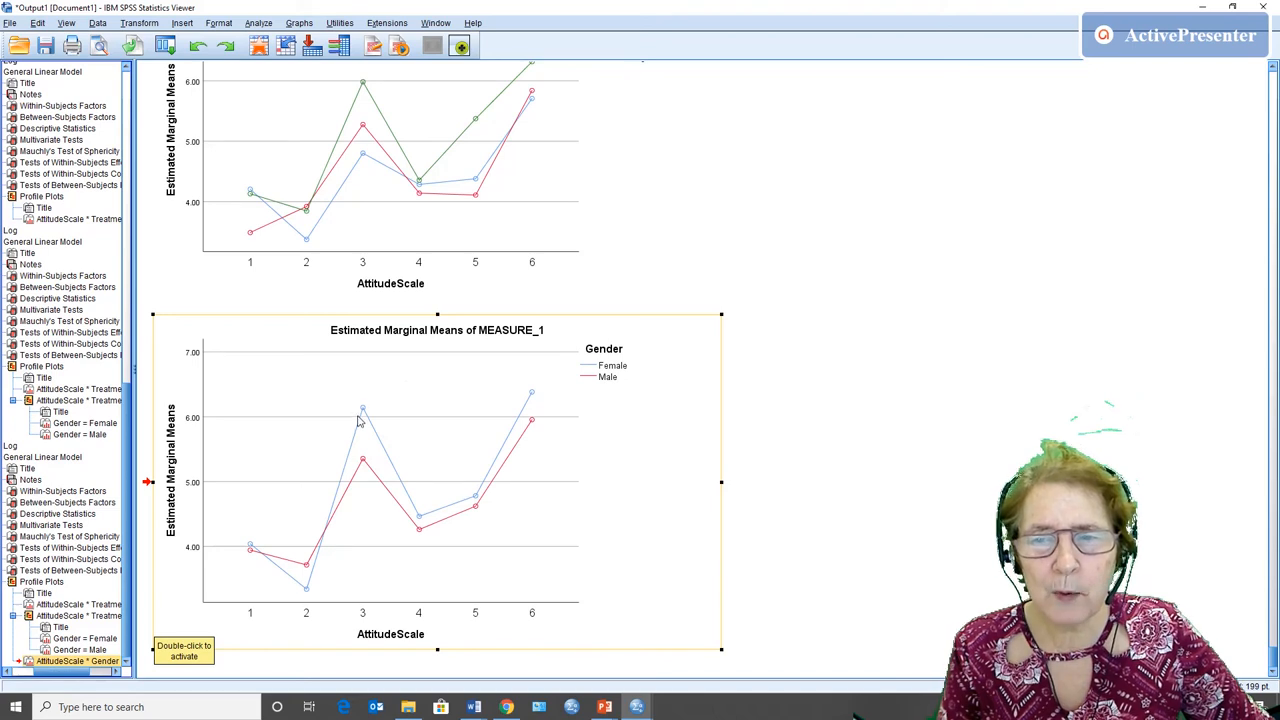
mouse_move(342, 458)
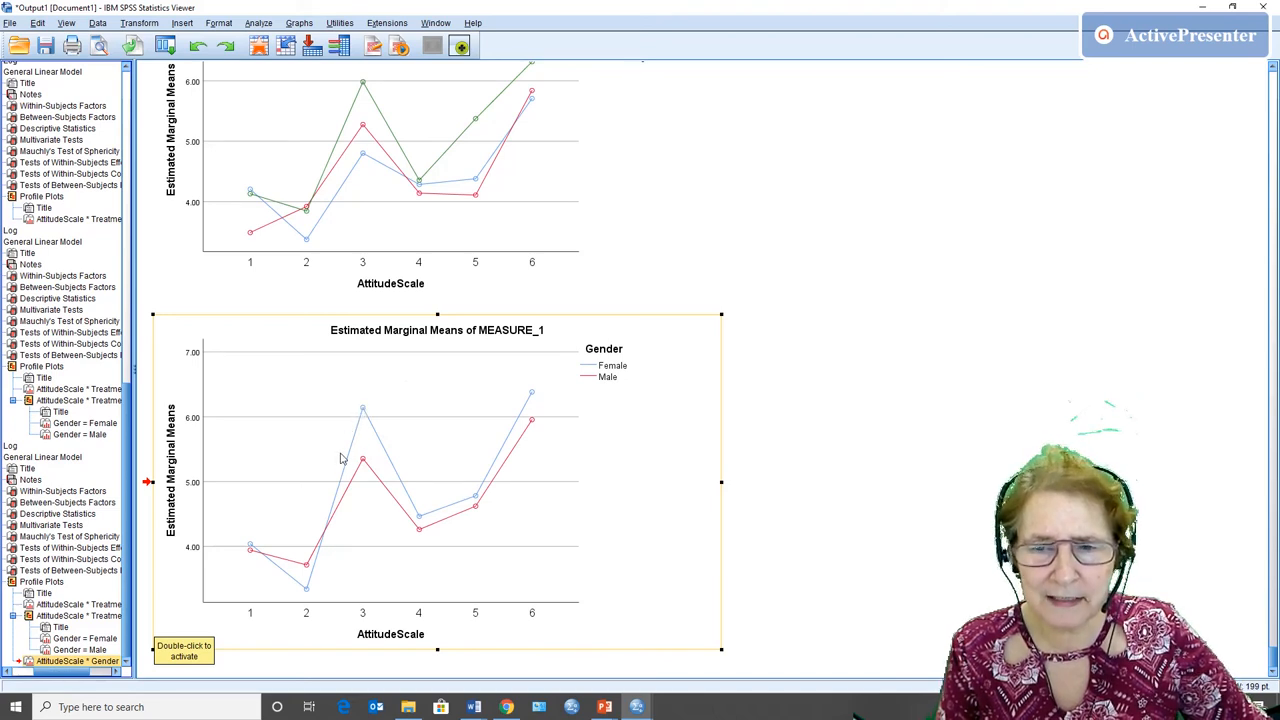
mouse_move(192, 450)
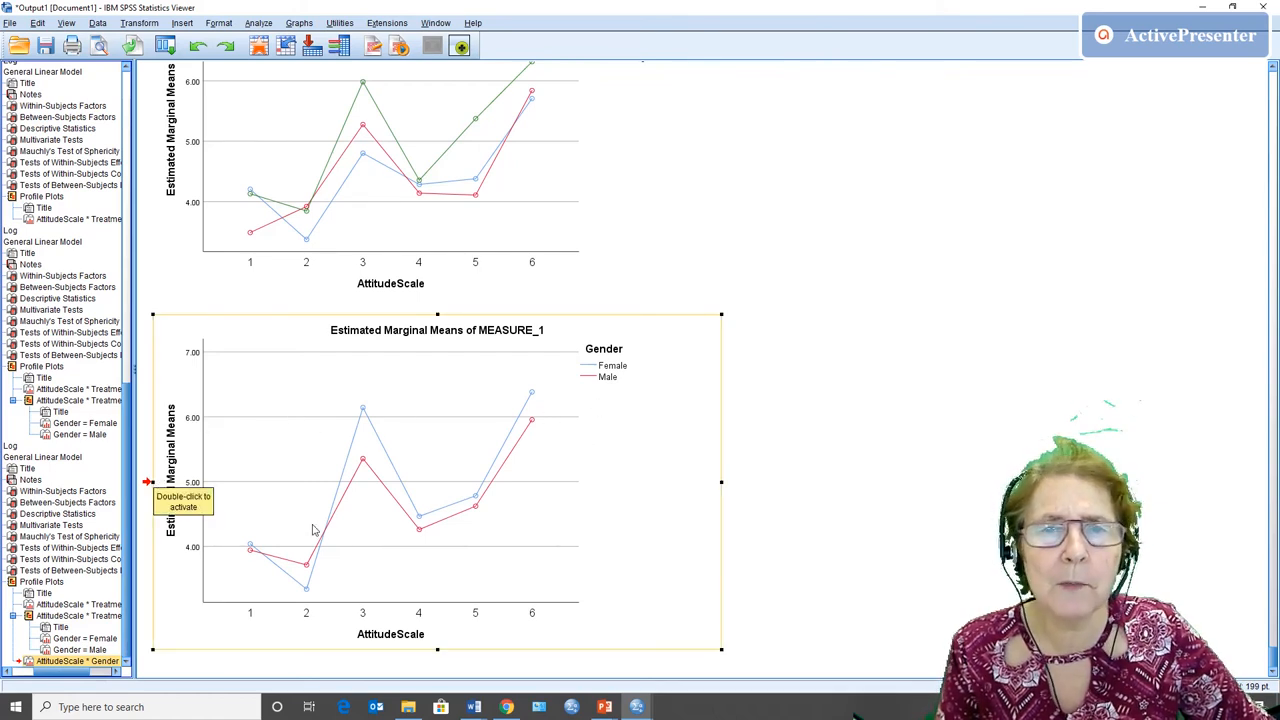
mouse_move(477, 461)
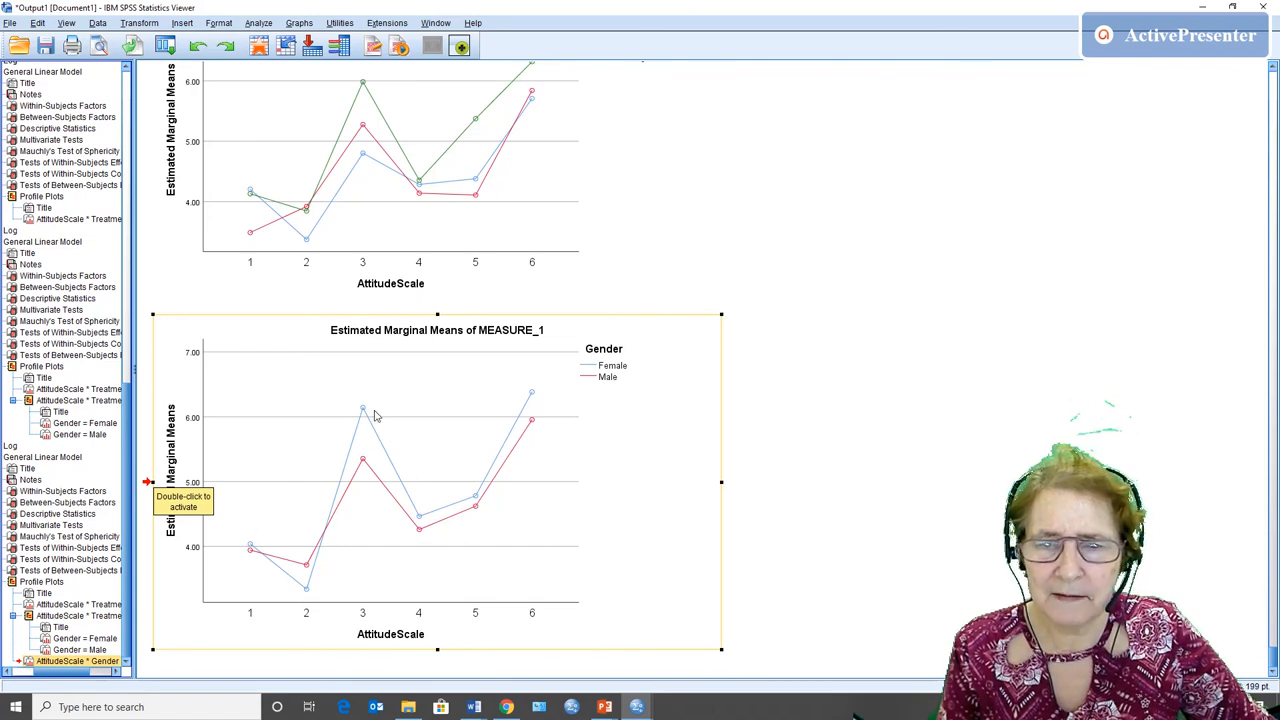
mouse_move(532, 415)
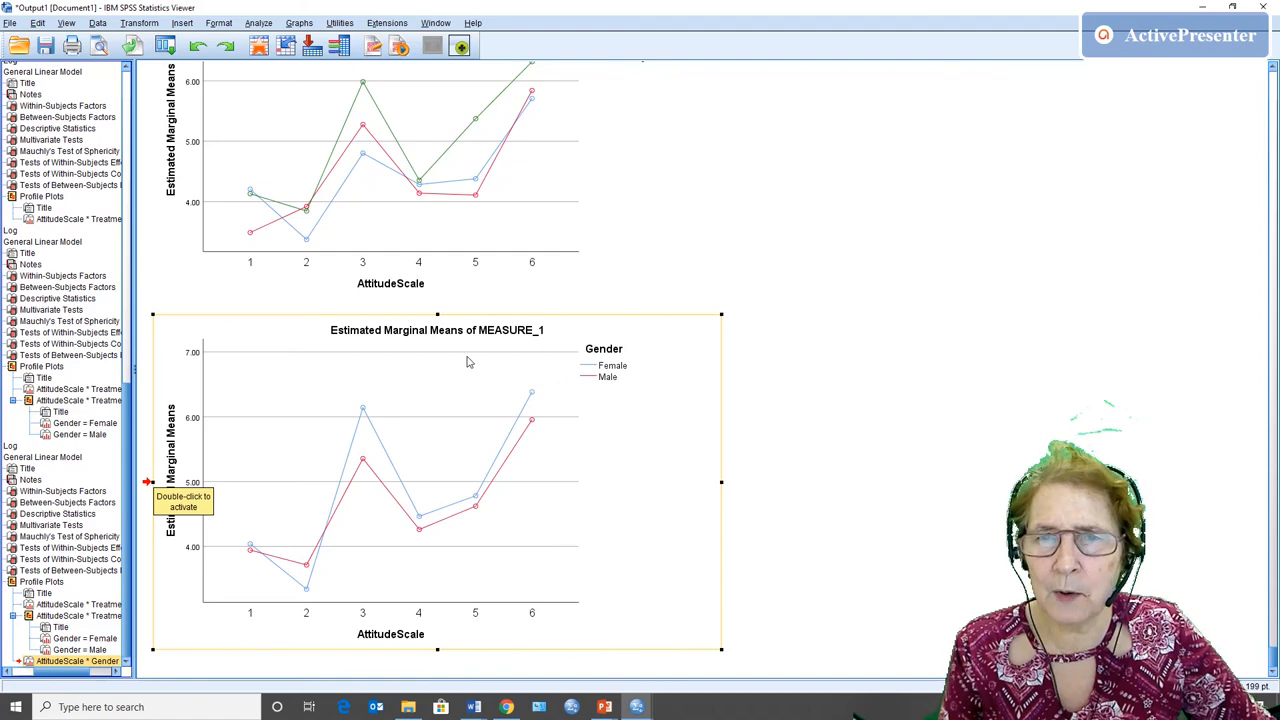
mouse_move(438, 348)
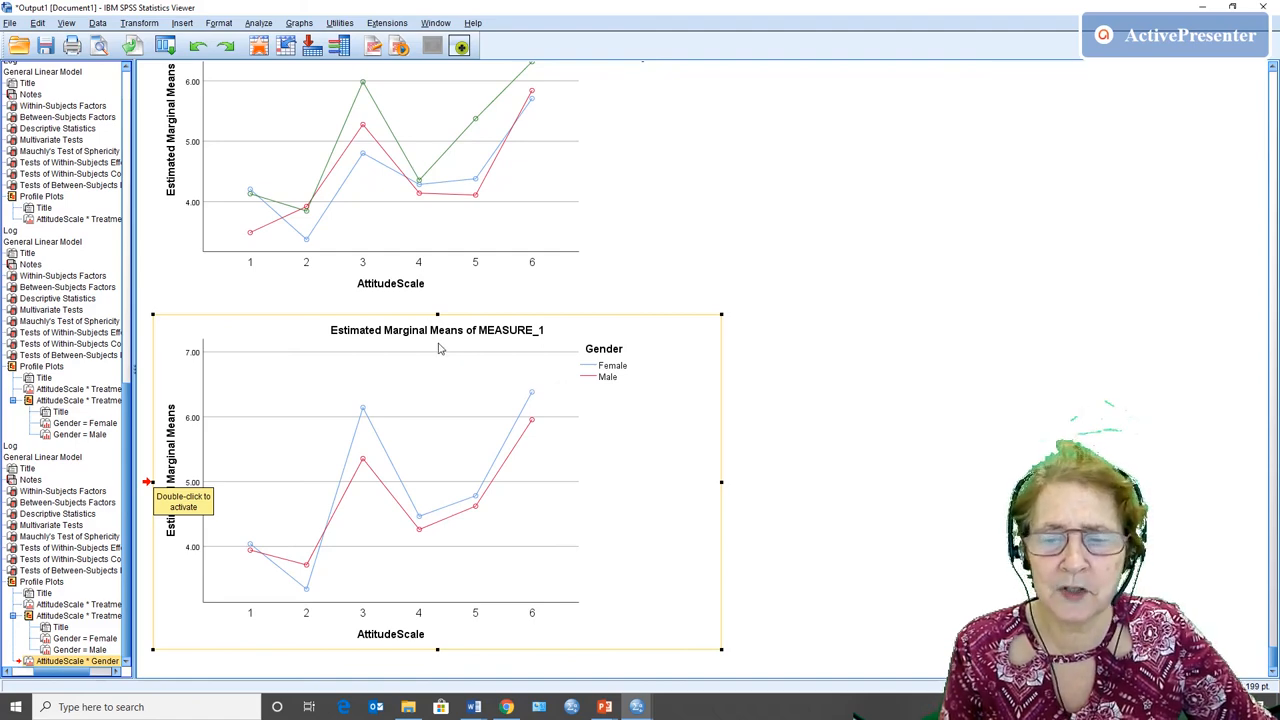